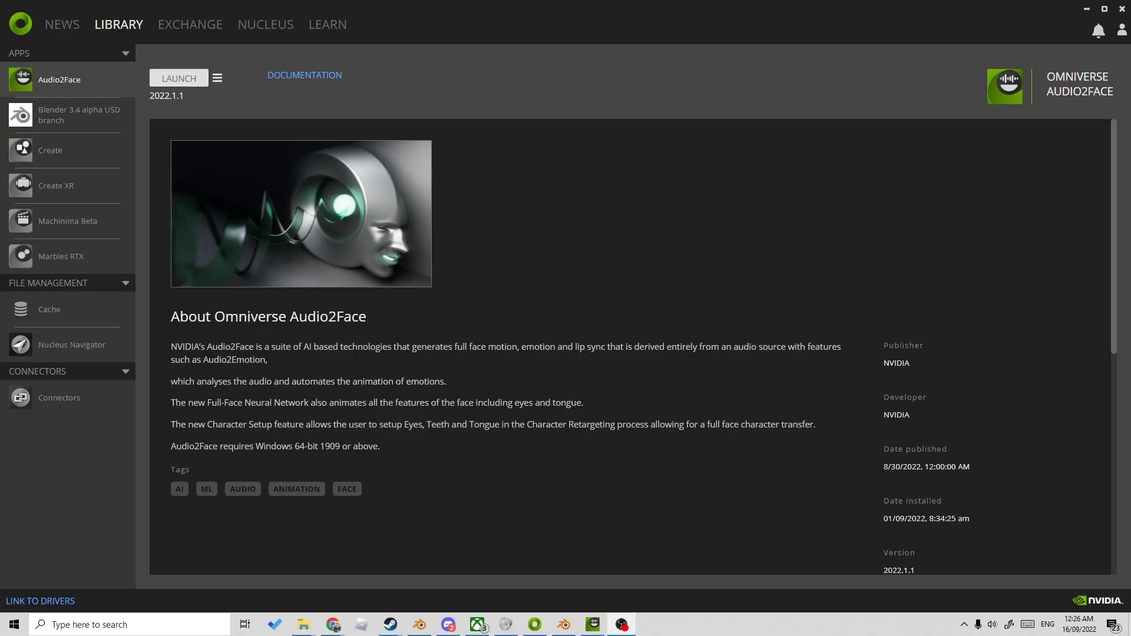
pyautogui.moveTo(123, 227)
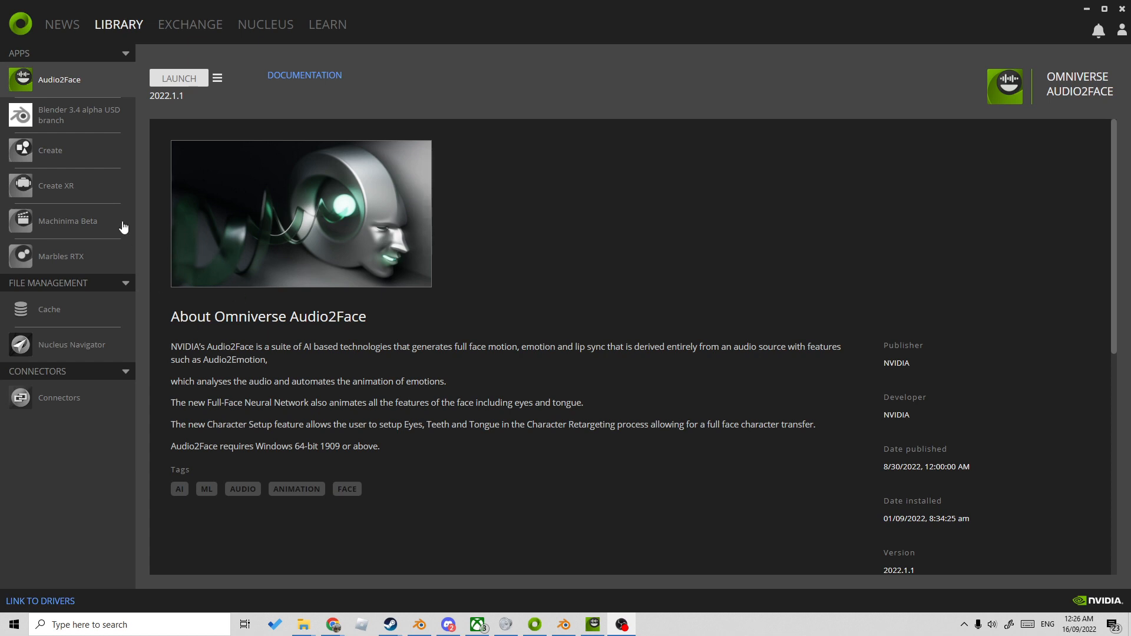
# - Open the Blender 3.4 alpha USD branch app from the Omniverse Launcher Library
pyautogui.click(79, 115)
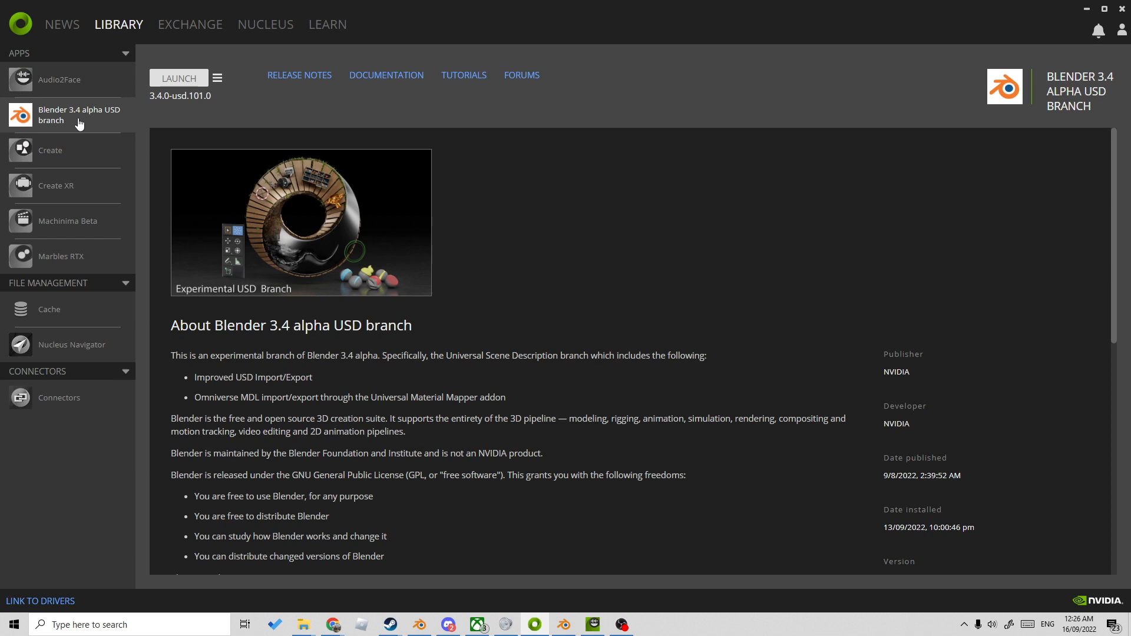
pyautogui.moveTo(58, 81)
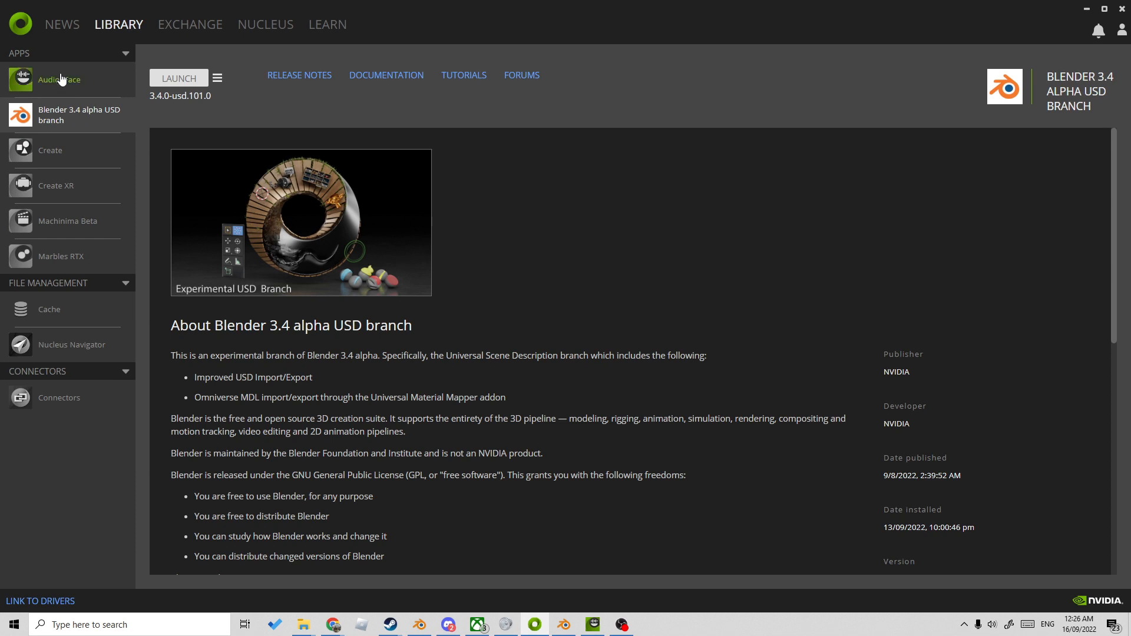
pyautogui.click(59, 80)
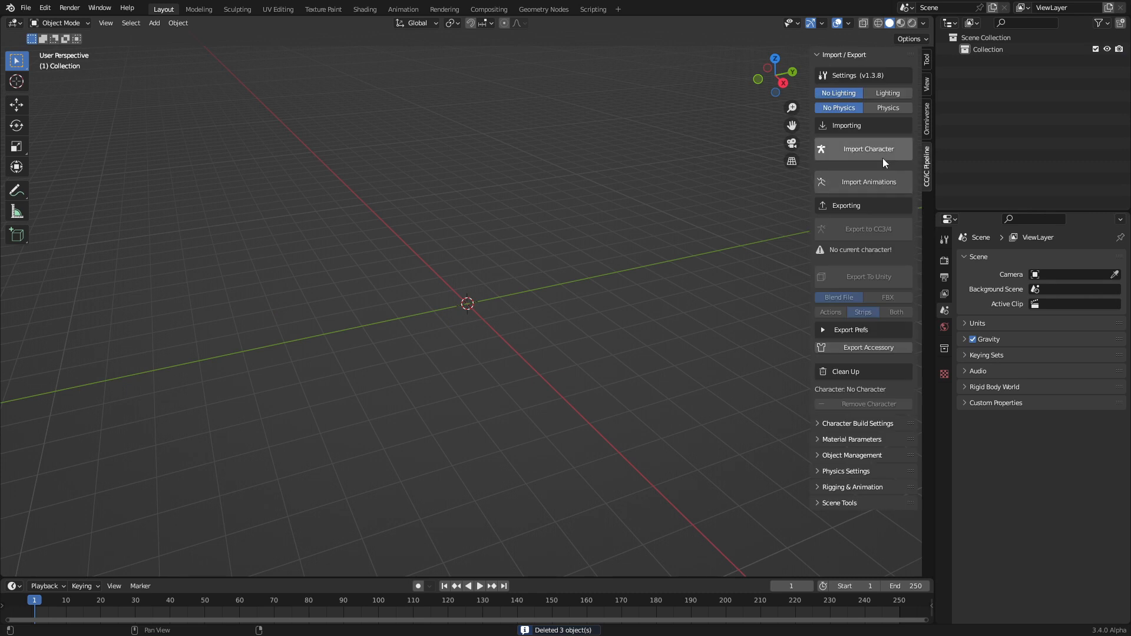
# - Import the MAleChar1 character file using the CC/iC Pipeline Import Character tool
pyautogui.click(864, 149)
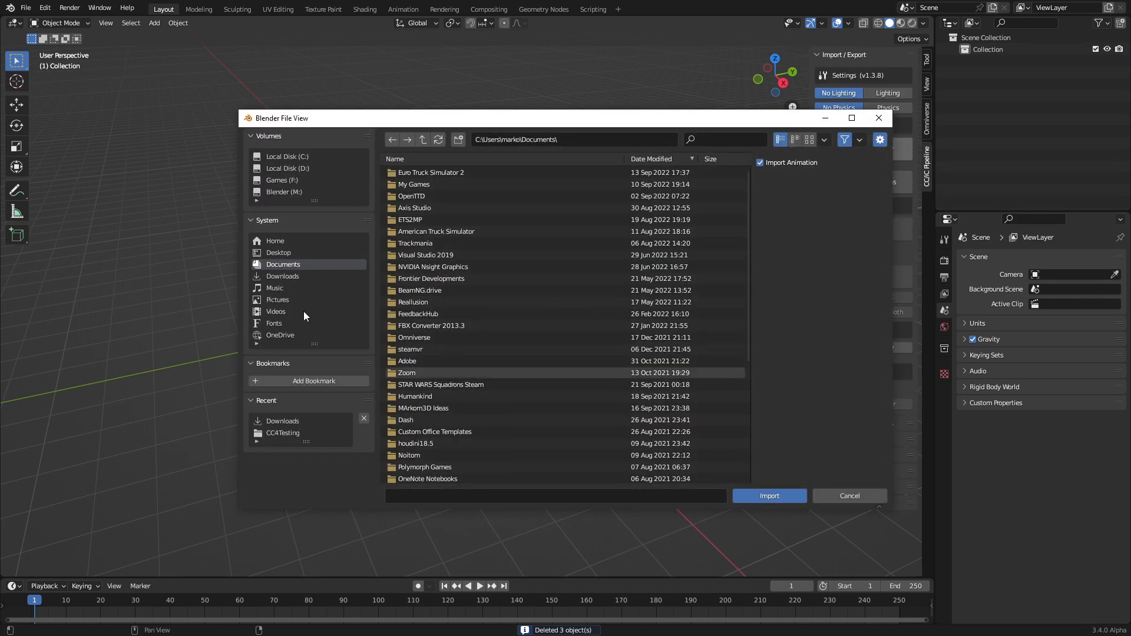
pyautogui.click(769, 495)
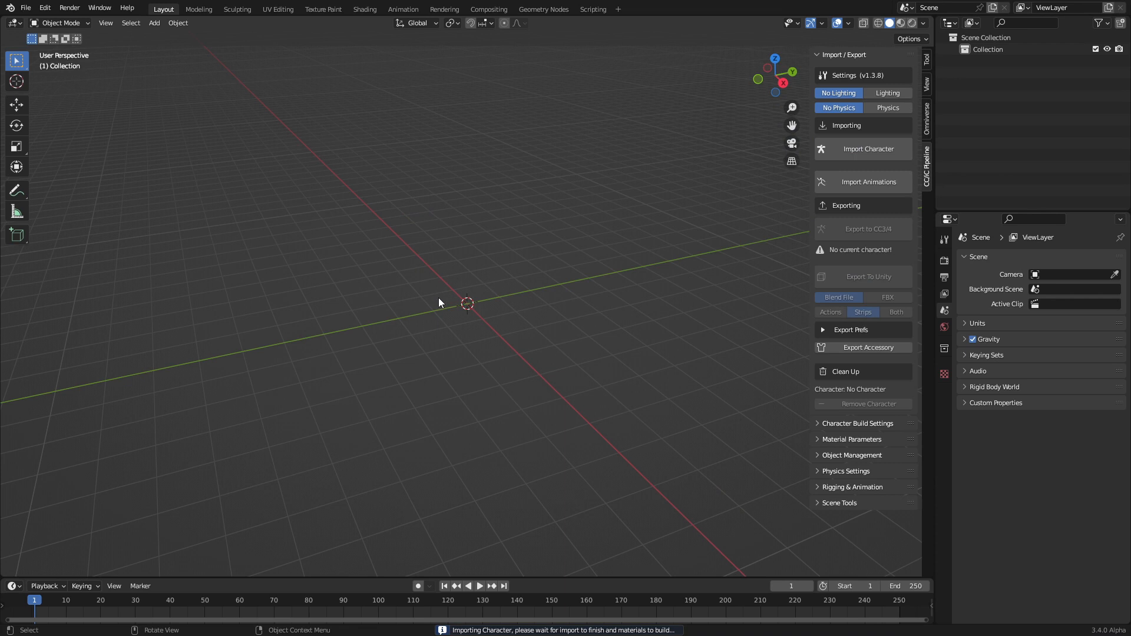
pyautogui.moveTo(635, 359)
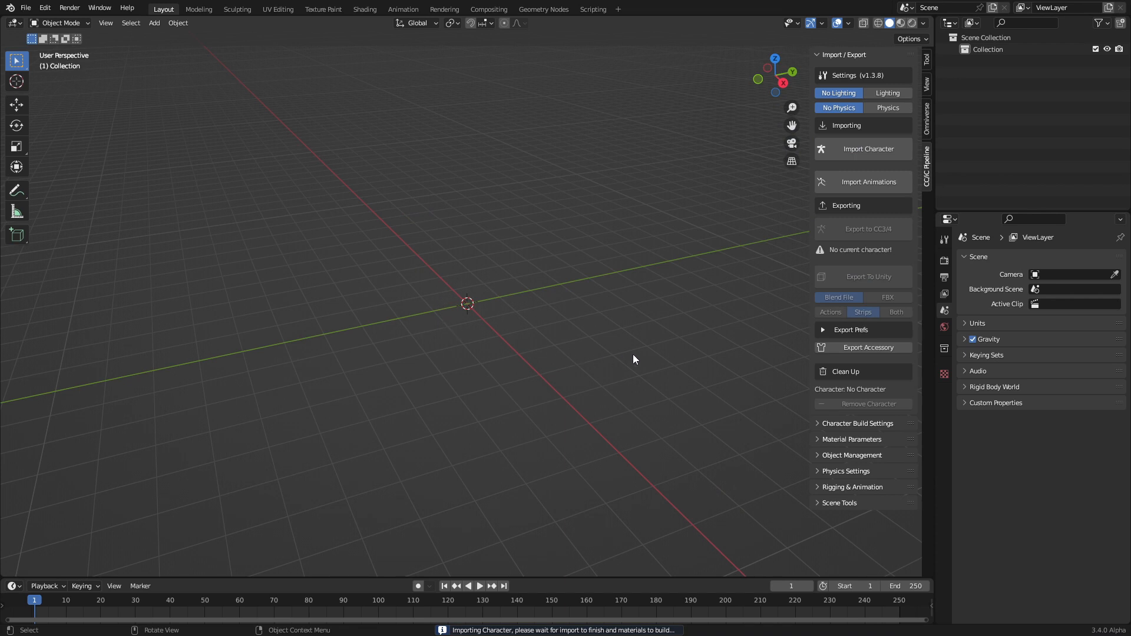
pyautogui.click(864, 149)
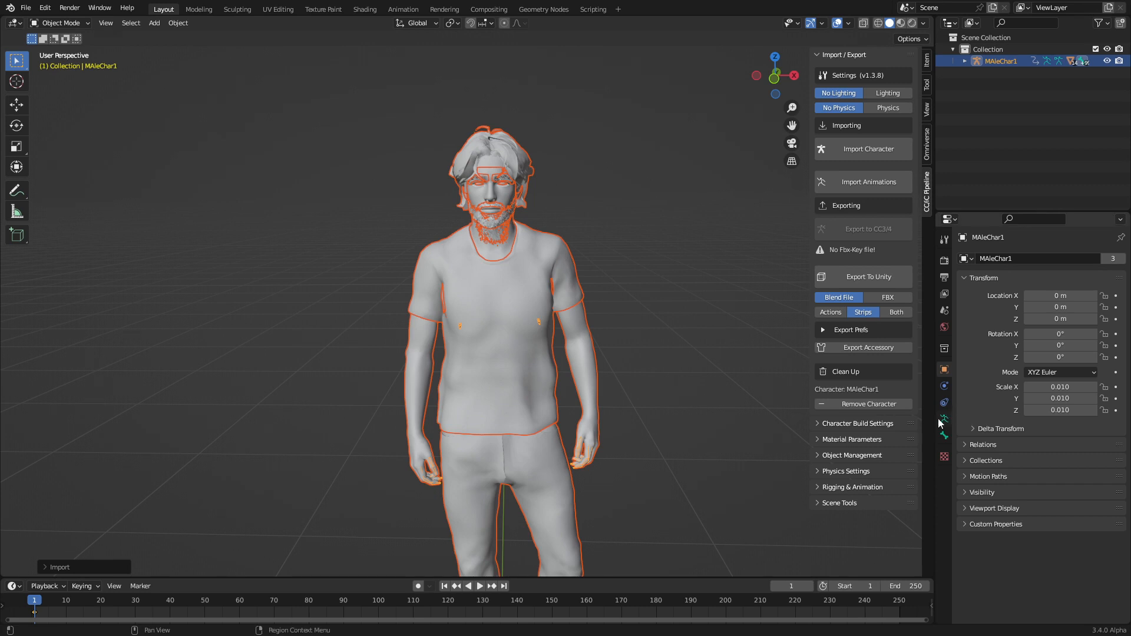
pyautogui.click(944, 420)
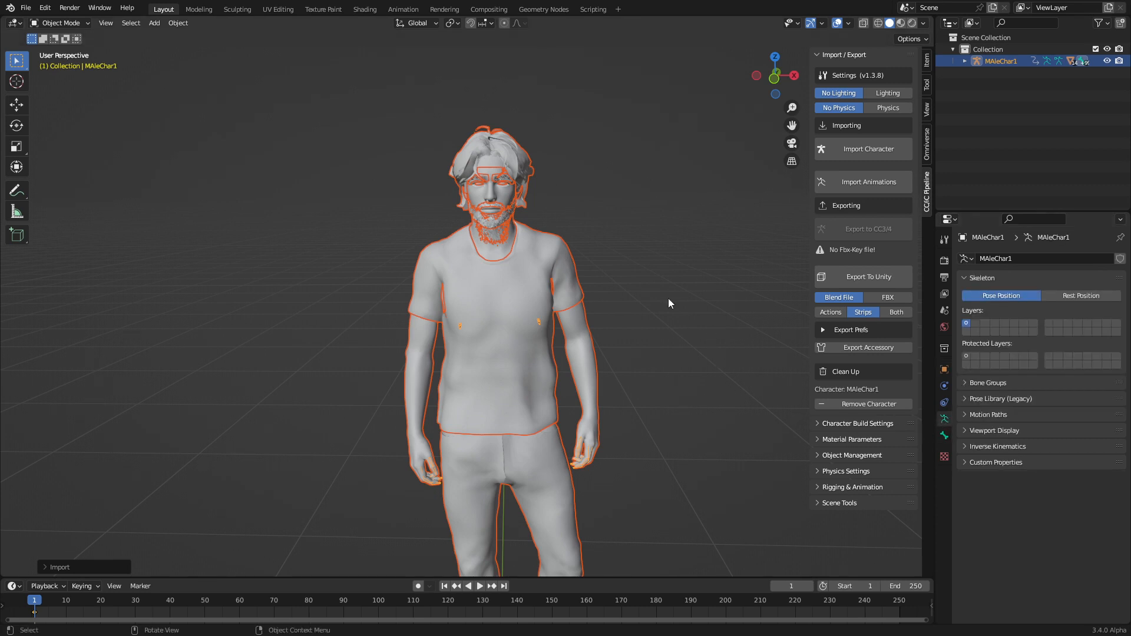
pyautogui.moveTo(511, 202)
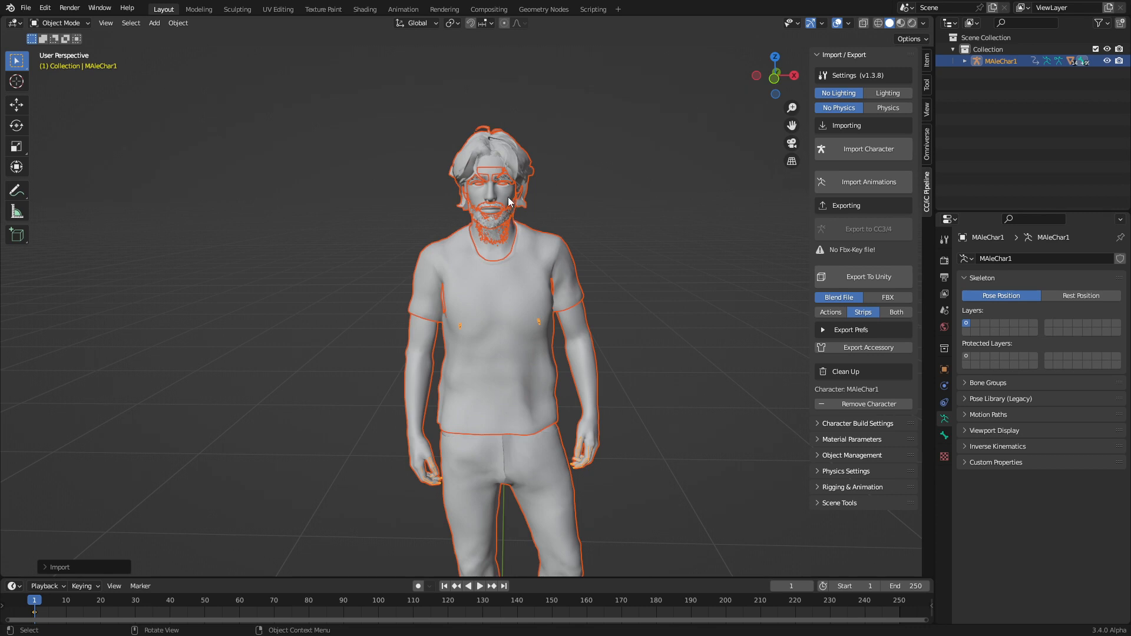
pyautogui.click(1115, 417)
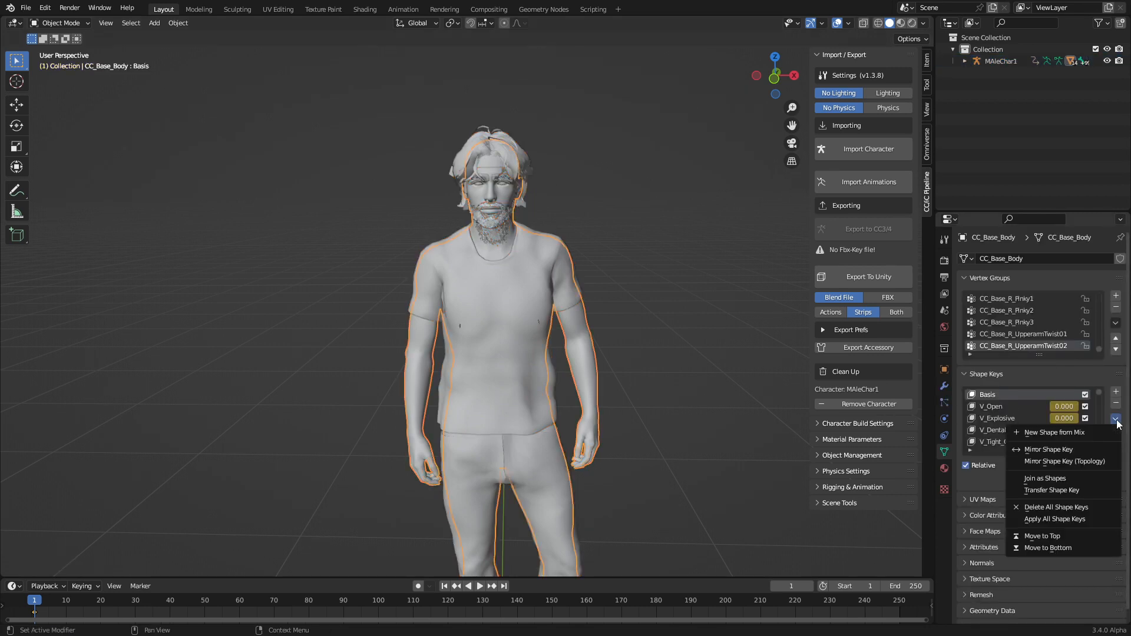
pyautogui.click(1056, 506)
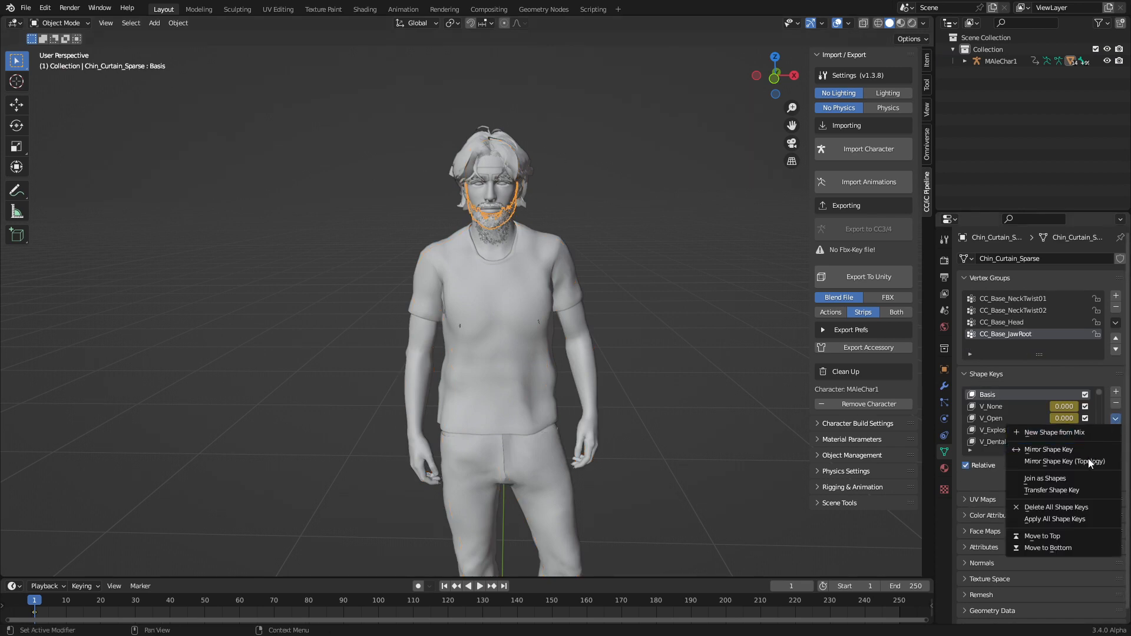
pyautogui.click(1056, 507)
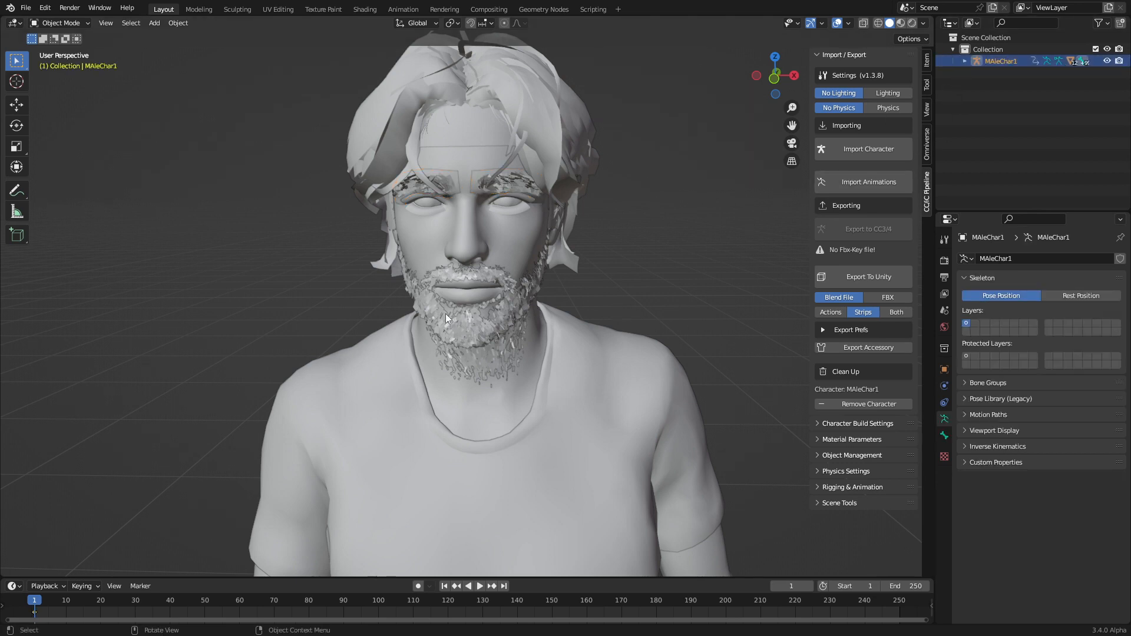
# - Clear the pose in Pose Mode to restore the T-pose, then return to Object Mode
pyautogui.click(61, 23)
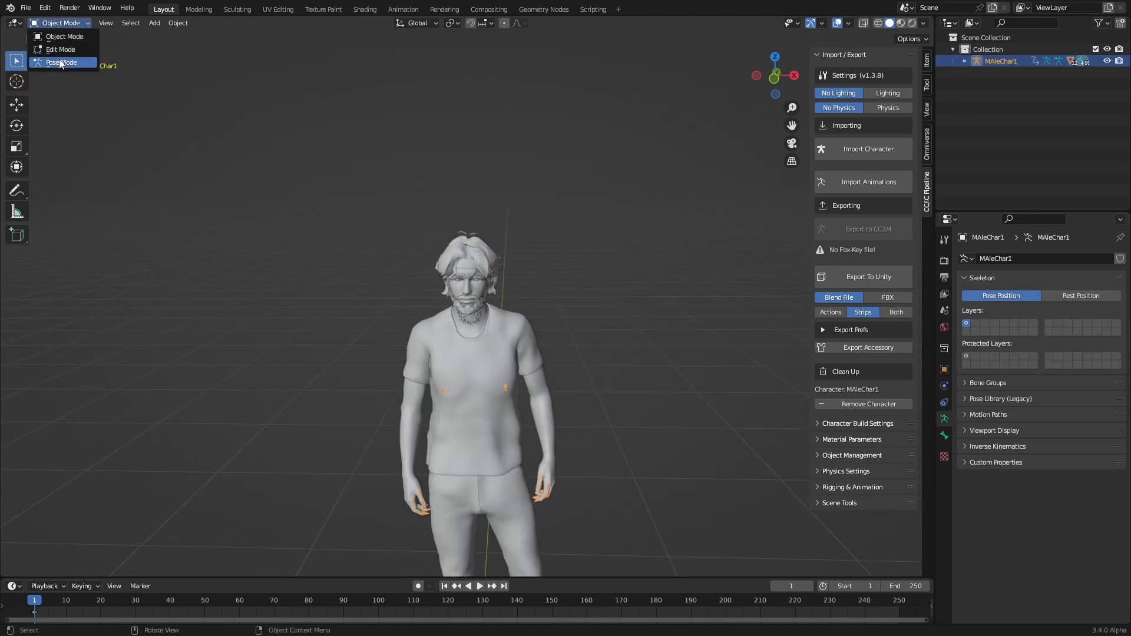
pyautogui.click(60, 62)
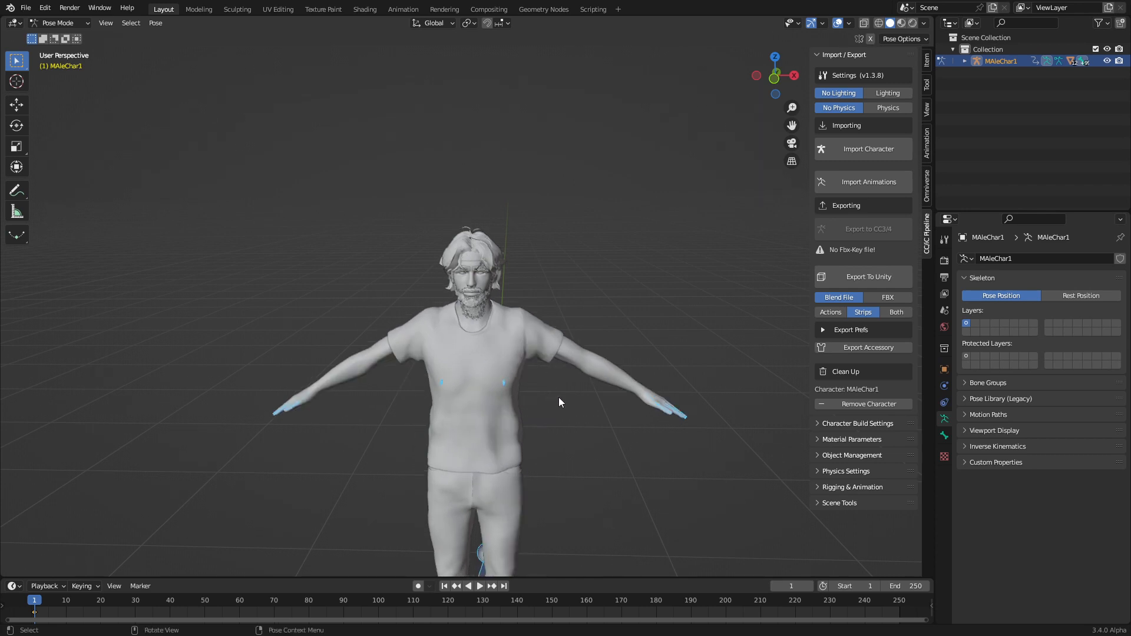
pyautogui.click(61, 23)
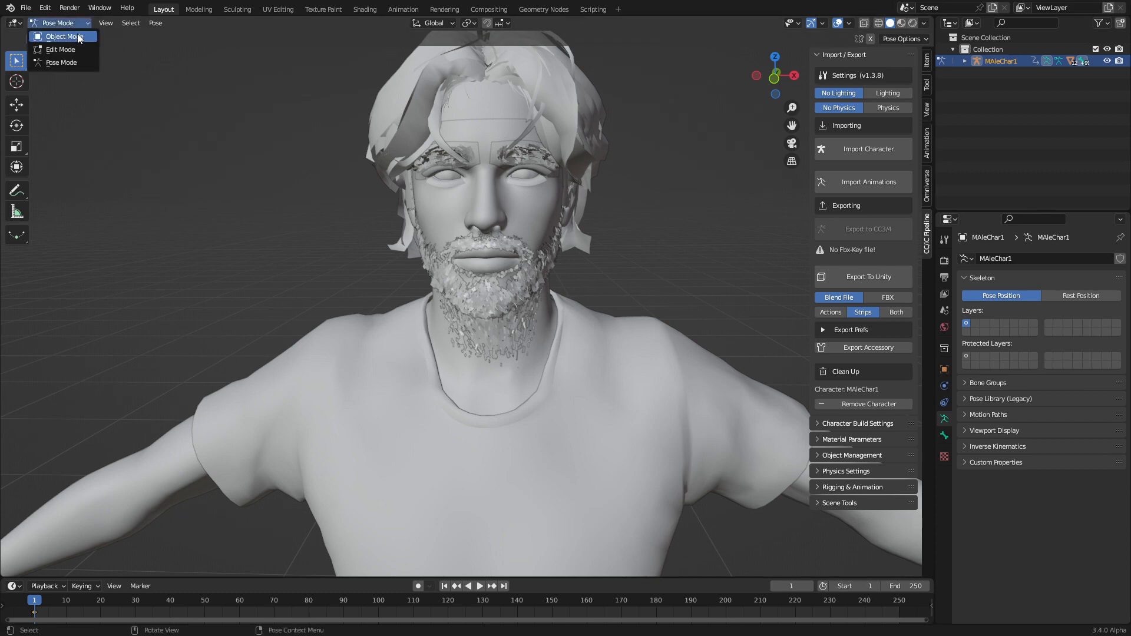
pyautogui.click(61, 36)
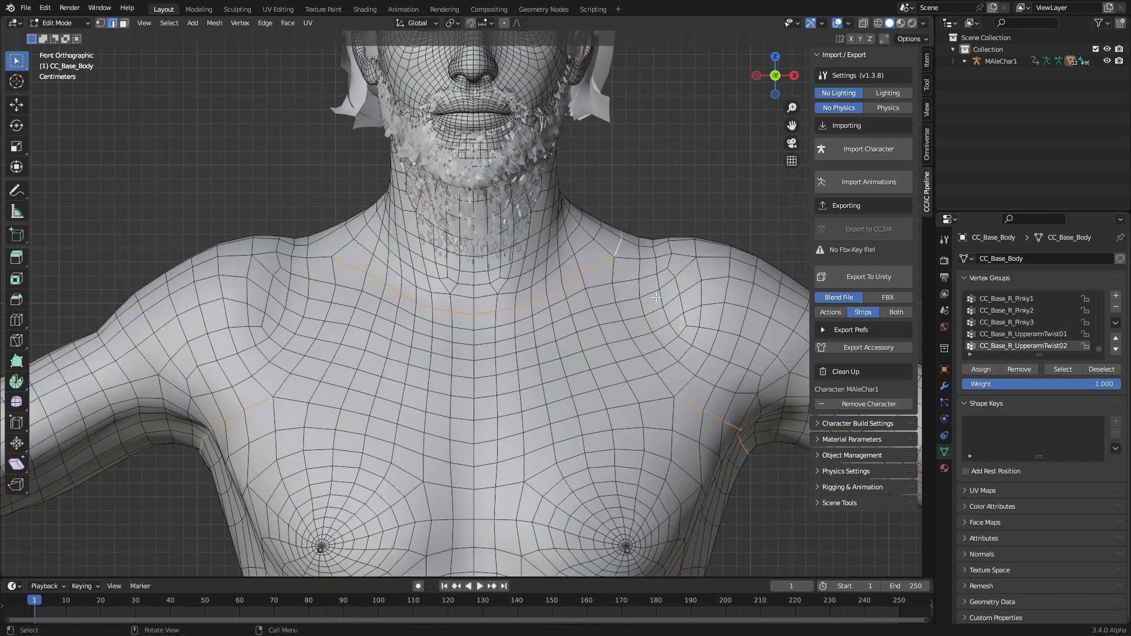
pyautogui.moveTo(711, 422)
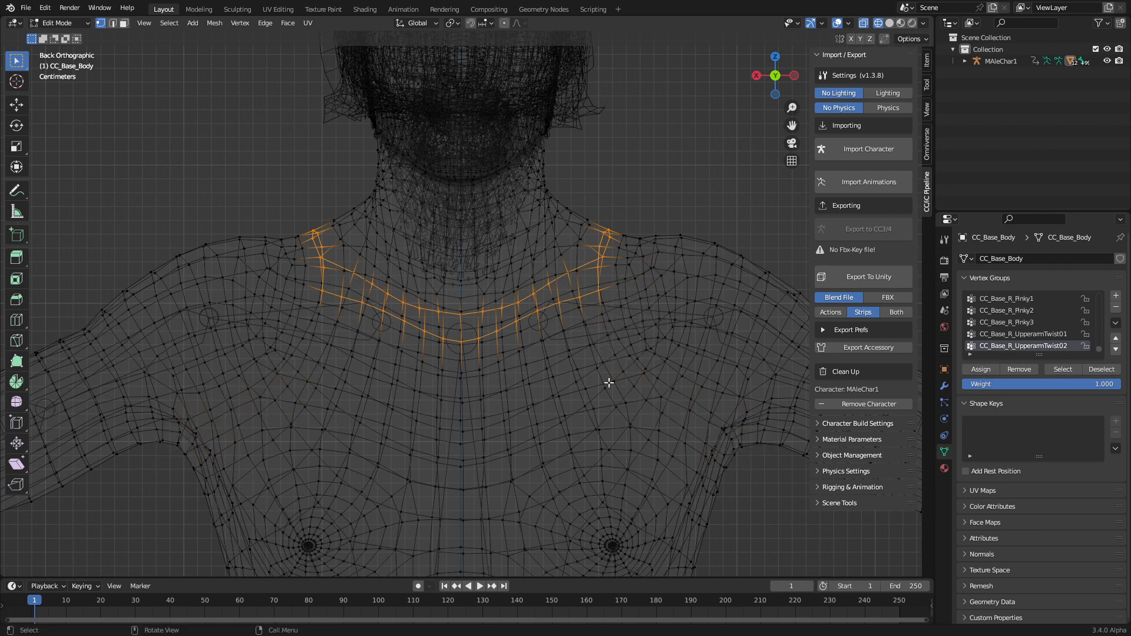
# - Select the linked head and neck geometry of CC_Base_Body and separate it into CC_Base_Body.001
pyautogui.press('V')
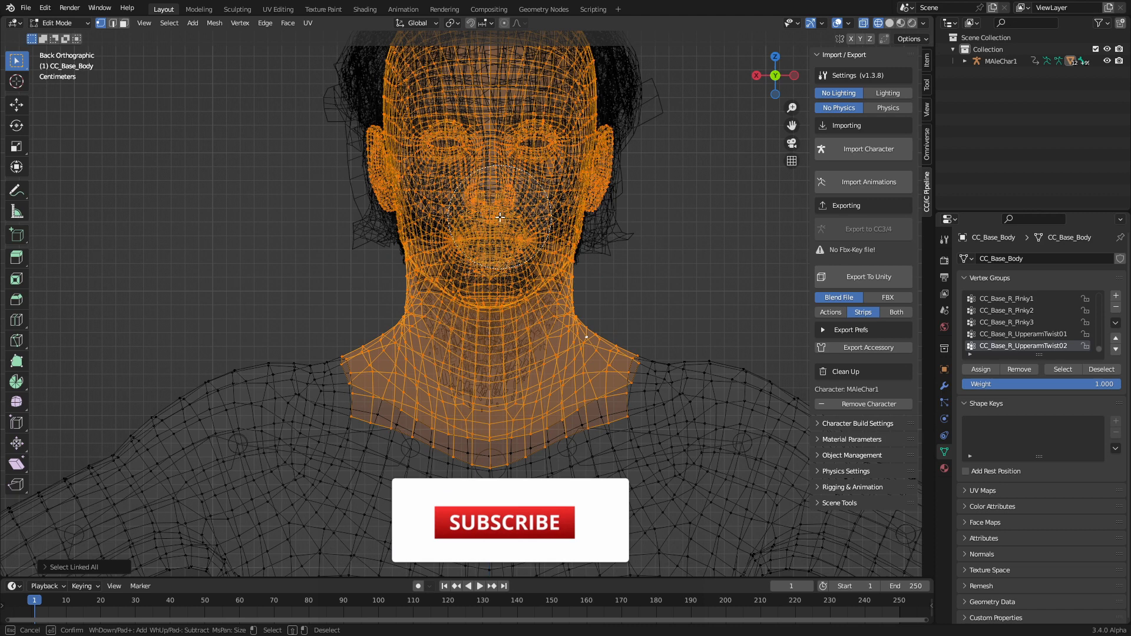
pyautogui.click(504, 522)
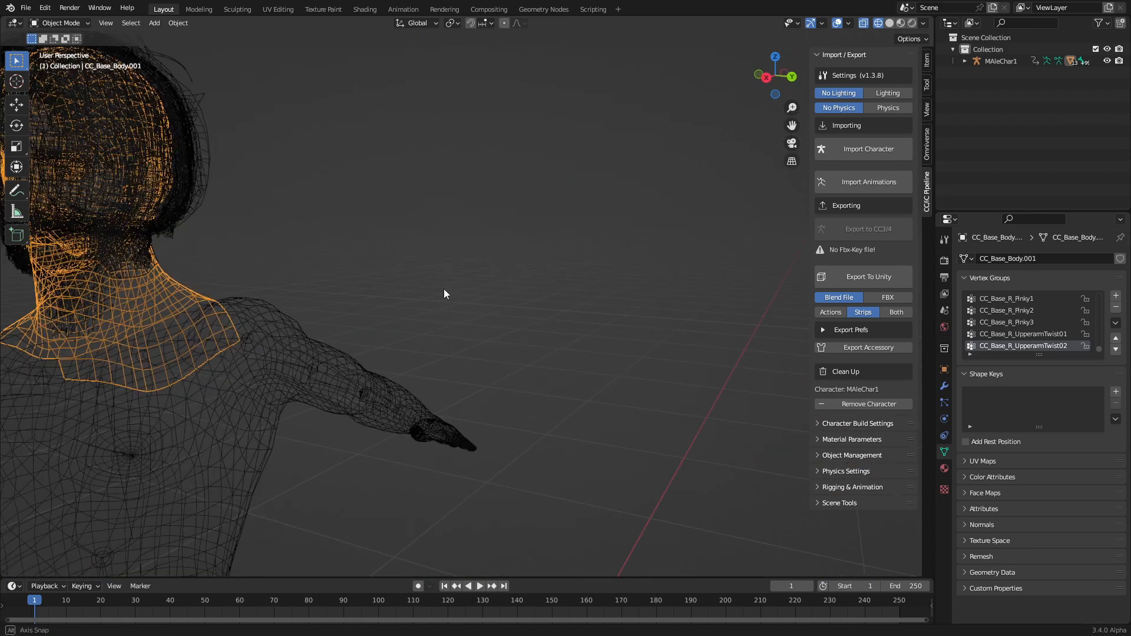
# - Move the head, eyes, teeth, tongue and facial hair objects into a new 'Head' collection
pyautogui.moveTo(444, 293); pyautogui.dragTo(419, 325)
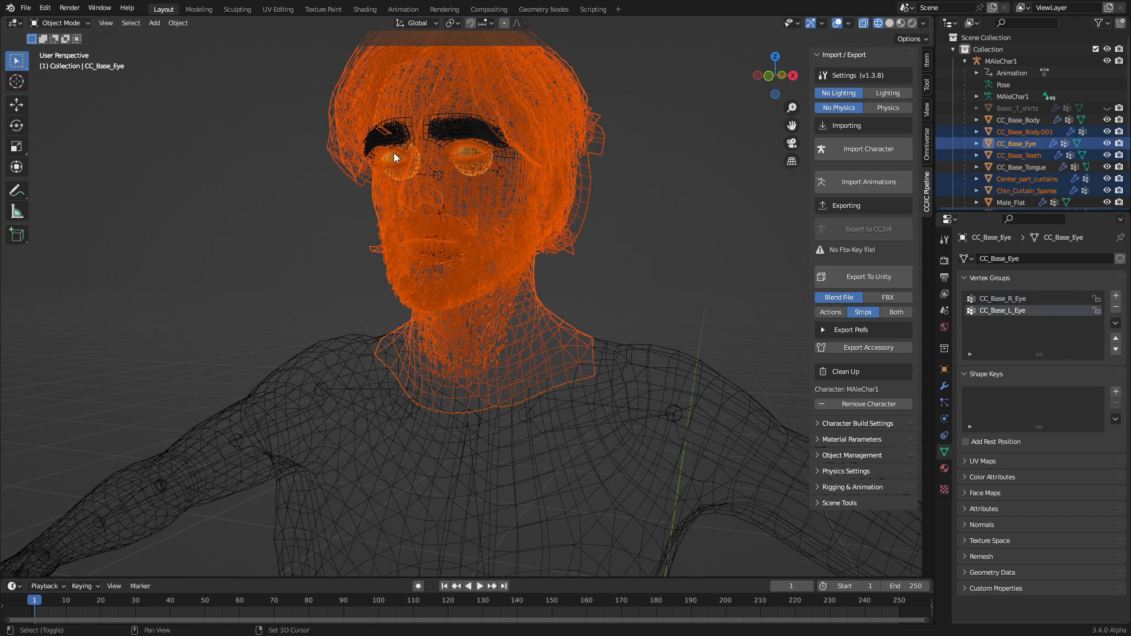
pyautogui.click(1027, 179)
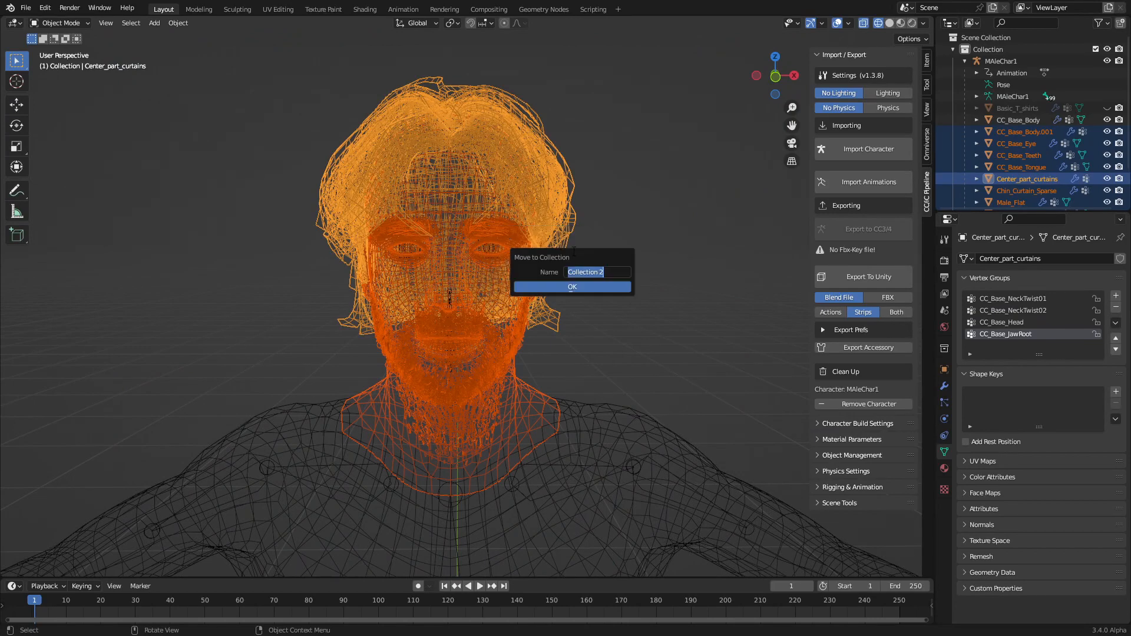
pyautogui.write('Head')
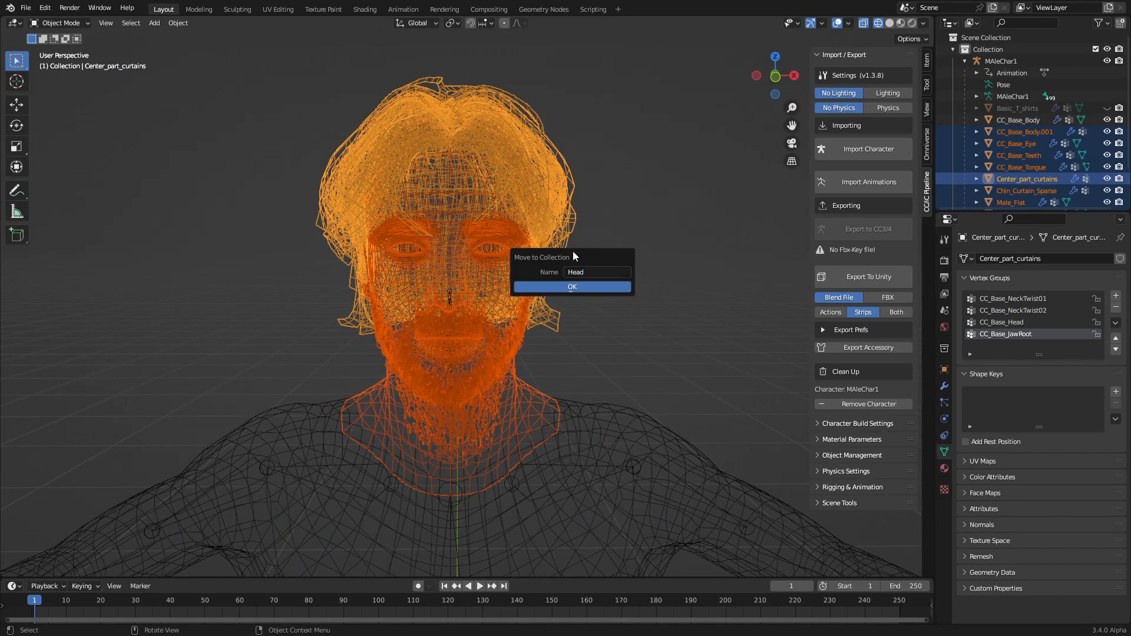
pyautogui.click(572, 287)
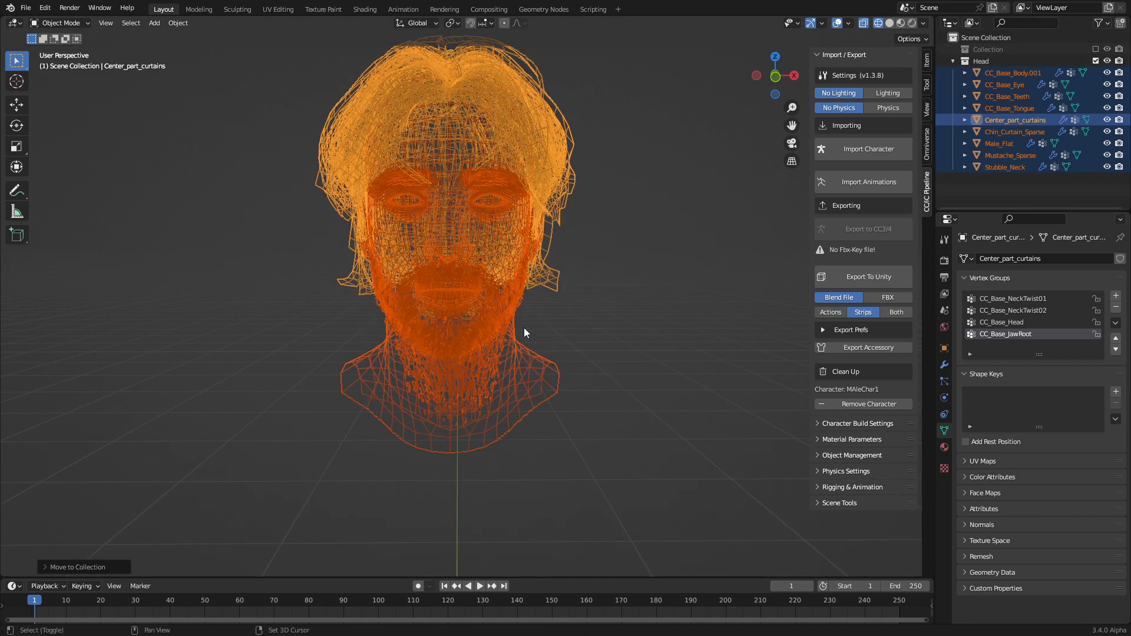
pyautogui.moveTo(517, 402)
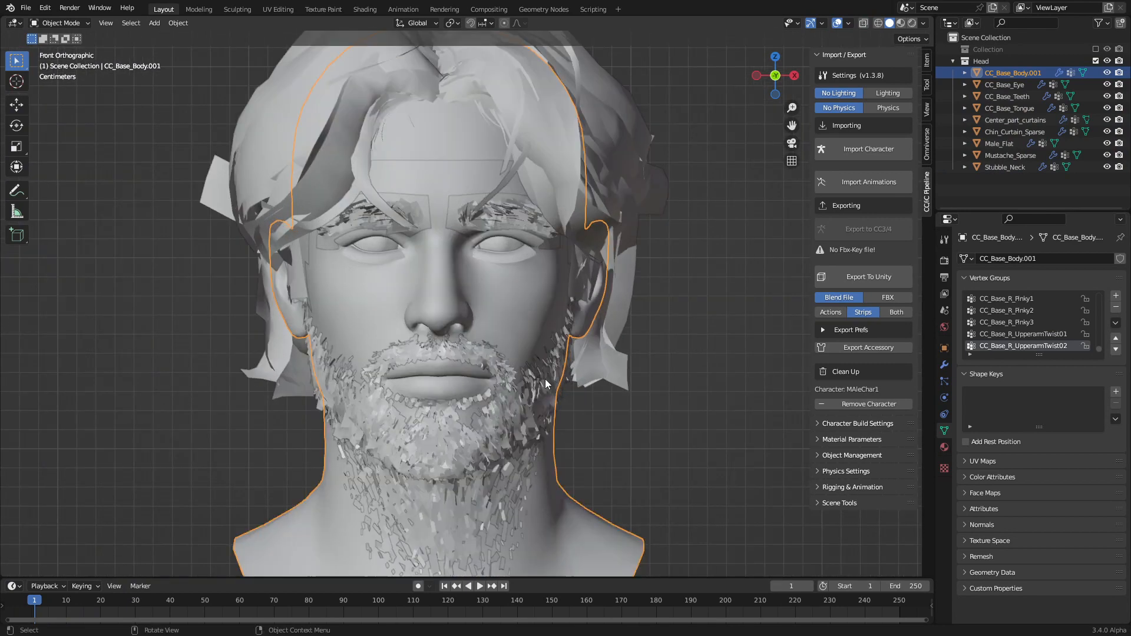
pyautogui.moveTo(493, 327)
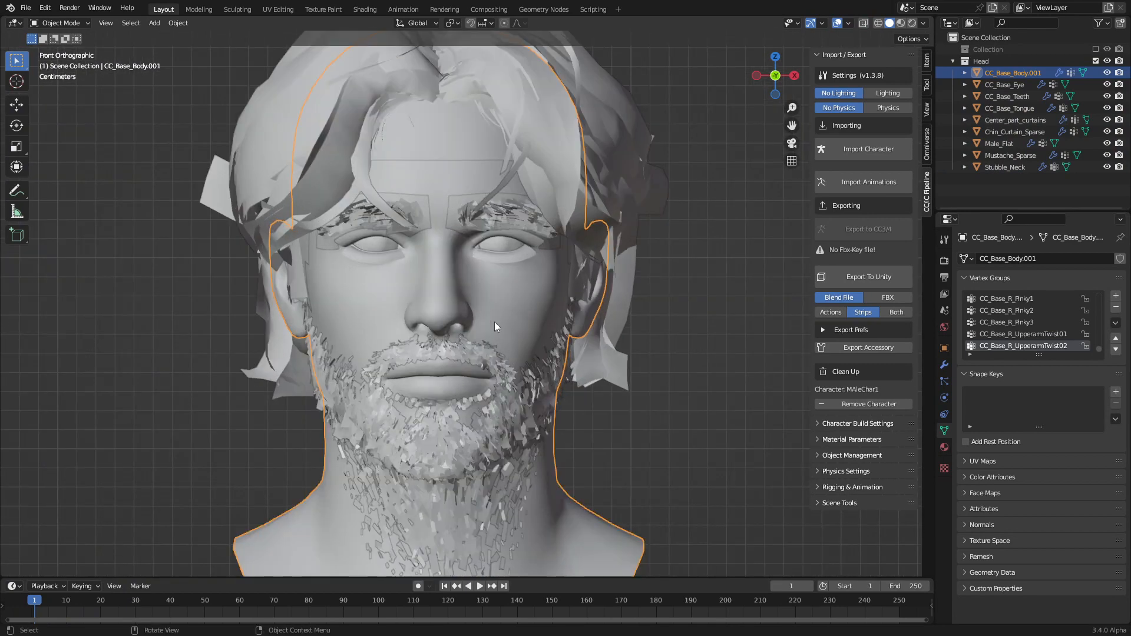
# - Separate the eyelashes from the head mesh and rename them CC_Base_Eyelashes and CC_Base_MAinHead
pyautogui.press('Tab')
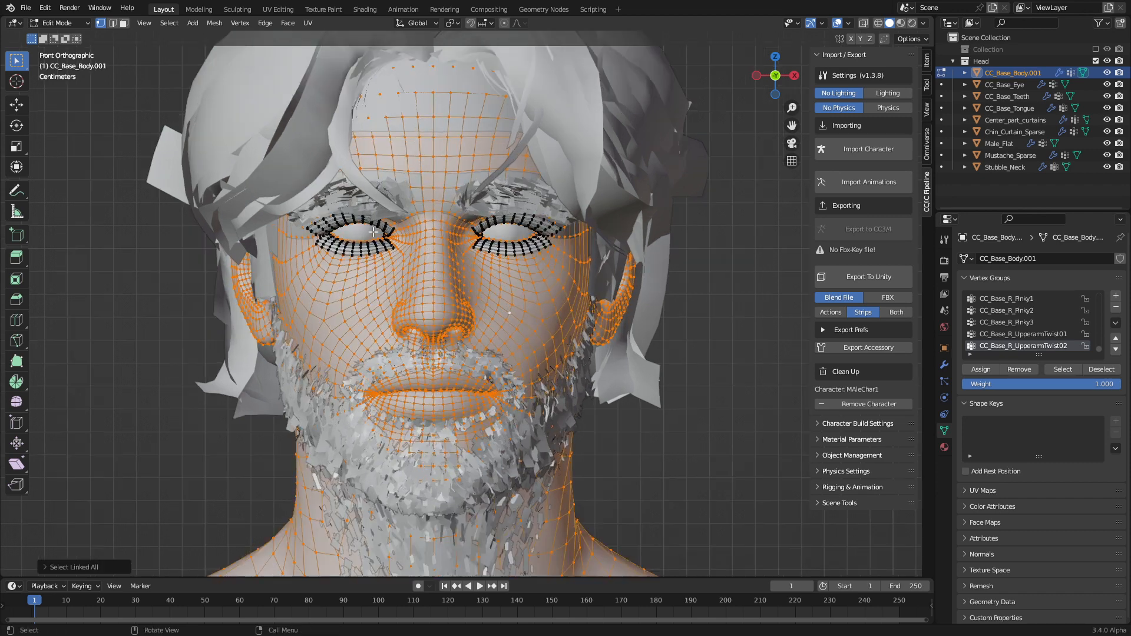
pyautogui.scroll(-3)
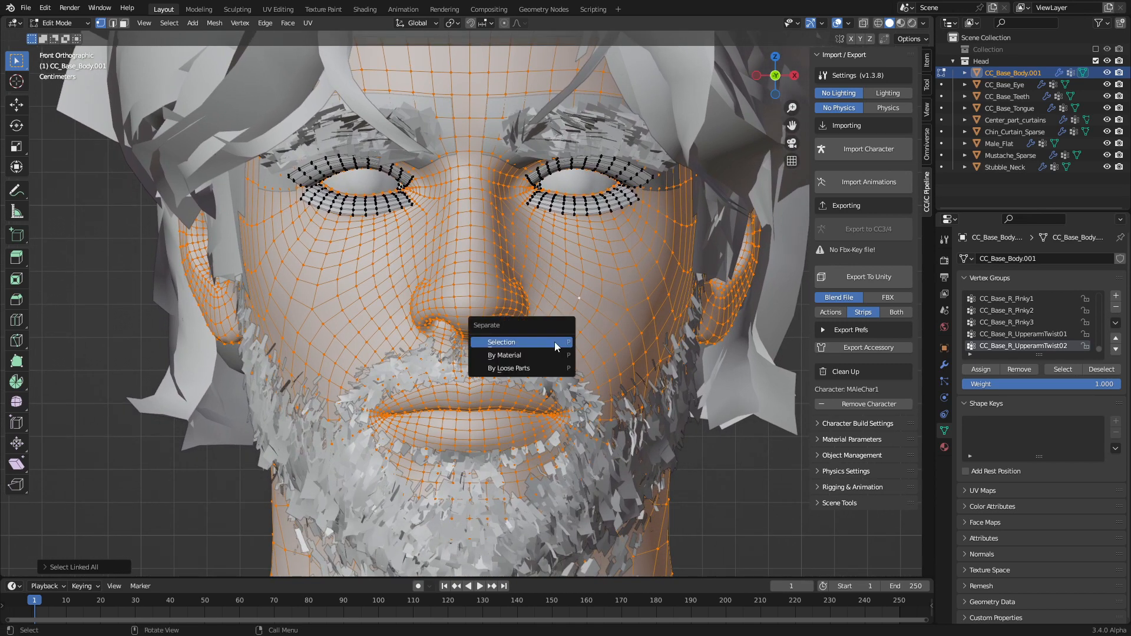
pyautogui.click(500, 342)
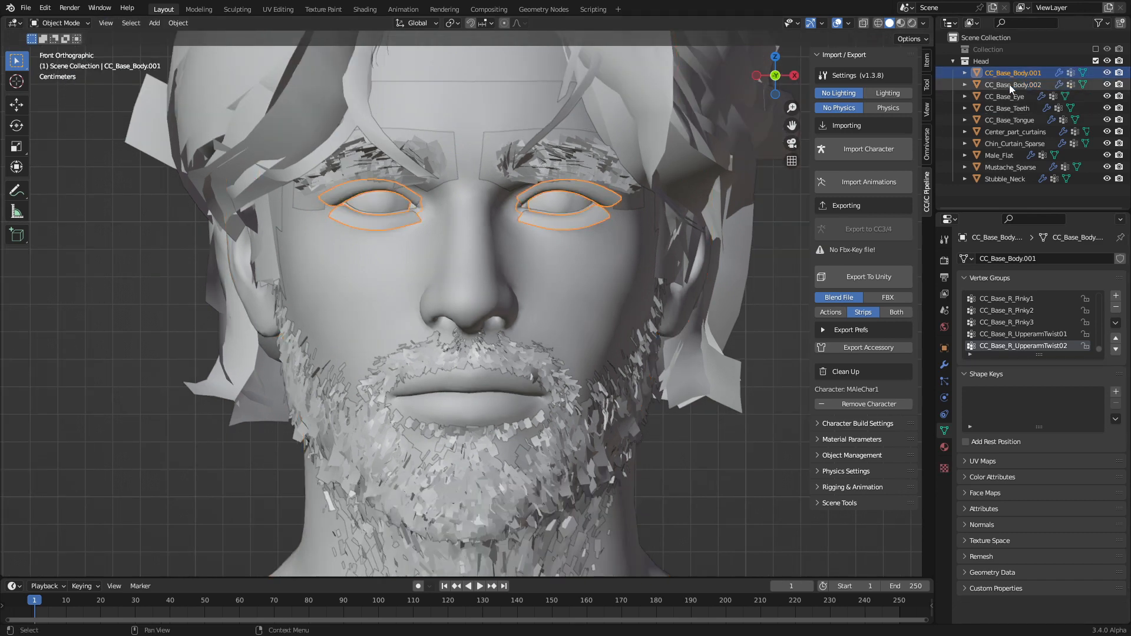
pyautogui.doubleClick(1006, 72)
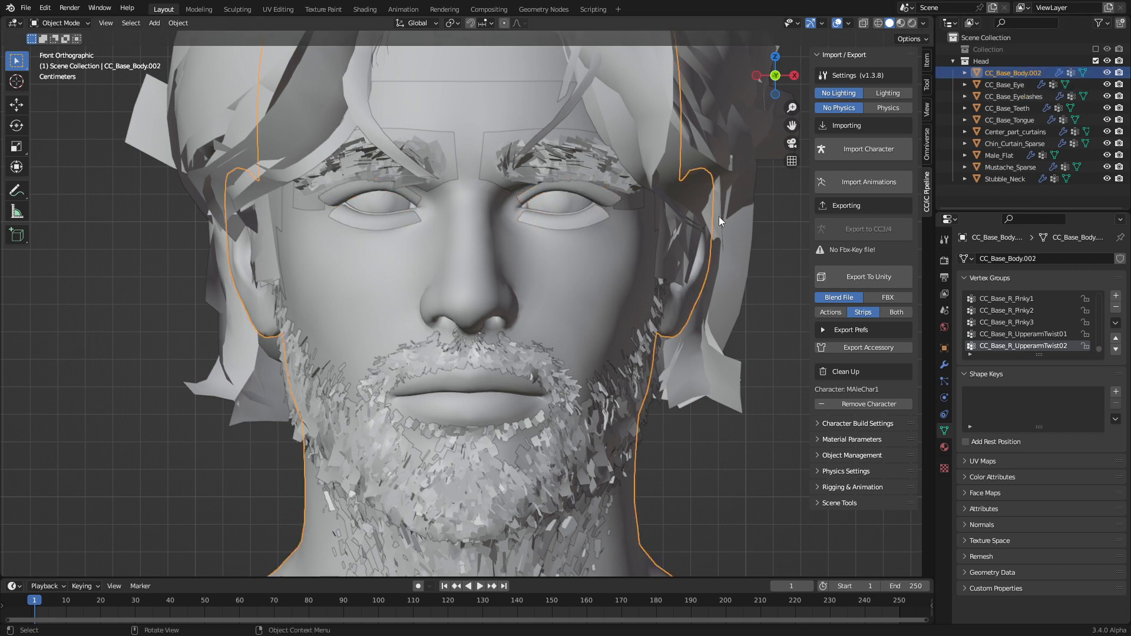
pyautogui.doubleClick(1013, 73)
pyautogui.write('MAinHea')
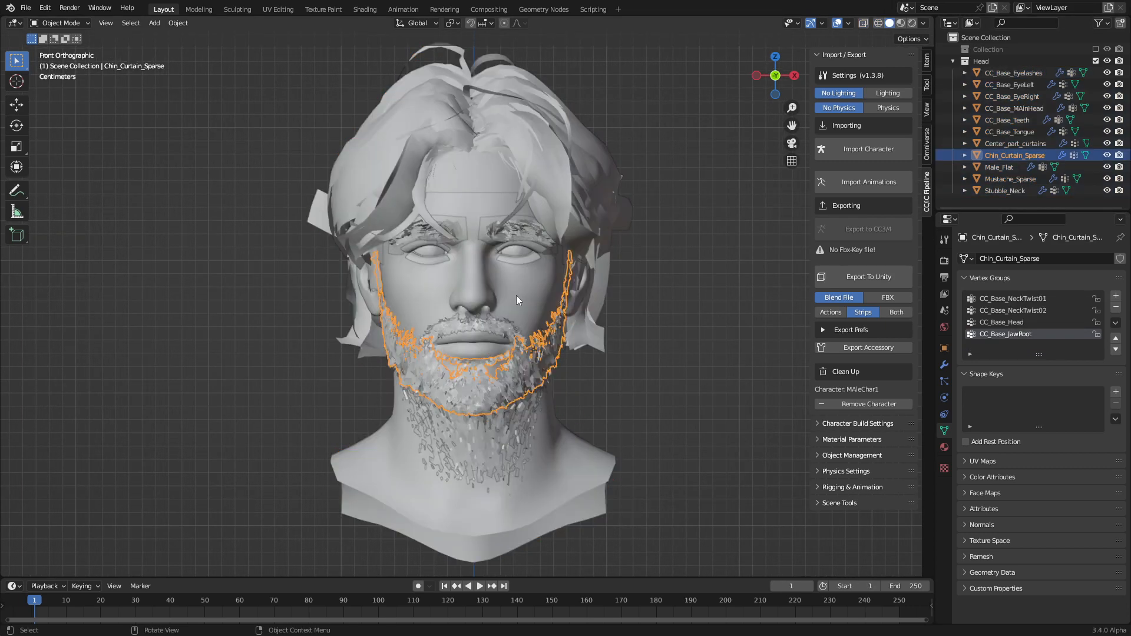
pyautogui.moveTo(418, 337)
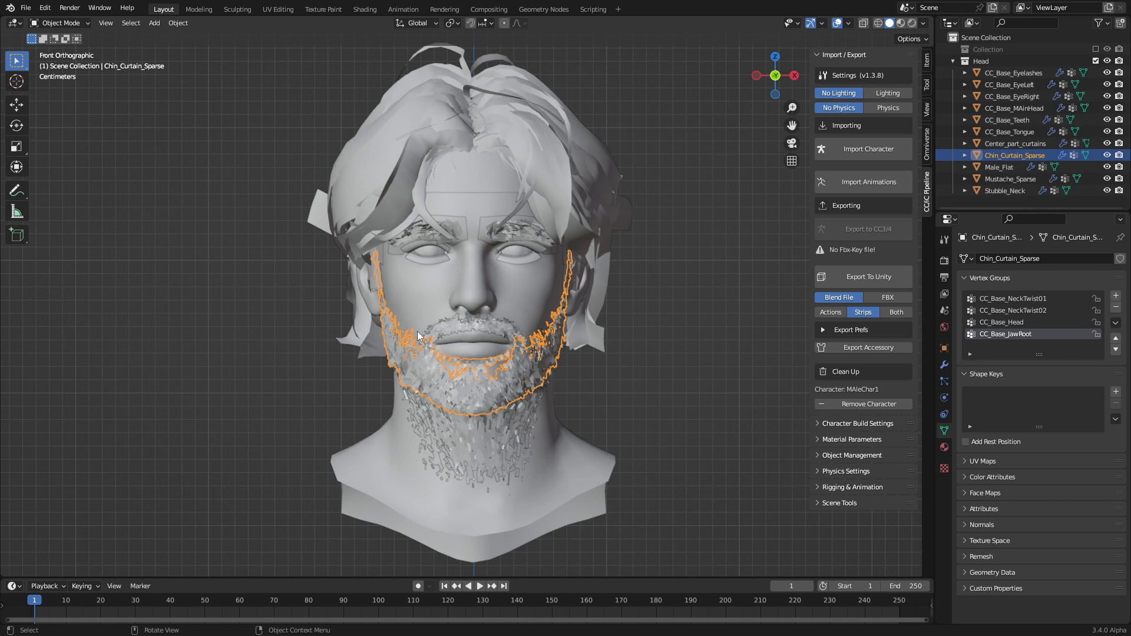
pyautogui.moveTo(659, 327)
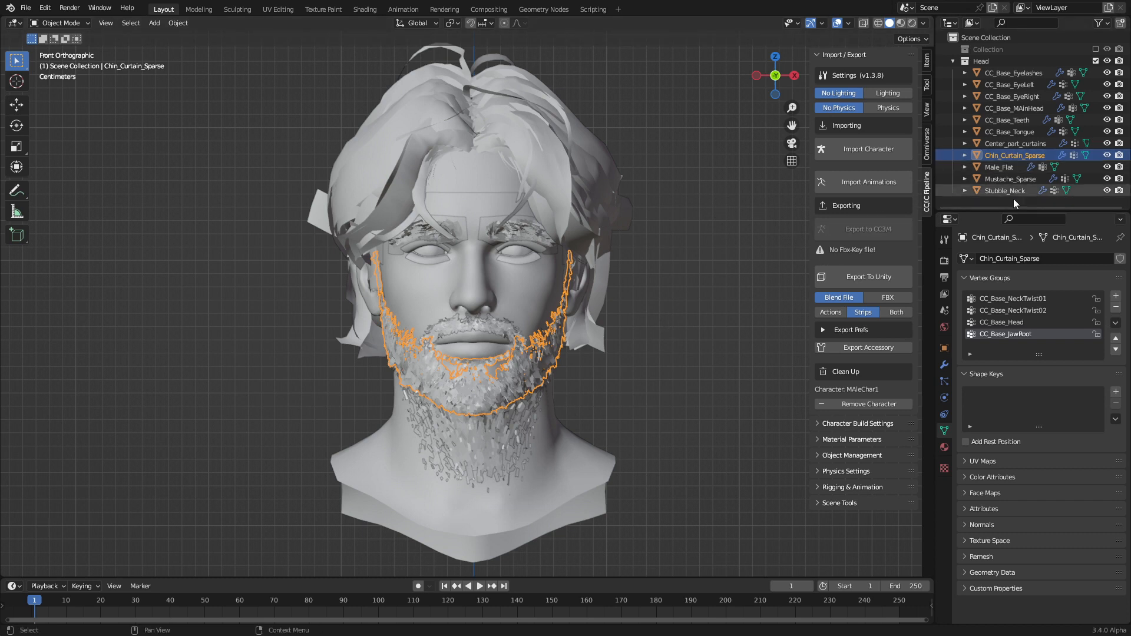
# - Join Chin_Curtain_Sparse with Stubble_Neck and split the lower teeth into CC_Base_LowerTeeth
pyautogui.click(1005, 190)
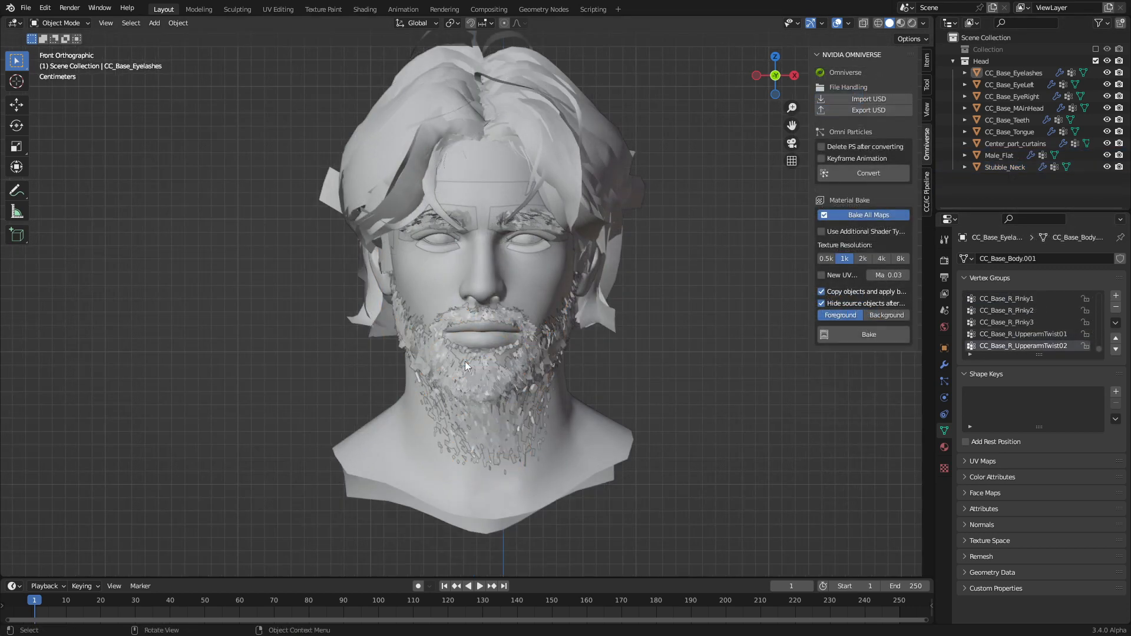
pyautogui.click(1007, 120)
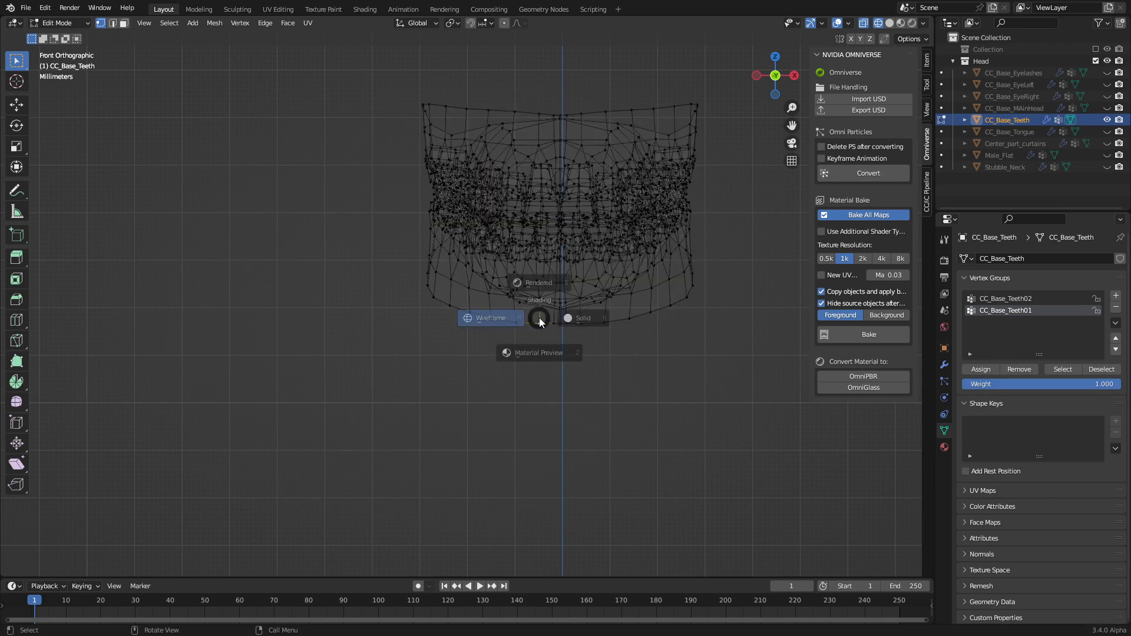
pyautogui.click(581, 318)
pyautogui.write('CC_Base_L')
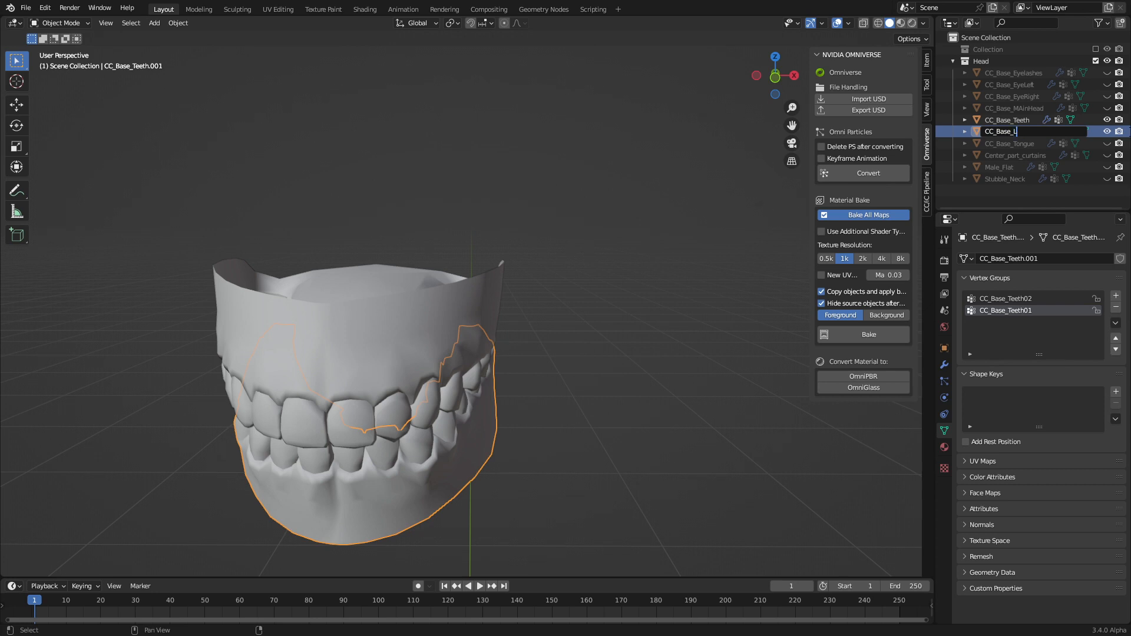
pyautogui.press('Return')
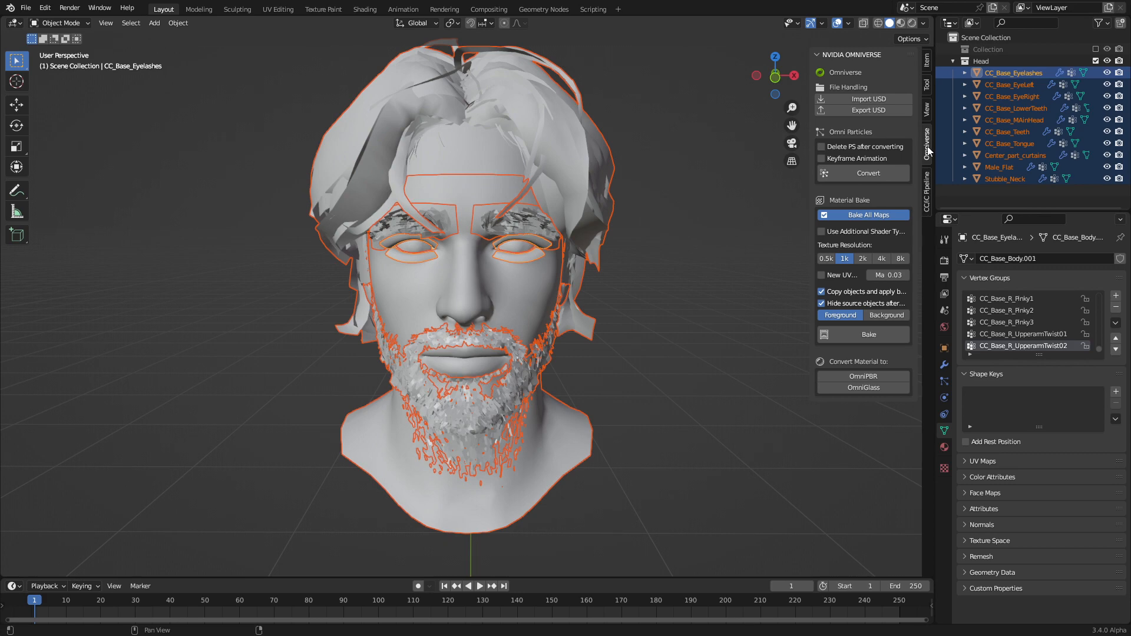
# - Export the selected head meshes as USD into the CC4Testing folder
pyautogui.click(868, 110)
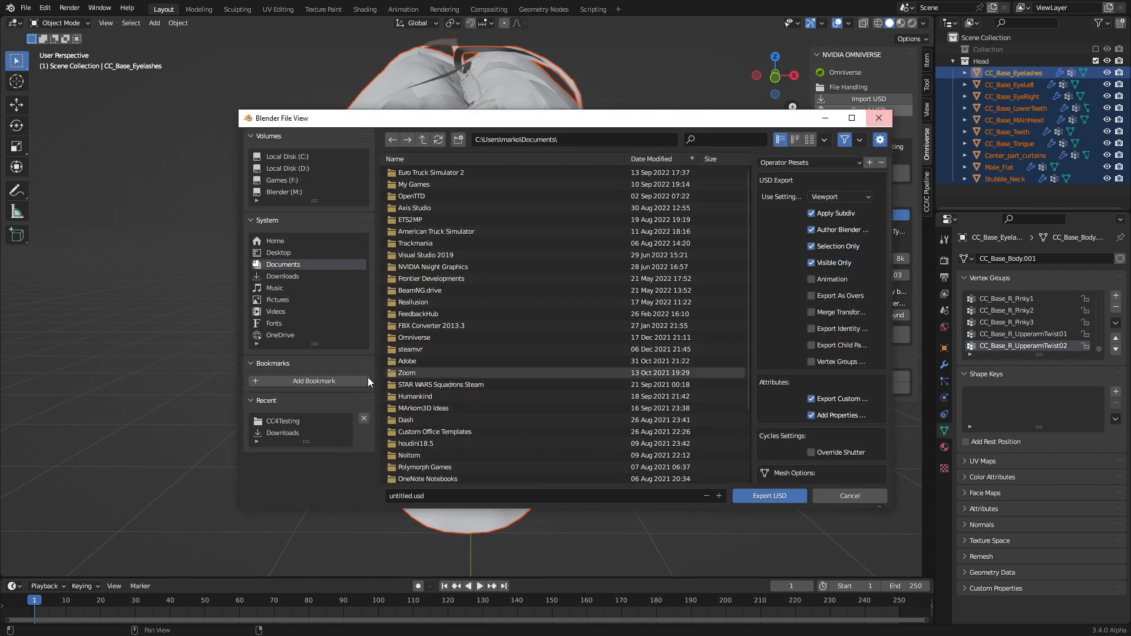
pyautogui.click(769, 495)
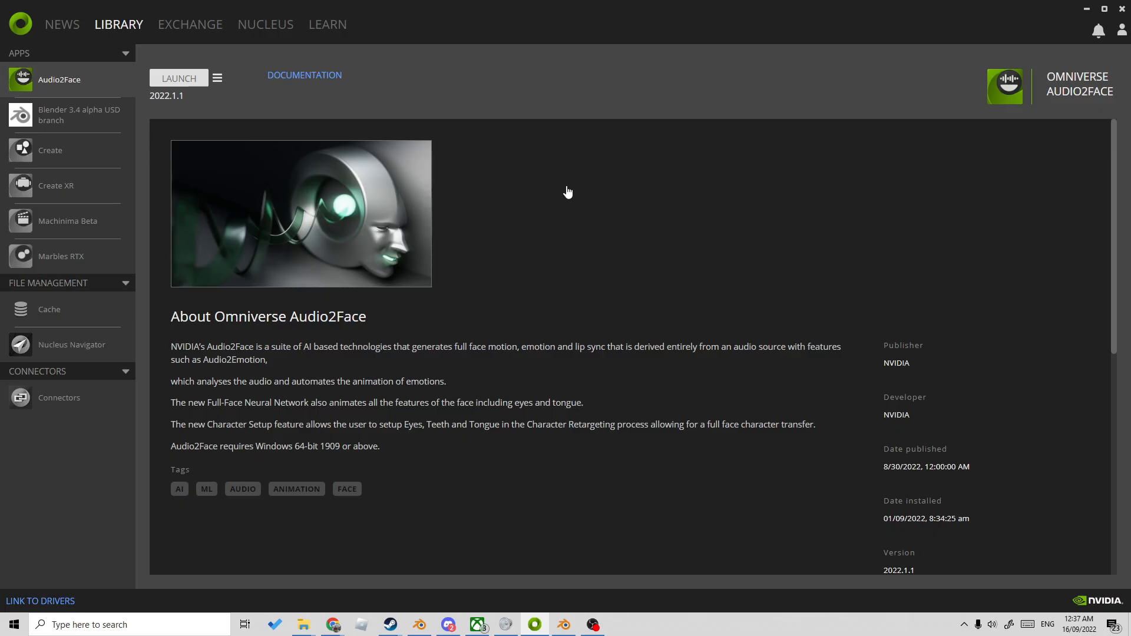
pyautogui.moveTo(156, 79)
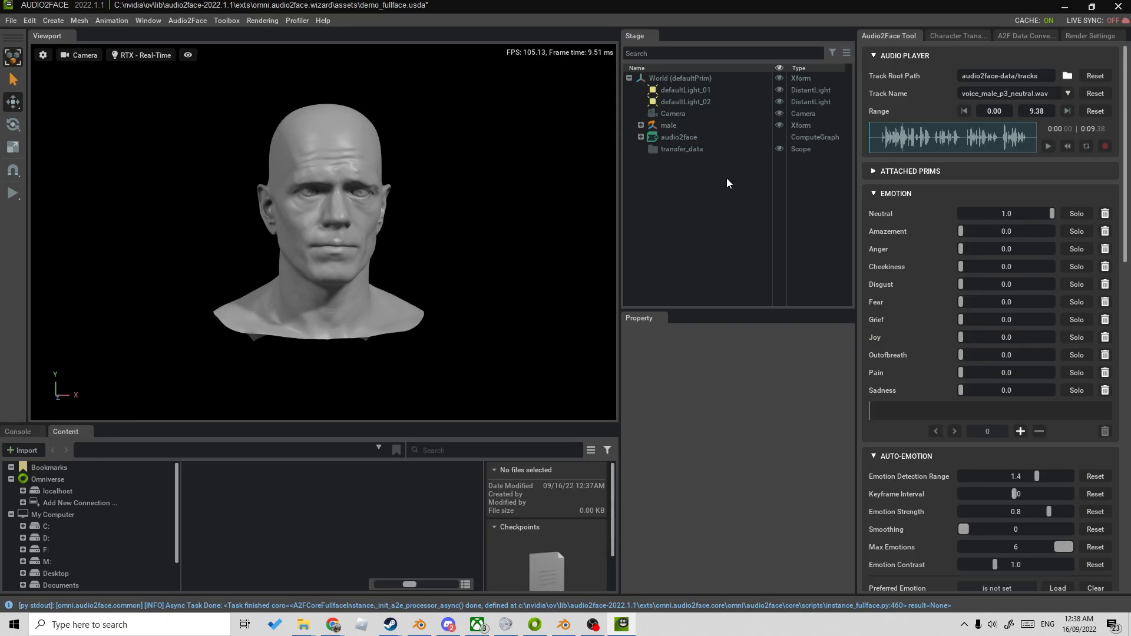
# - Launch Audio2Face from the Omniverse Launcher
pyautogui.click(1048, 146)
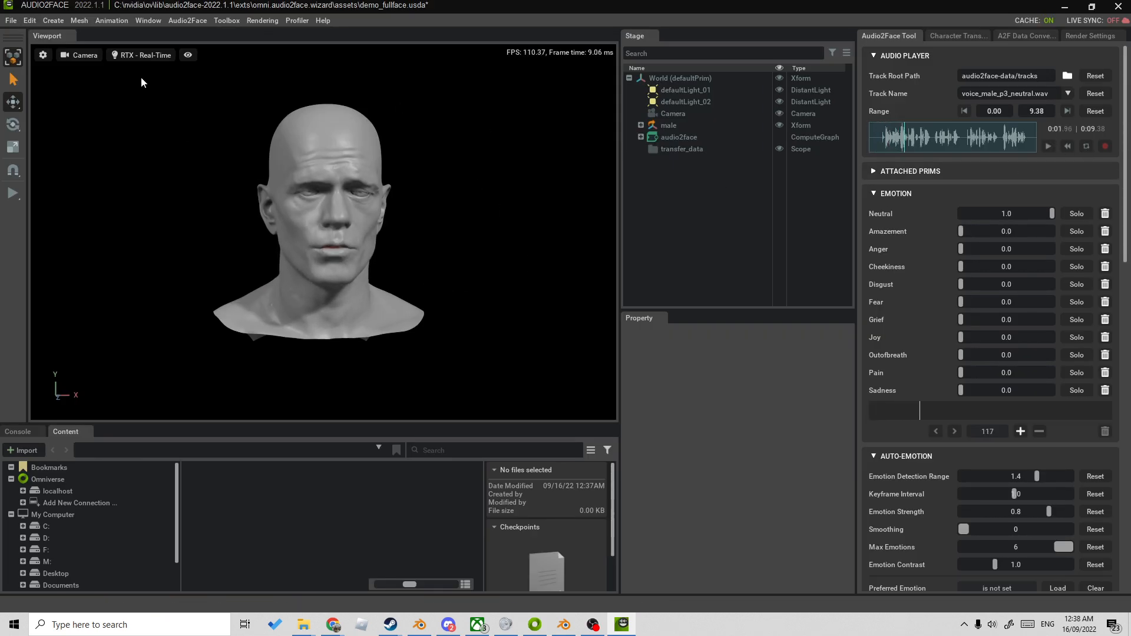
pyautogui.moveTo(557, 330)
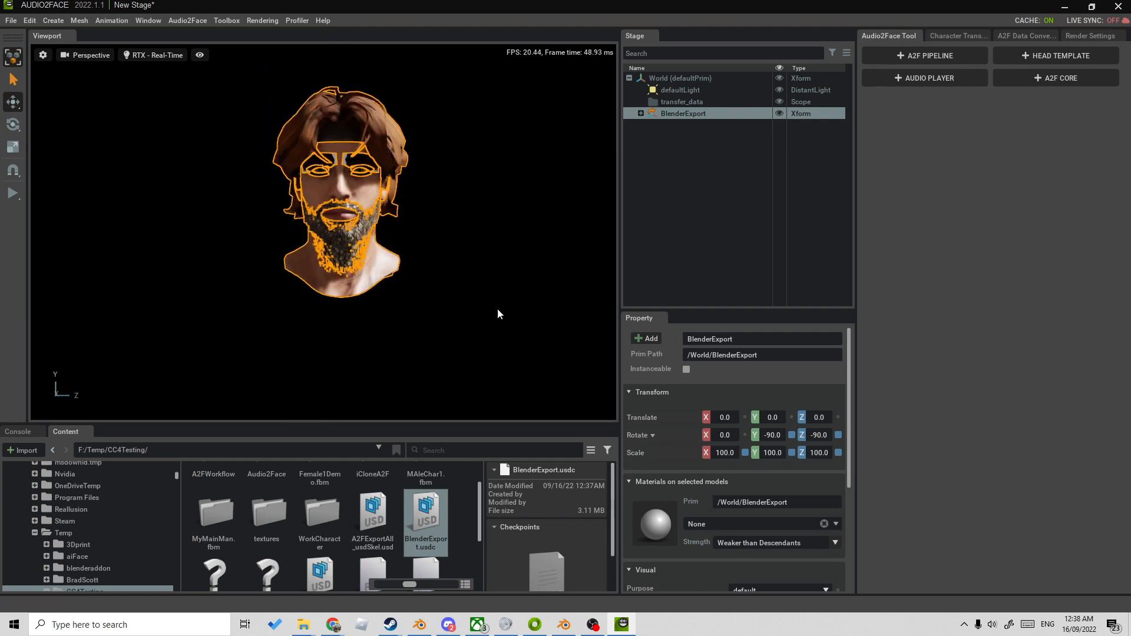
# - In Character Transfer, set the head mesh as skin, Forward to -X, and lower teeth as gum/teeth
pyautogui.click(955, 36)
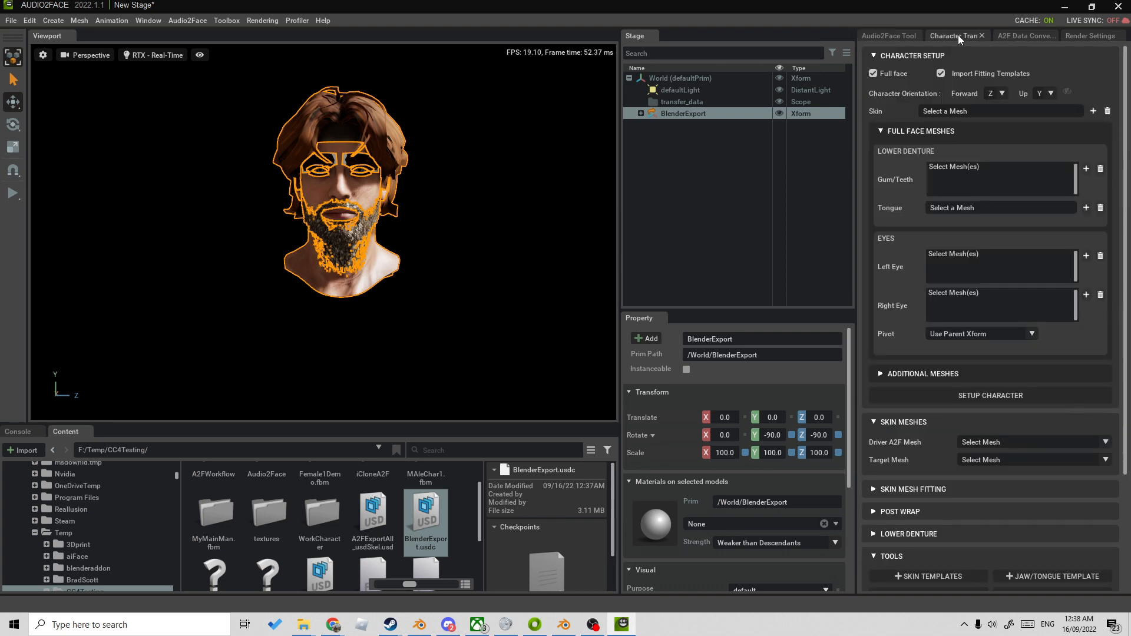
pyautogui.moveTo(387, 267)
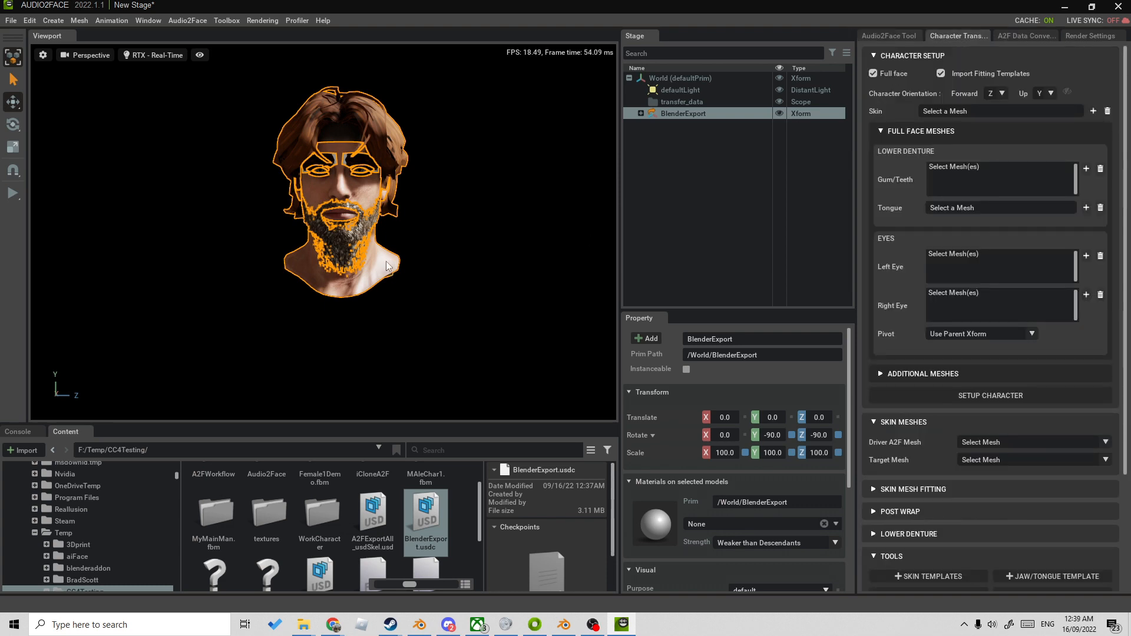
pyautogui.click(641, 113)
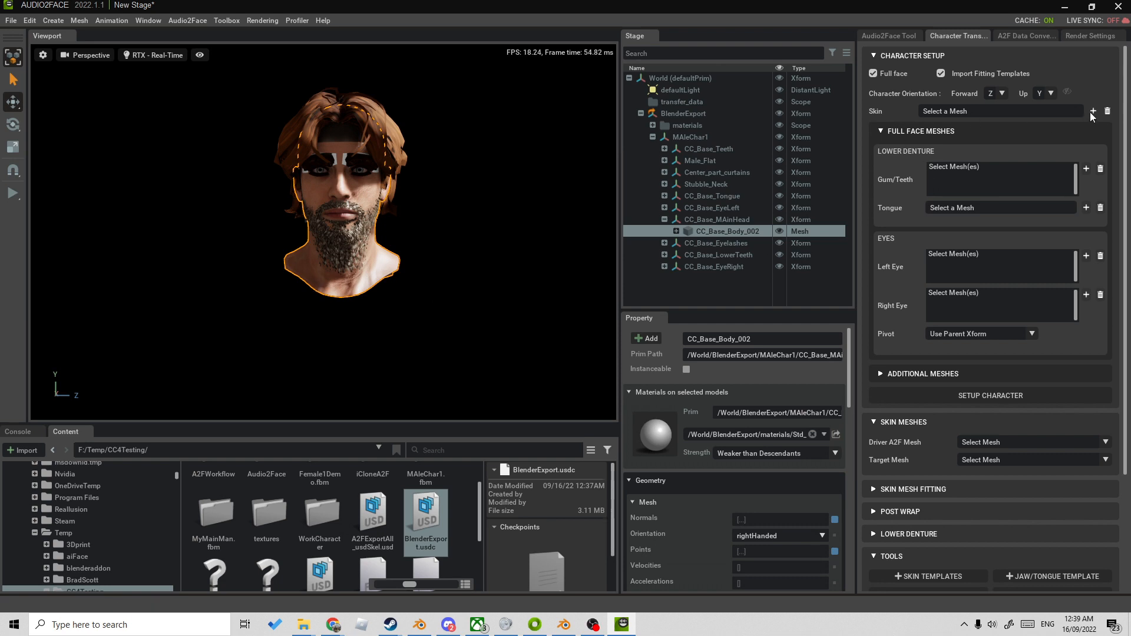
pyautogui.click(1093, 111)
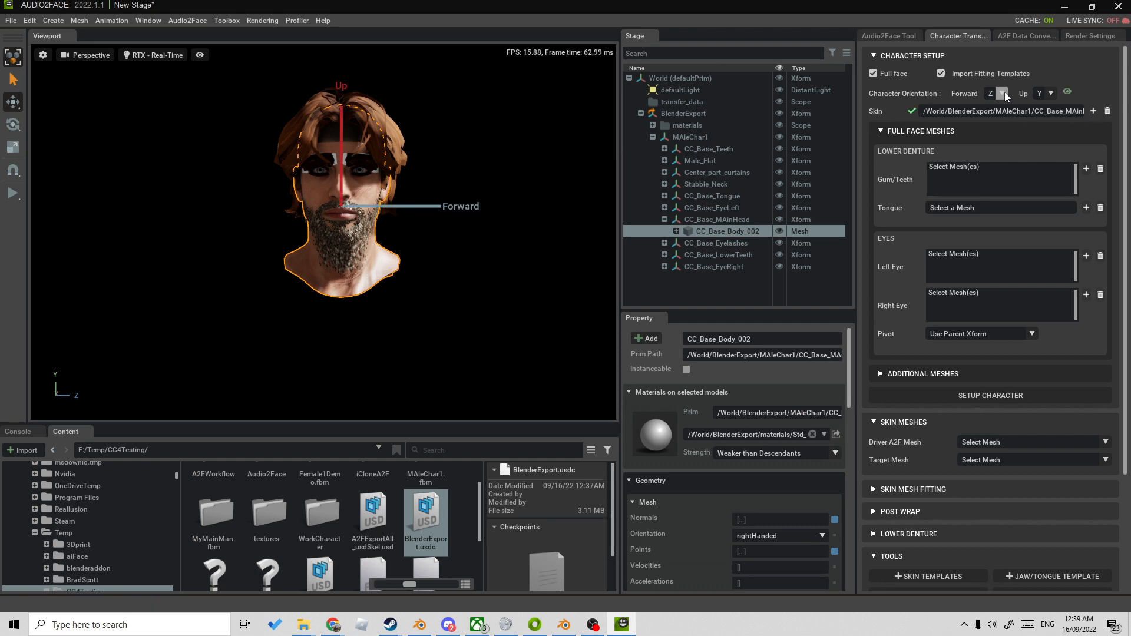
pyautogui.click(1001, 94)
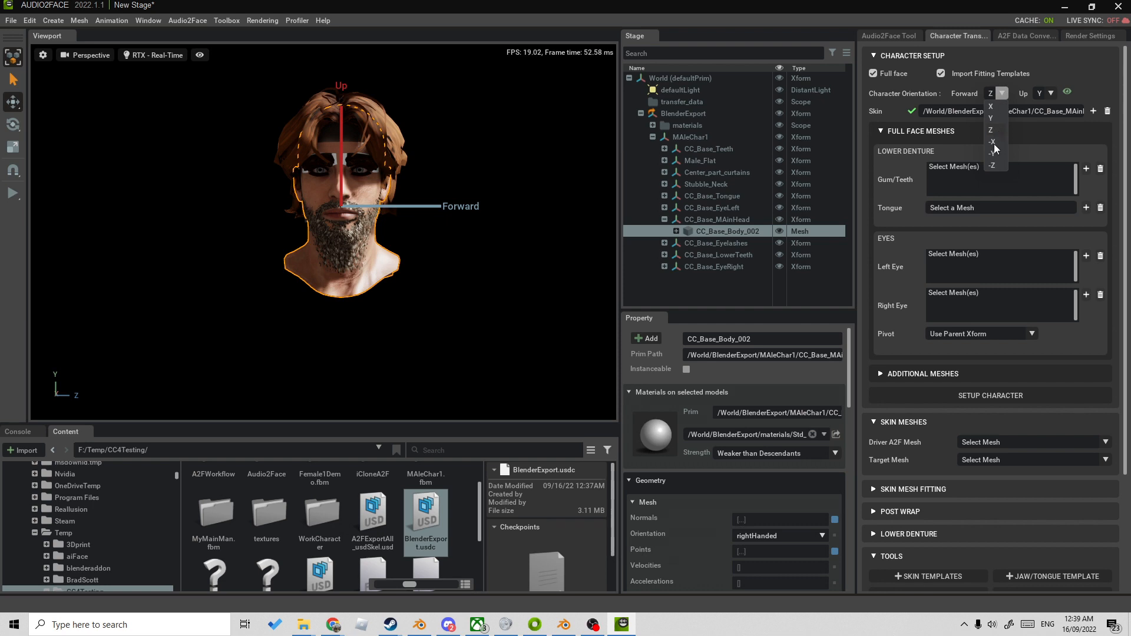
pyautogui.click(991, 141)
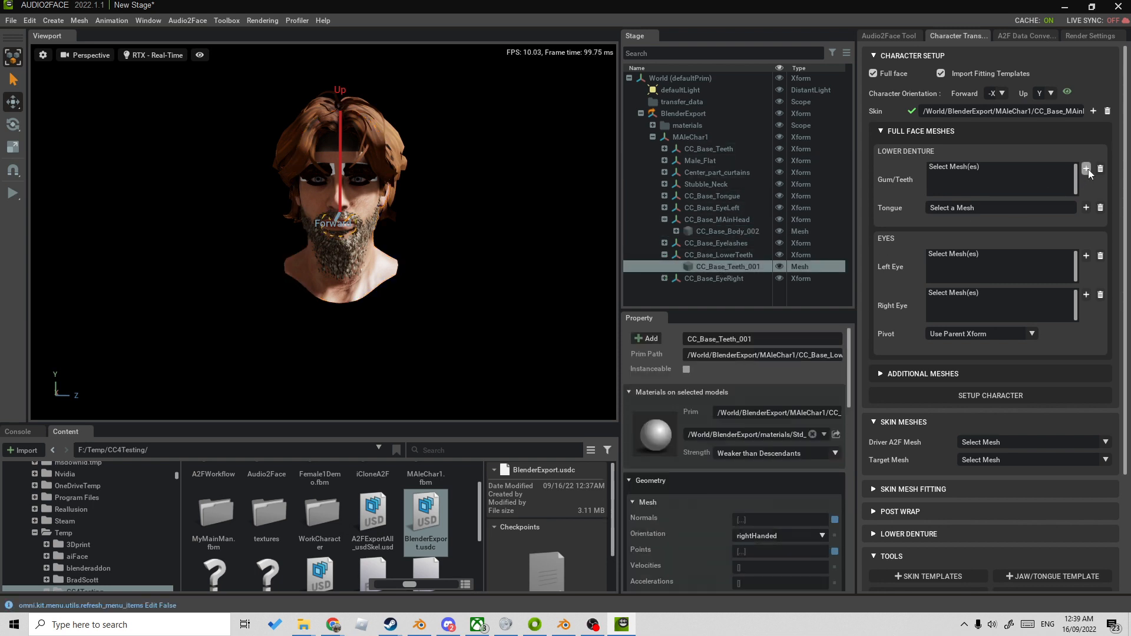
pyautogui.click(1086, 169)
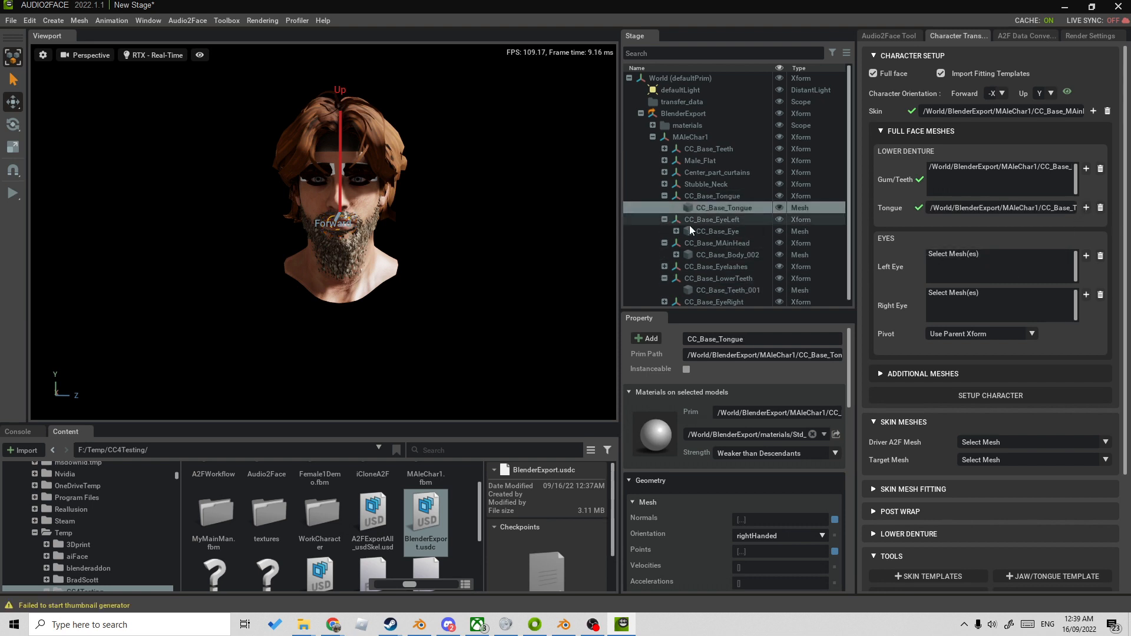
# - Assign the left eye, Male_Flat and eyelash meshes to their character setup slots
pyautogui.click(717, 231)
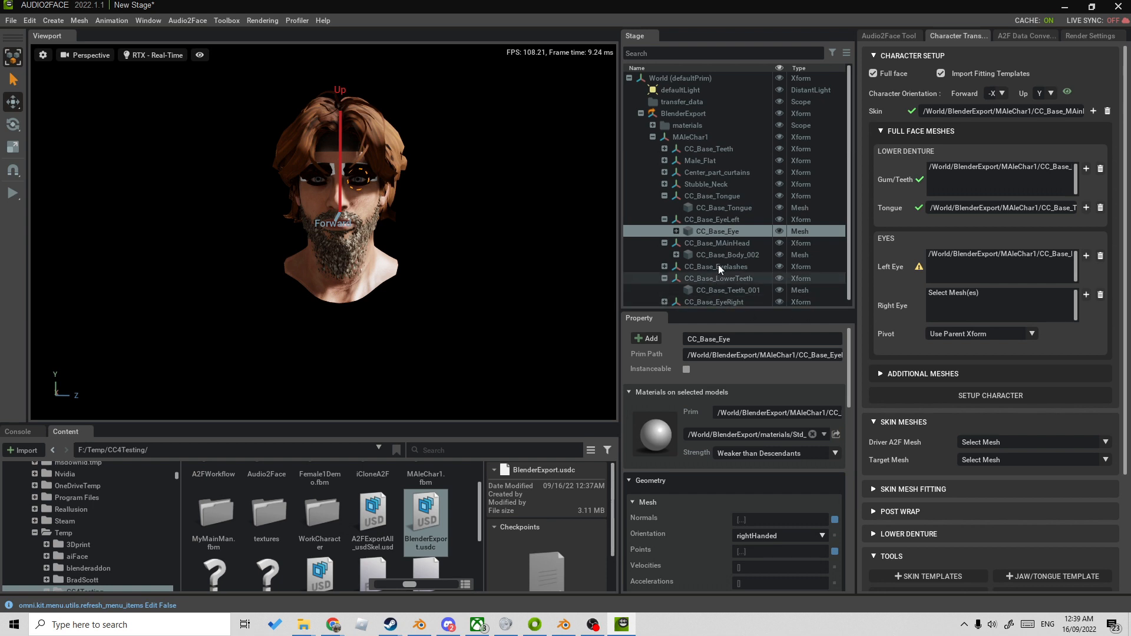
pyautogui.scroll(-3)
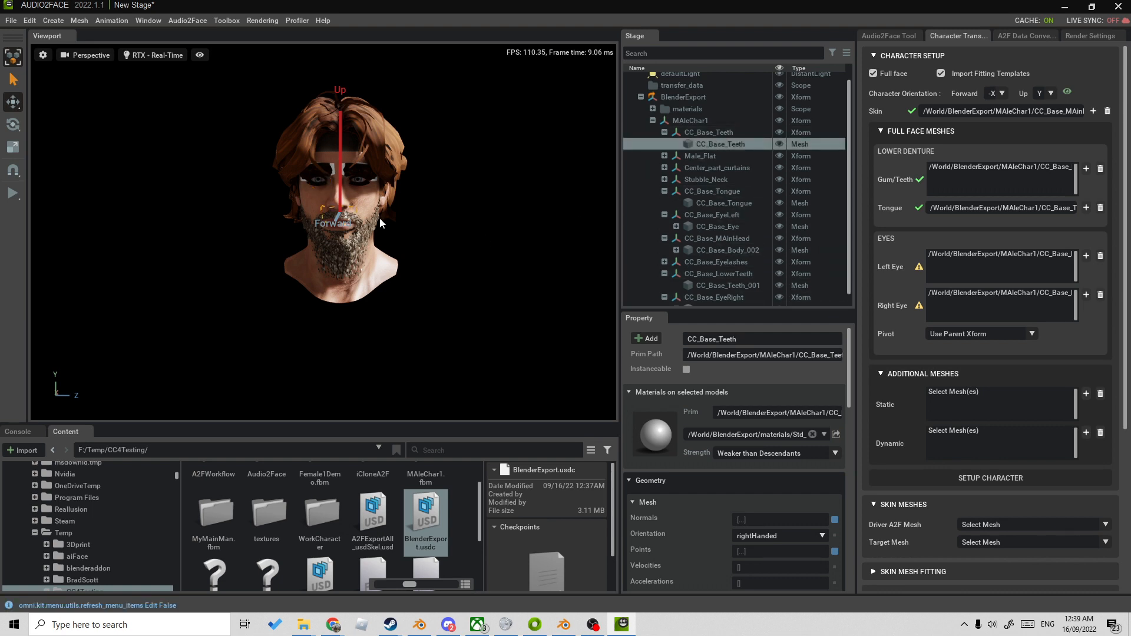
pyautogui.moveTo(1061, 419)
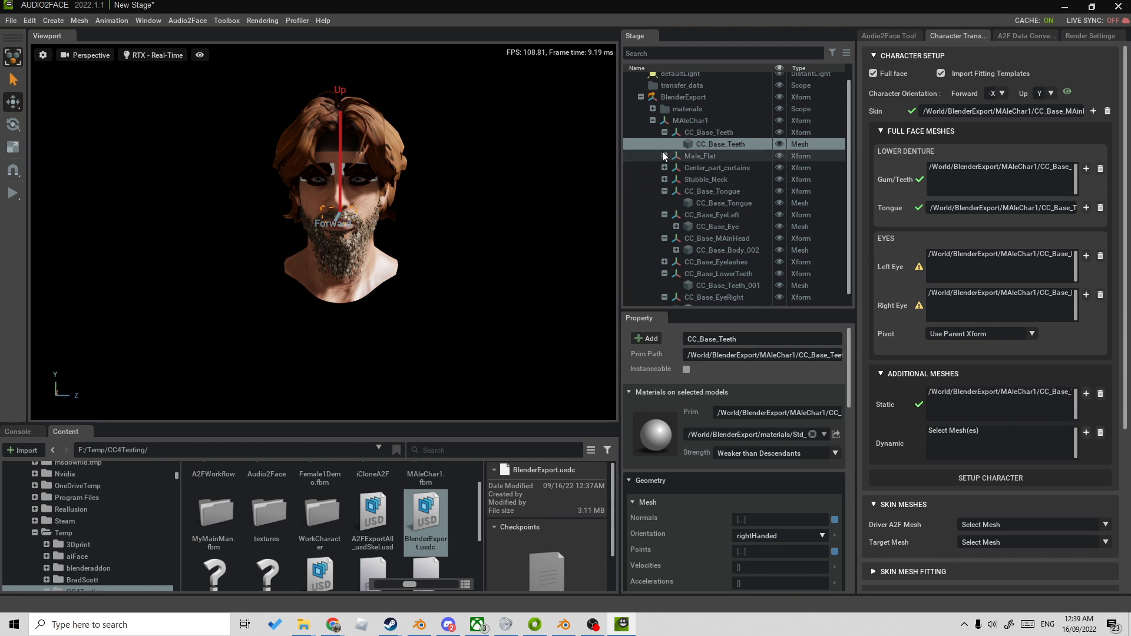
pyautogui.click(671, 155)
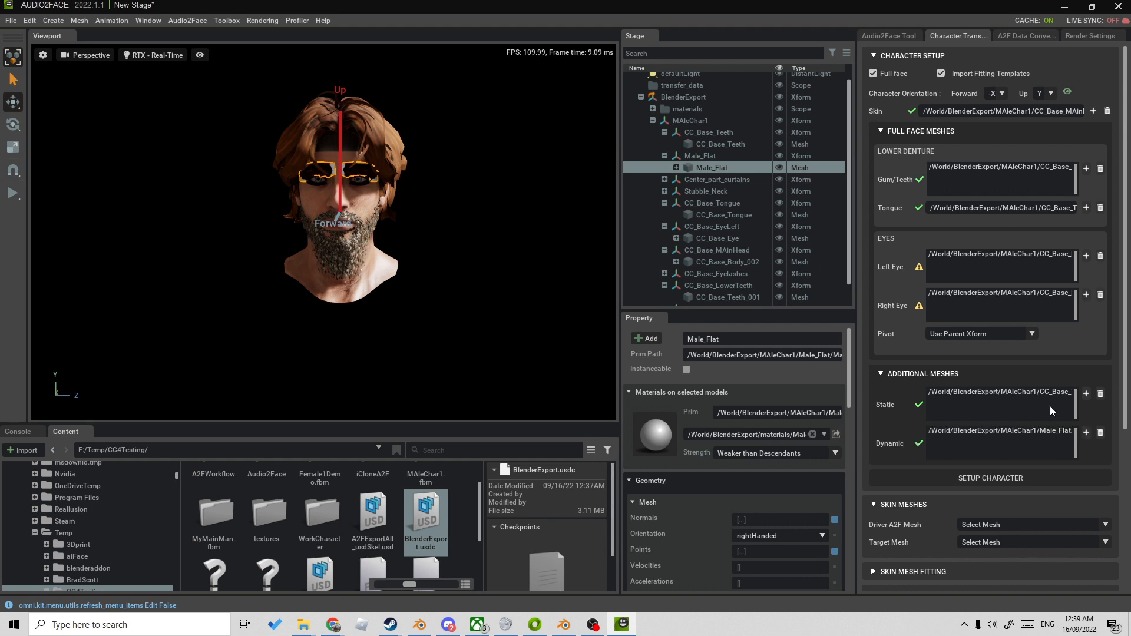
pyautogui.click(729, 191)
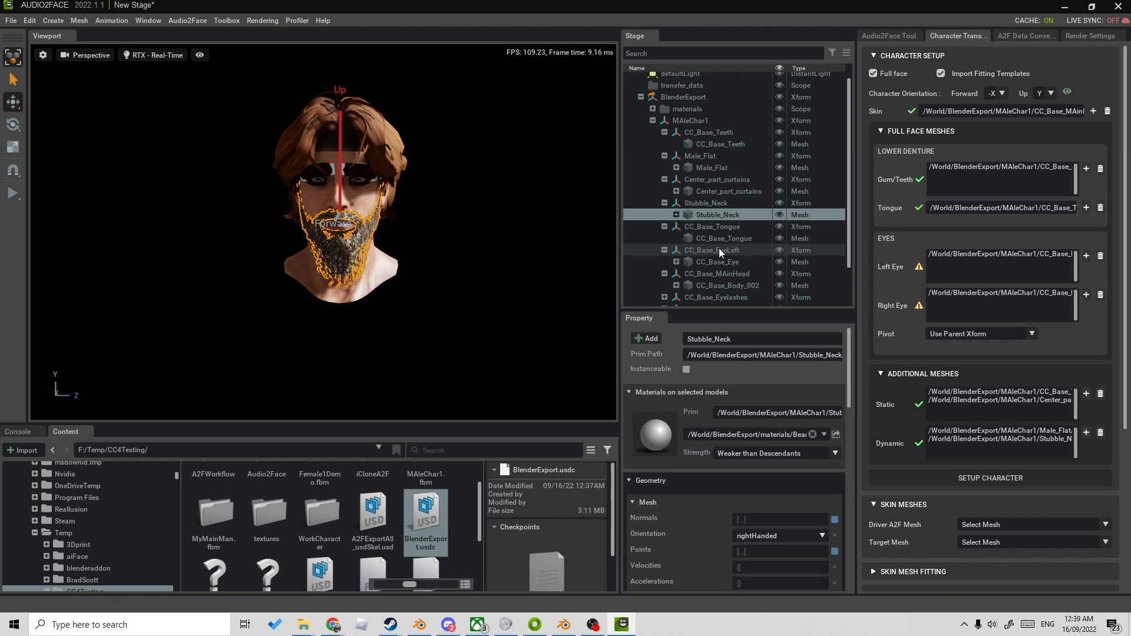
pyautogui.click(716, 227)
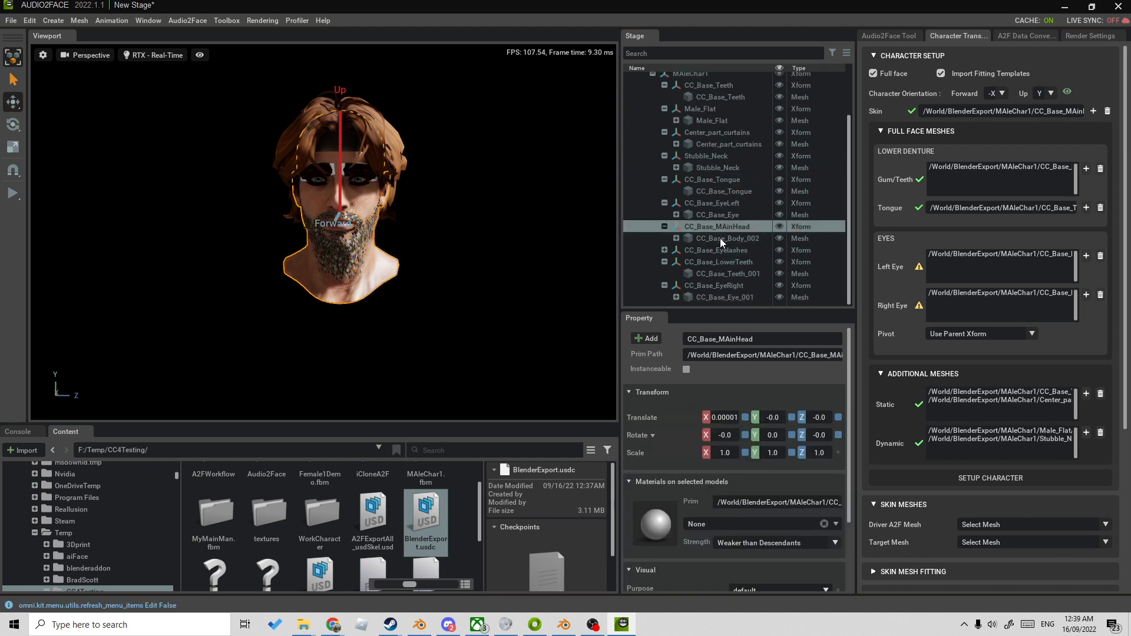
pyautogui.click(727, 238)
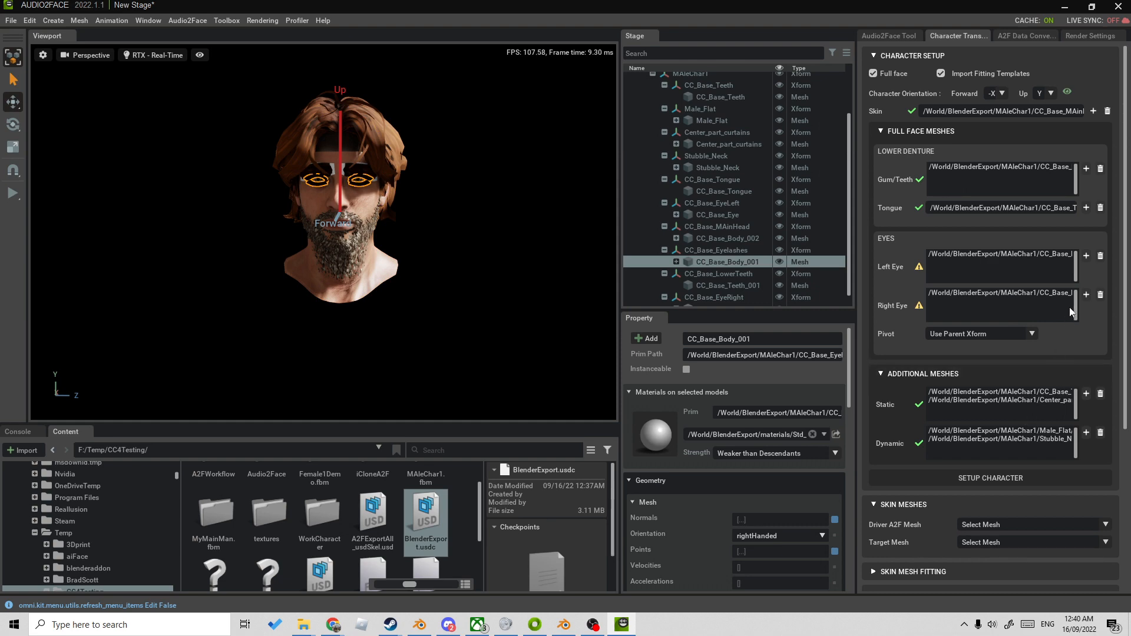
pyautogui.scroll(-3)
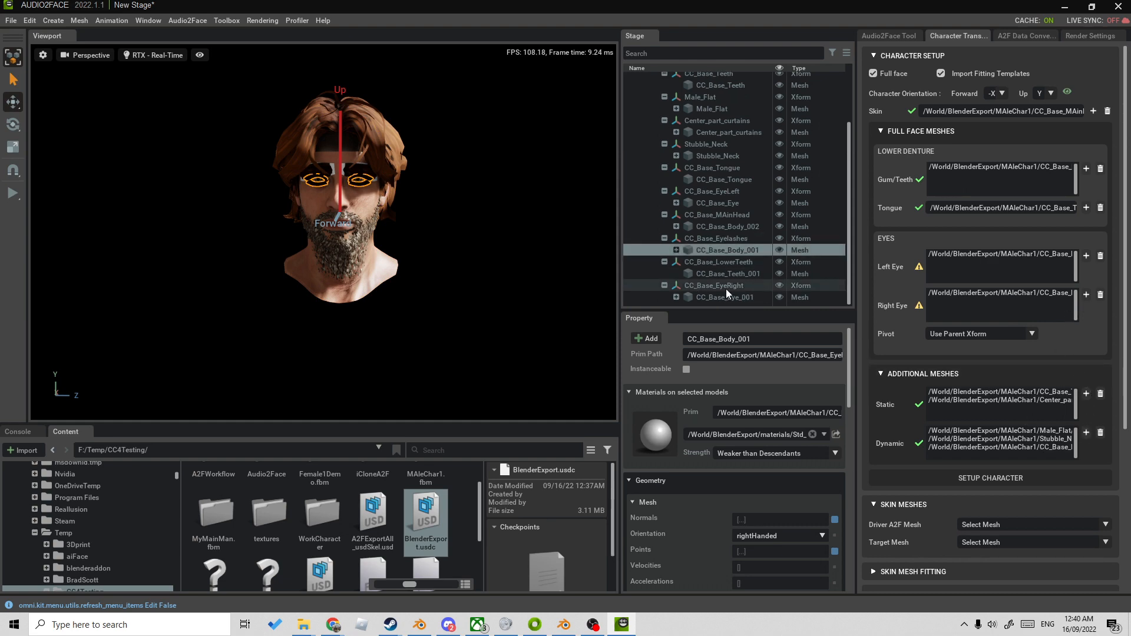
pyautogui.click(731, 273)
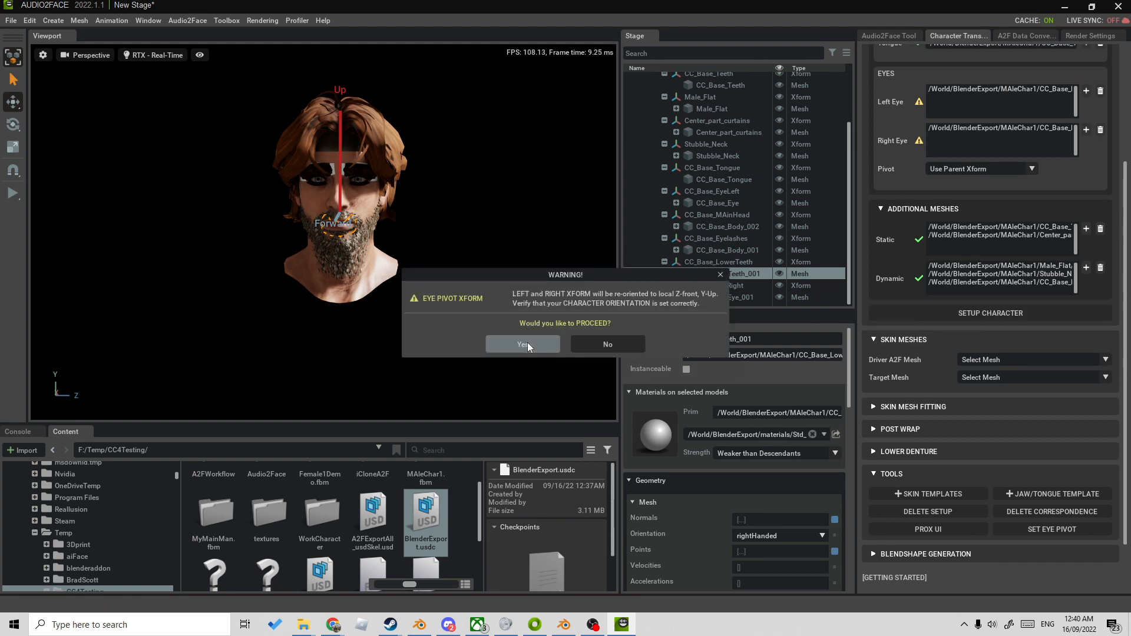
# - Confirm re-orienting the eye pivots and expand transfer_character > extra in the Stage
pyautogui.click(523, 344)
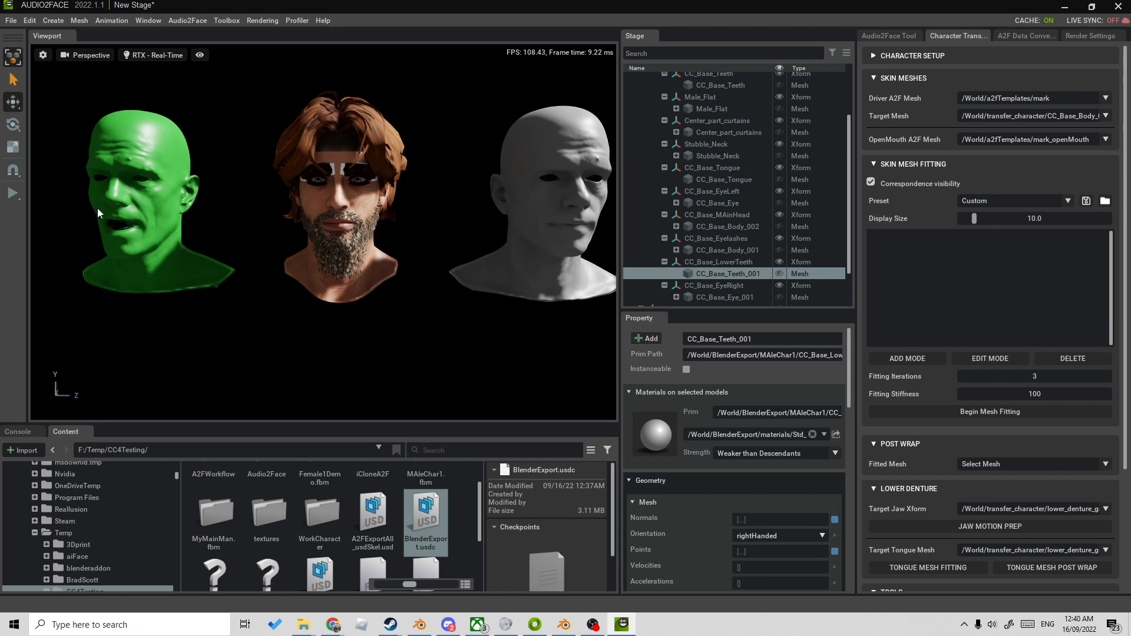
pyautogui.moveTo(211, 213)
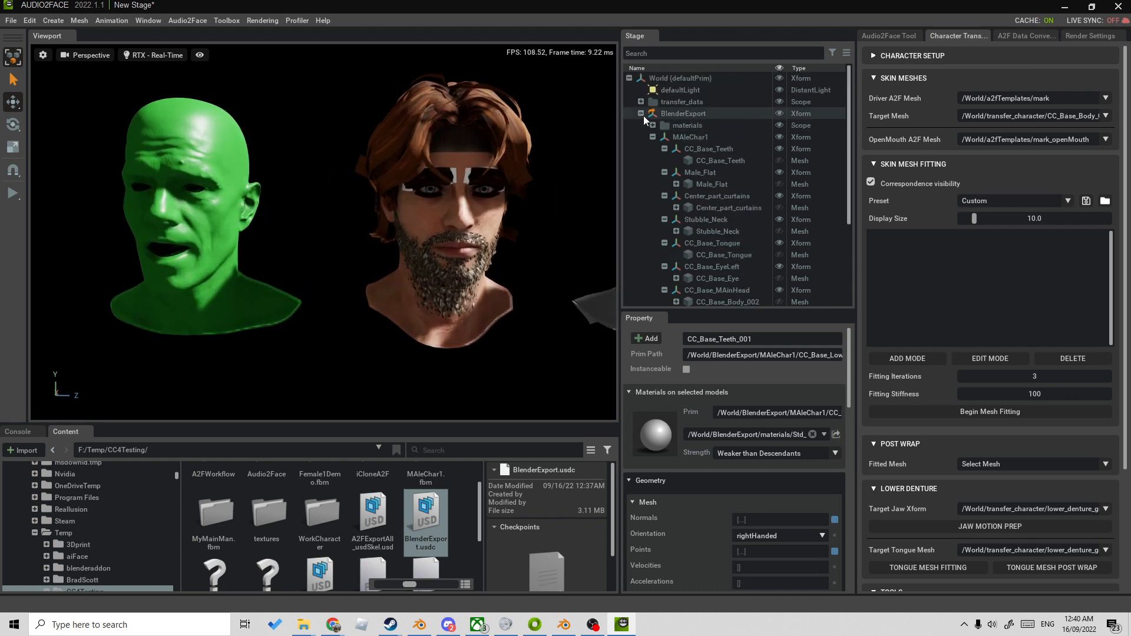
pyautogui.click(641, 114)
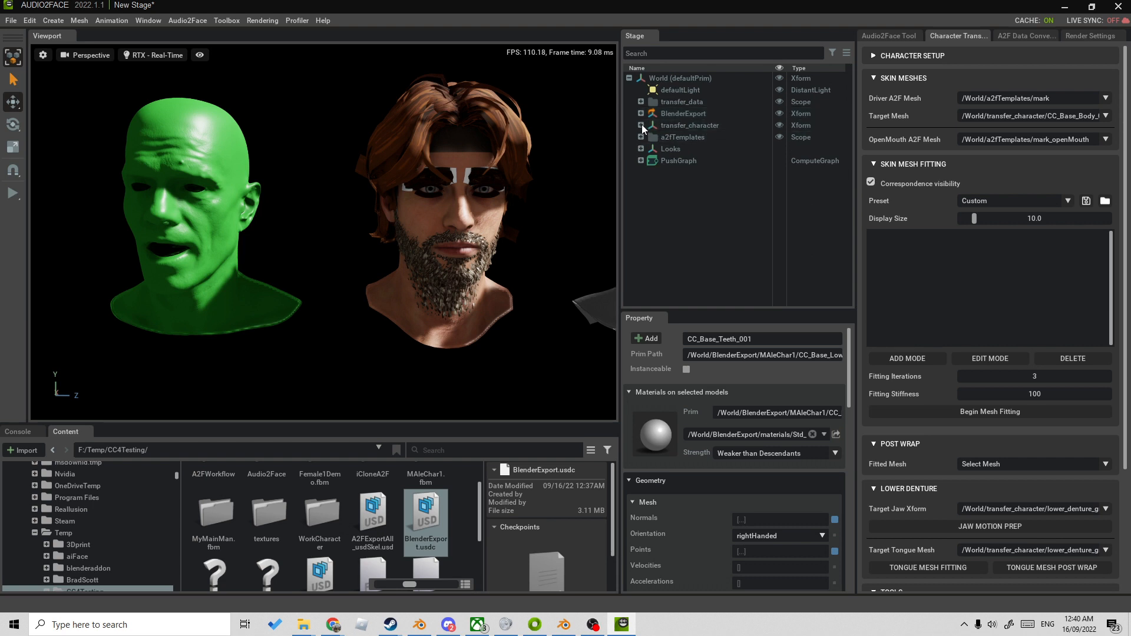
pyautogui.click(642, 126)
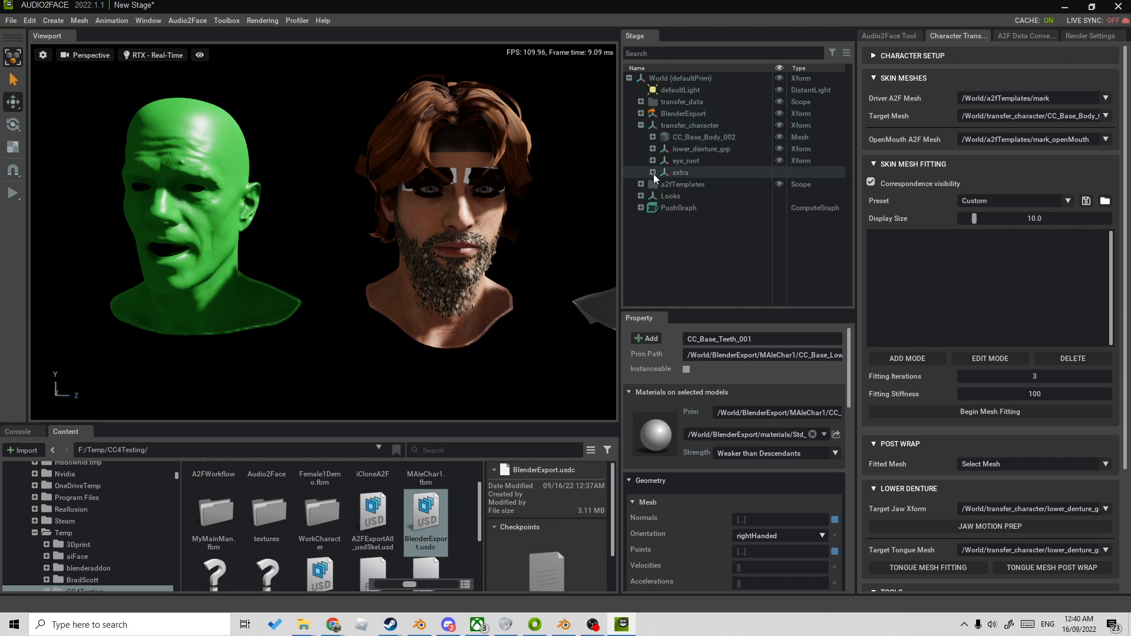
pyautogui.click(654, 172)
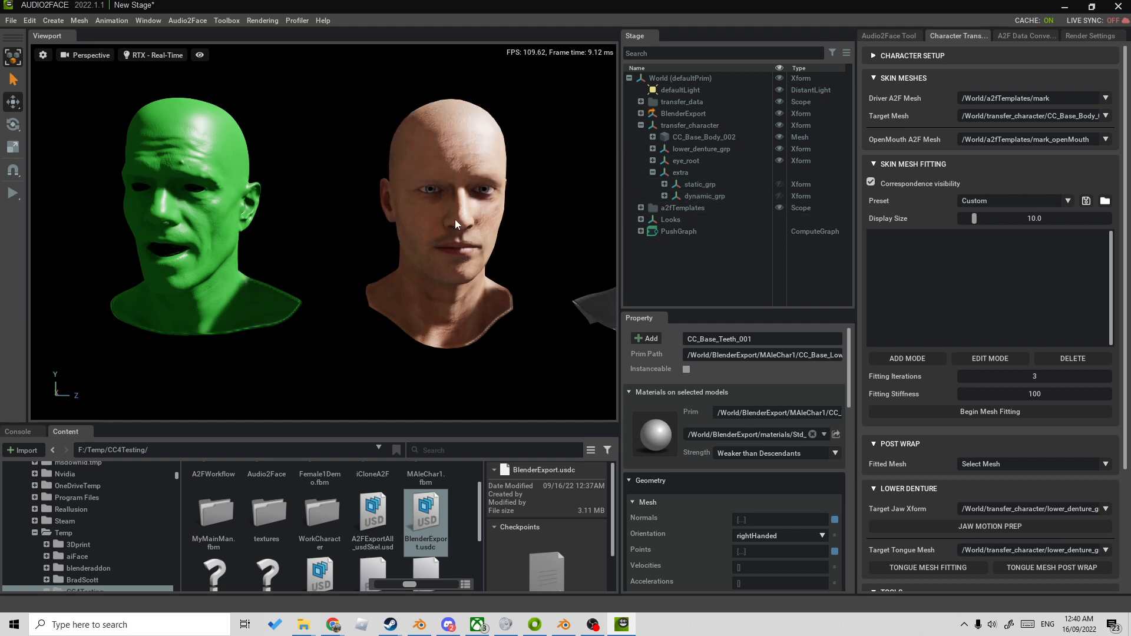
pyautogui.moveTo(907, 359)
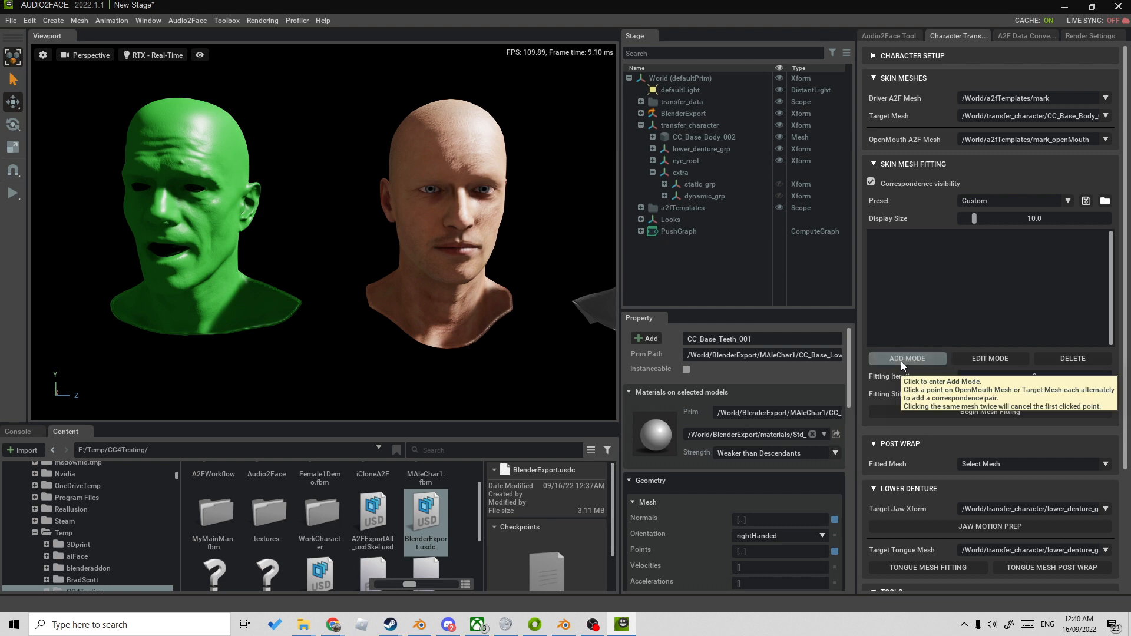
# - In Add Mode, place correspondence point pairs on the template and bald character heads
pyautogui.click(908, 359)
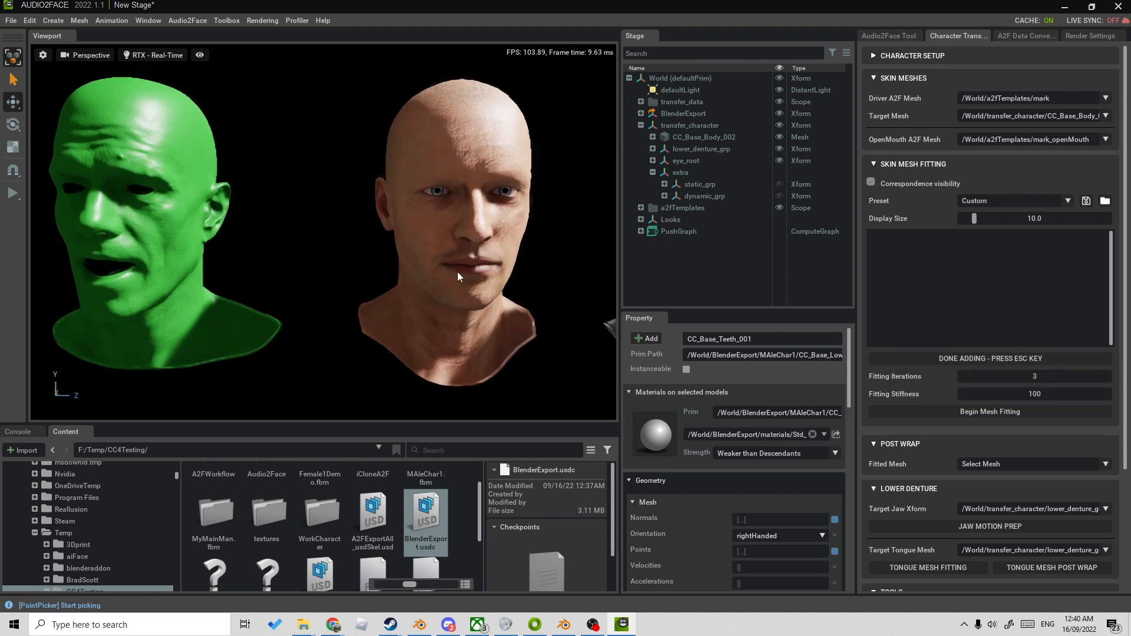
pyautogui.moveTo(459, 277); pyautogui.dragTo(424, 283)
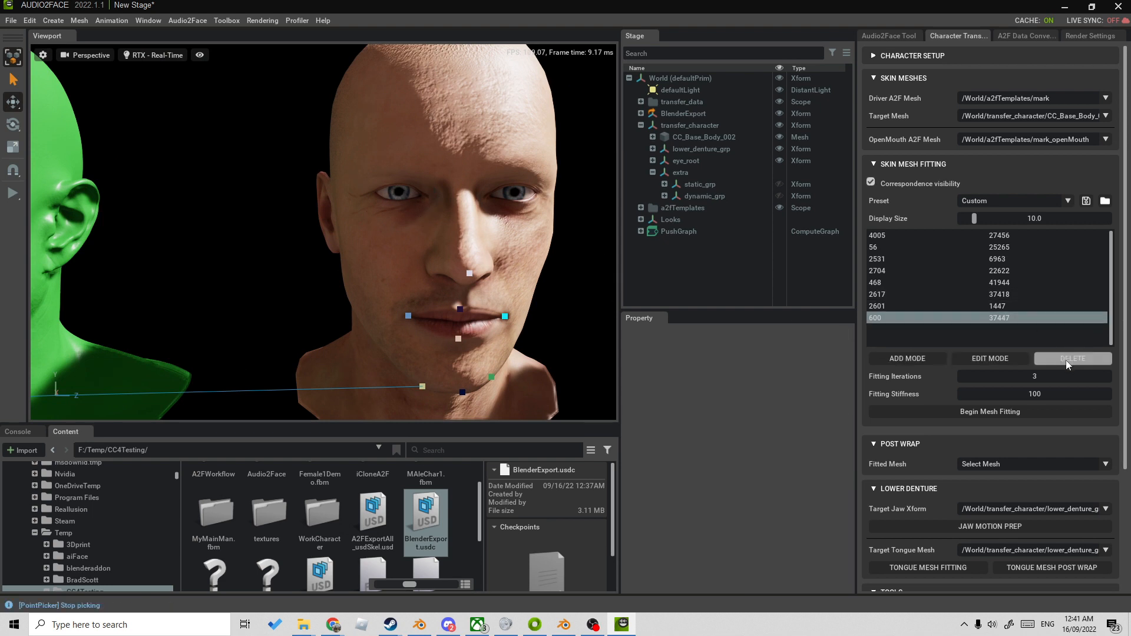
pyautogui.moveTo(1012, 320)
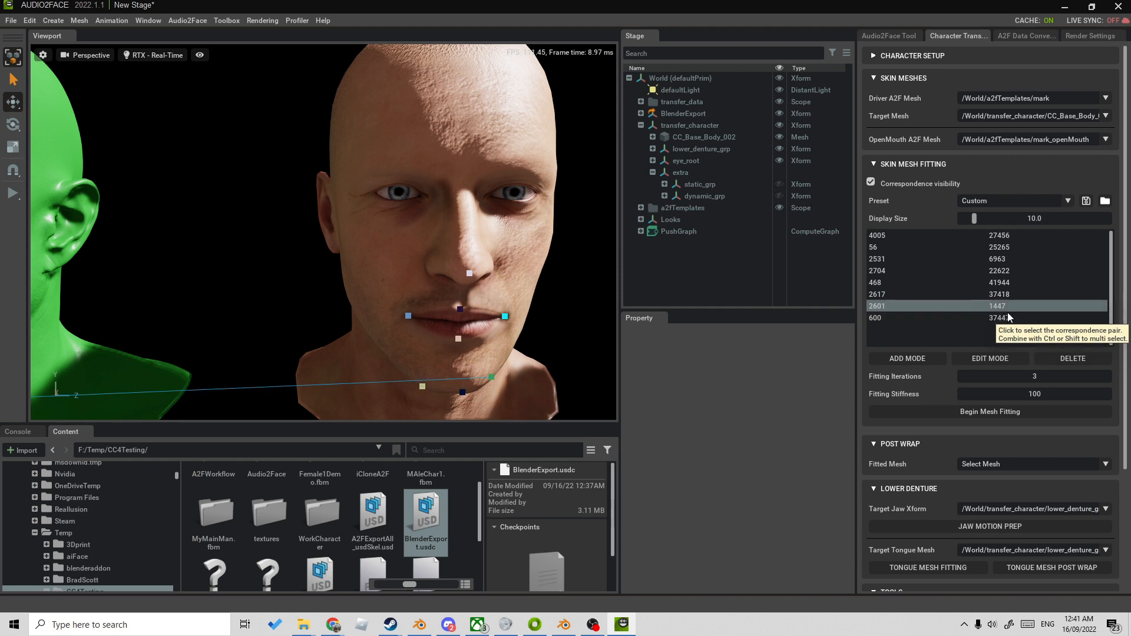
pyautogui.click(907, 358)
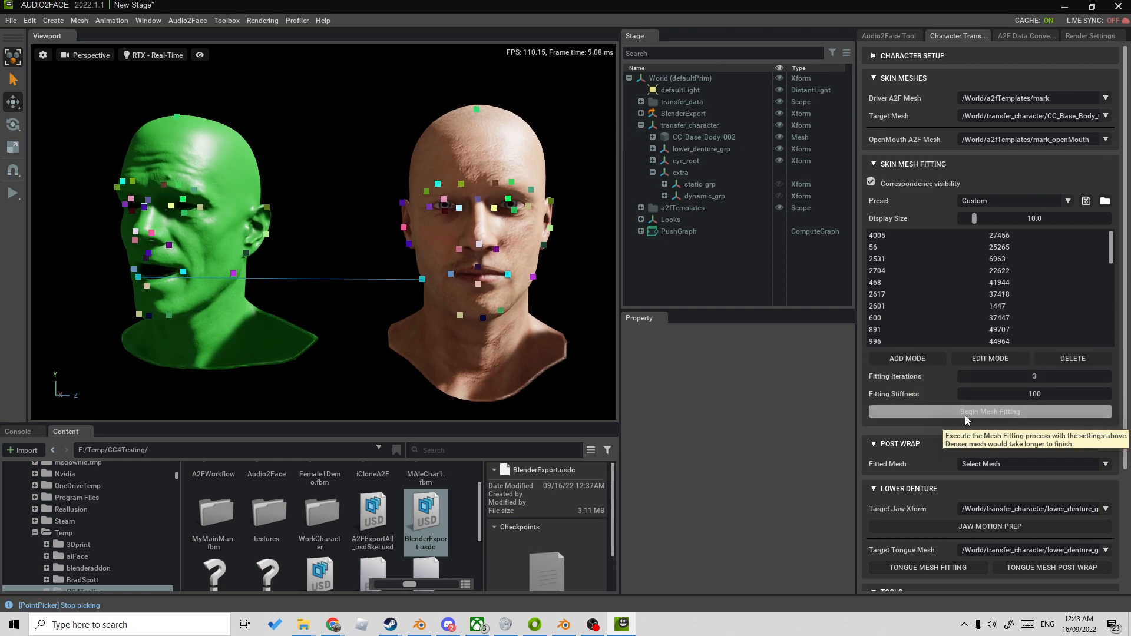
# - Run Begin Mesh Fitting, Jaw Motion Prep and Tongue Mesh Post Wrap, confirming each success message
pyautogui.click(990, 412)
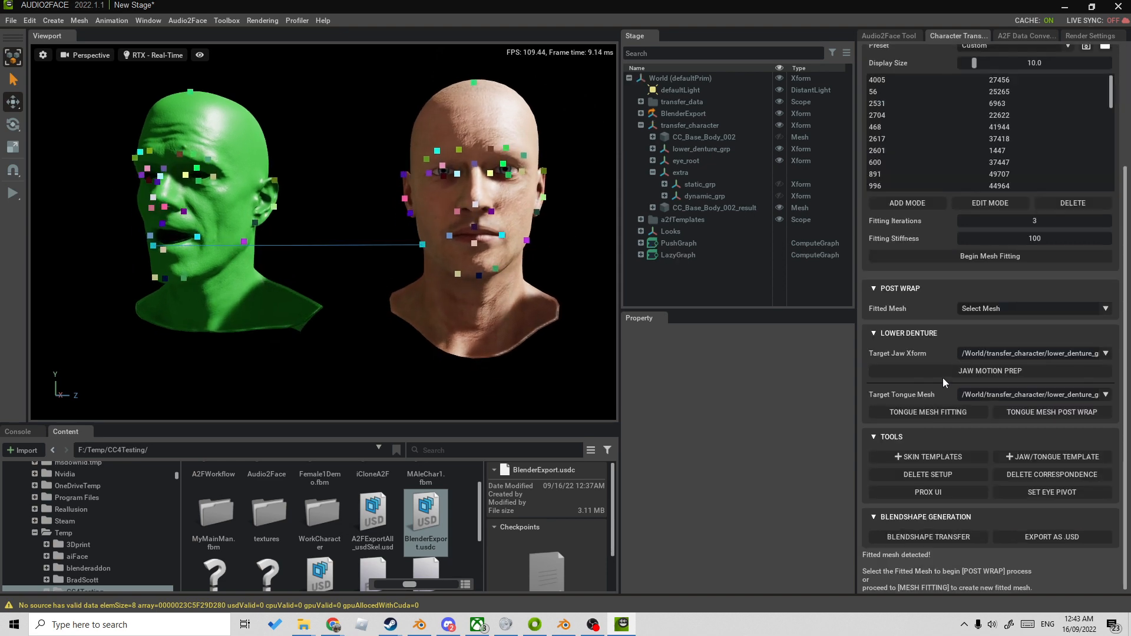
pyautogui.click(990, 371)
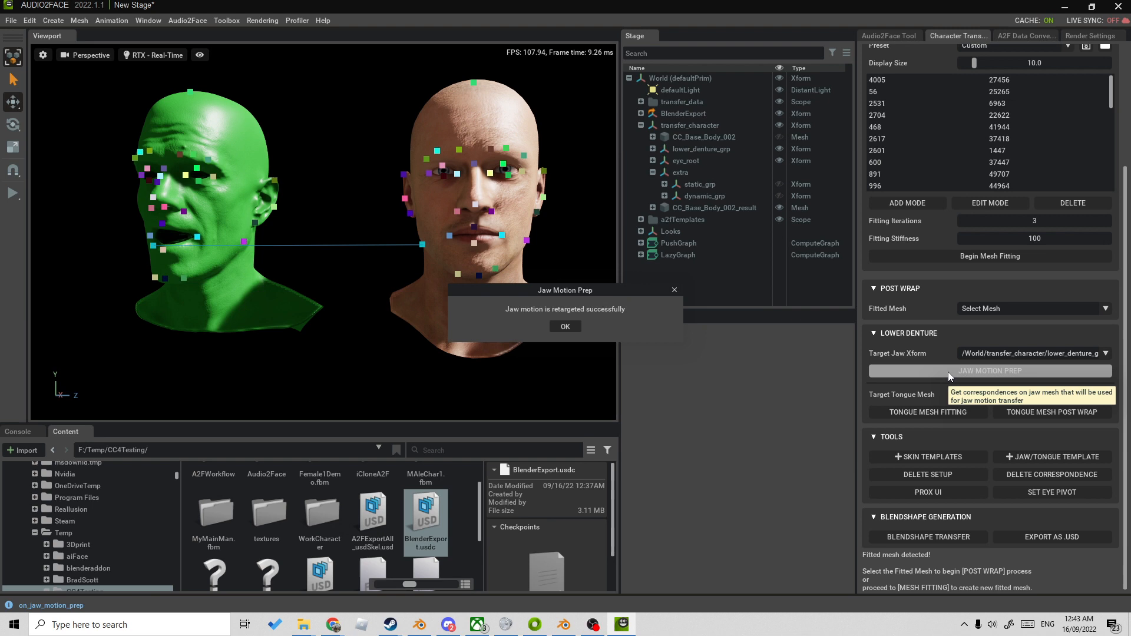
pyautogui.click(566, 327)
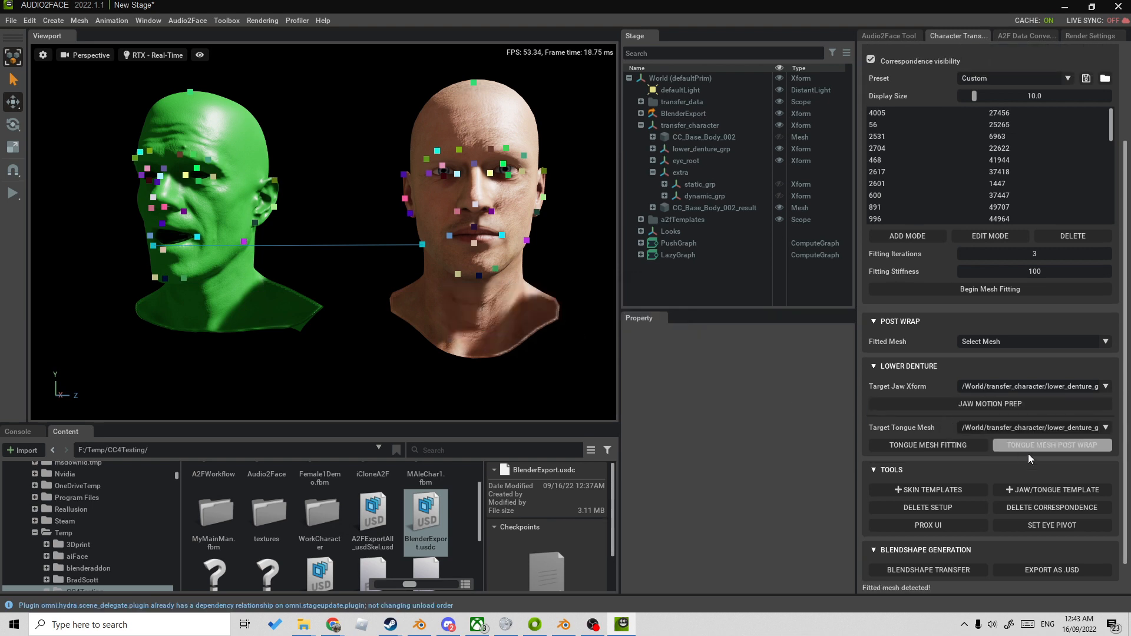
pyautogui.click(1052, 445)
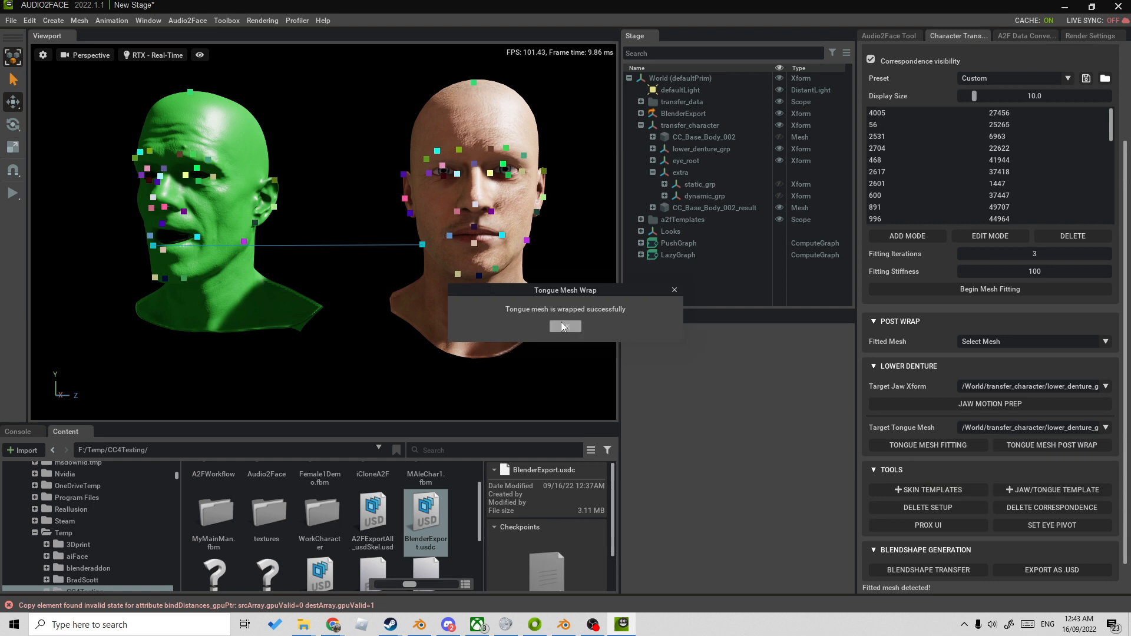
pyautogui.click(565, 326)
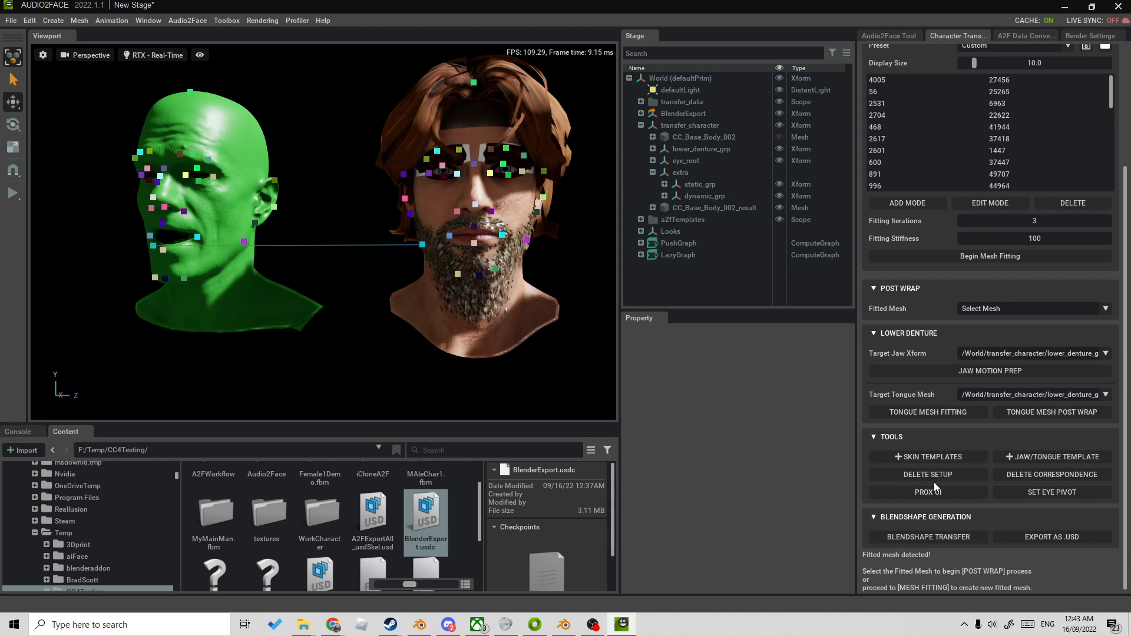
# - Apply a prox deformer from CC_Base_Body_002_result to the eye, hair, beard, lower teeth and tongue meshes
pyautogui.click(929, 492)
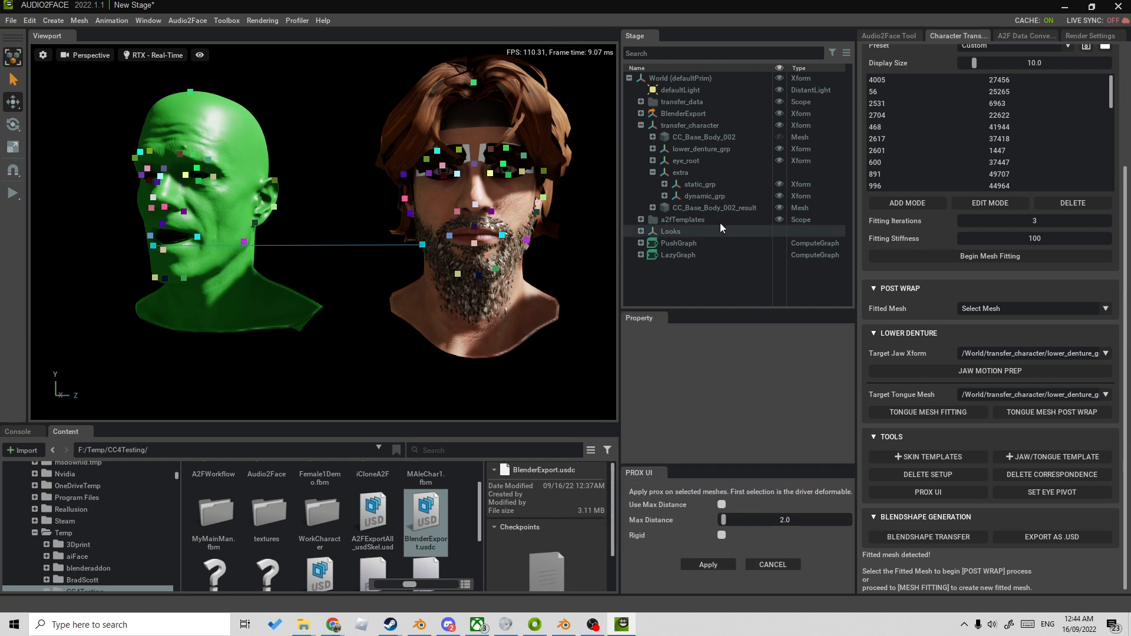
pyautogui.click(715, 207)
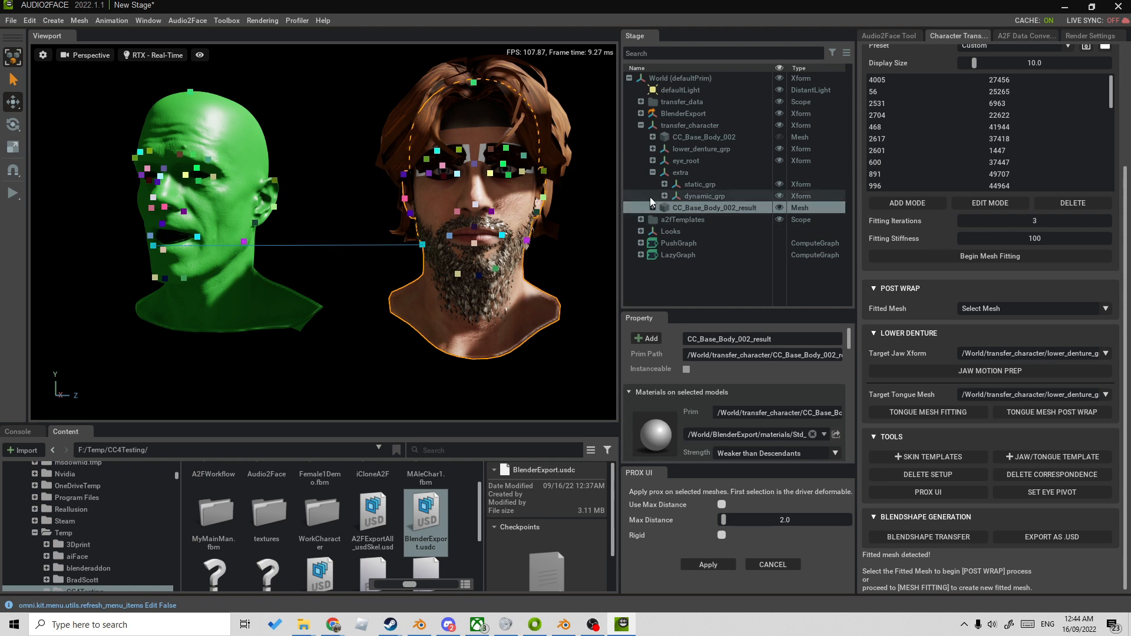
pyautogui.click(654, 184)
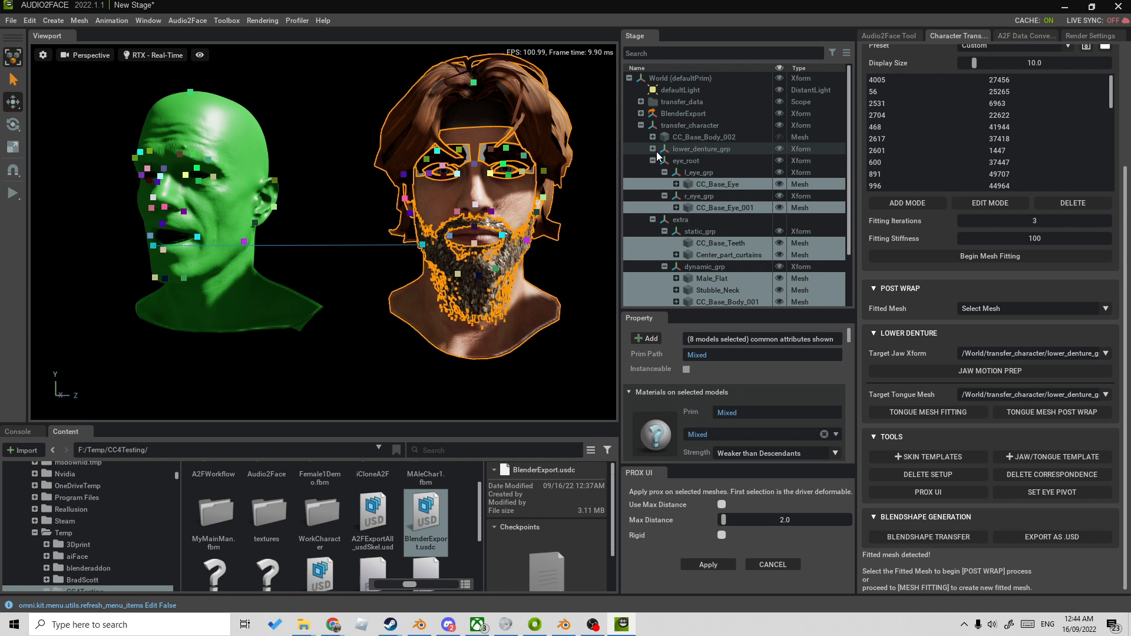
pyautogui.click(653, 148)
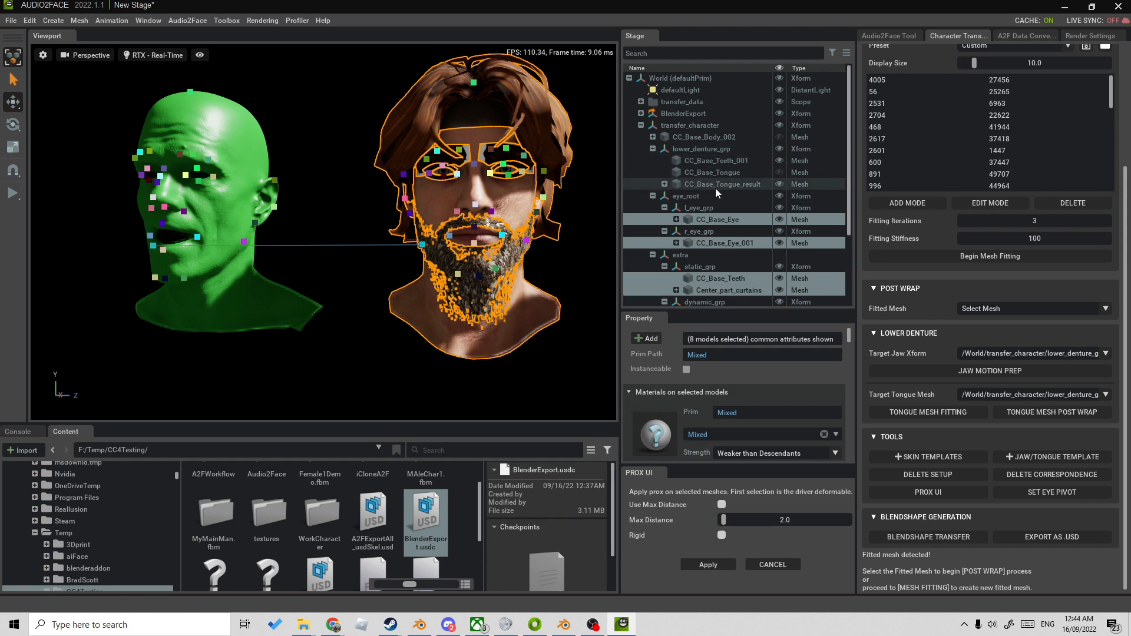
pyautogui.click(717, 161)
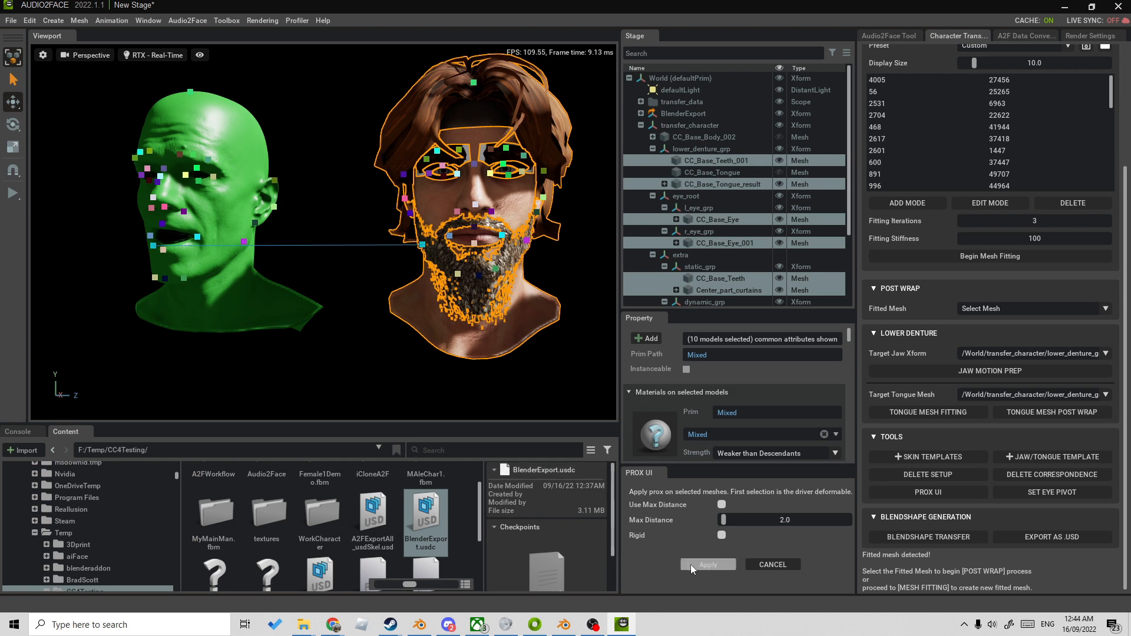
pyautogui.click(709, 565)
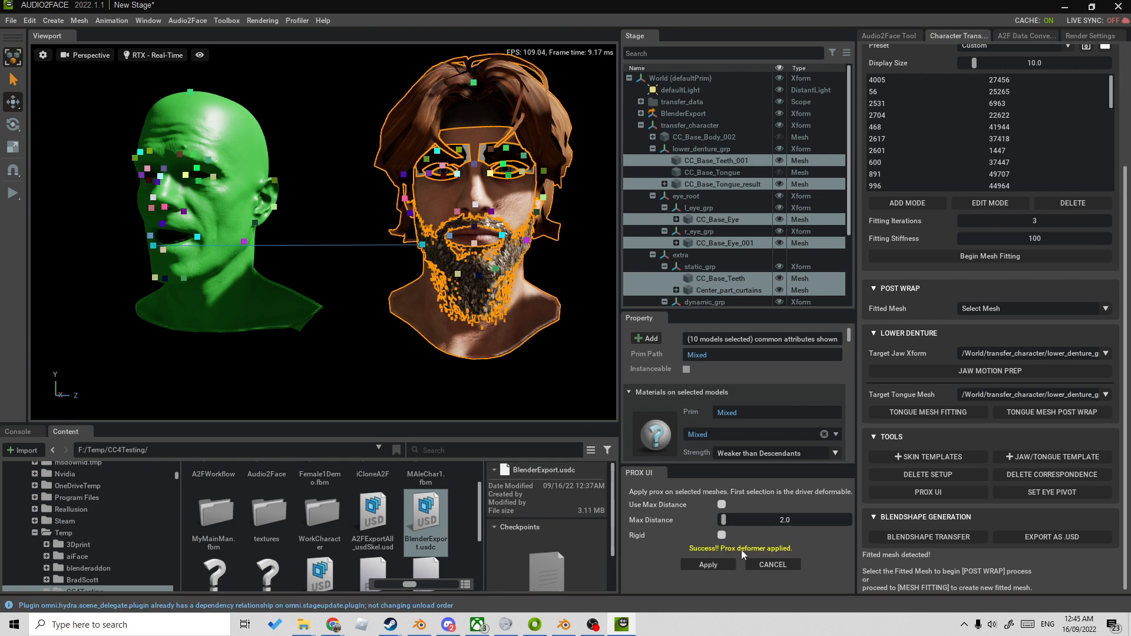
pyautogui.moveTo(928, 537)
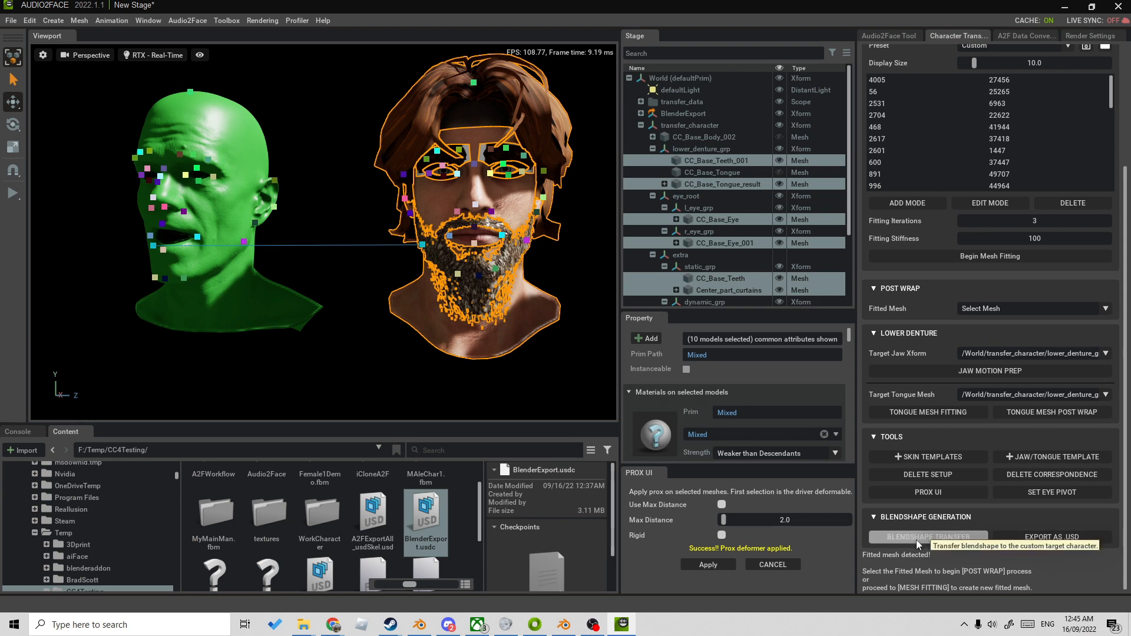
# - Transfer the blendshapes and export them as A2FNewExport to F:/Temp/CC4Testing
pyautogui.click(929, 536)
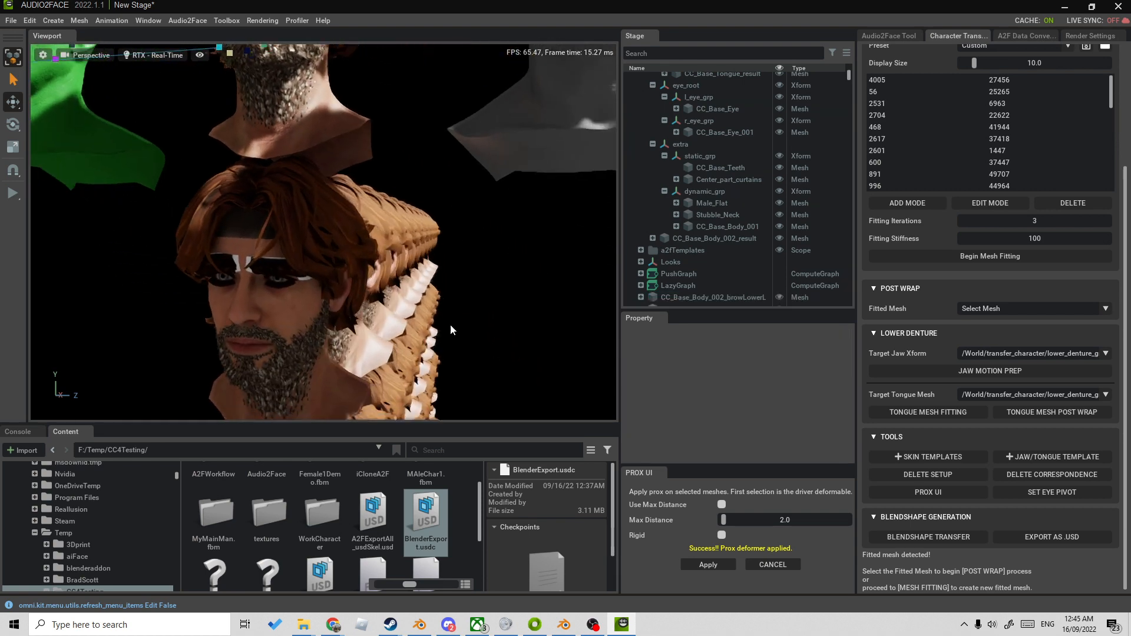
pyautogui.moveTo(451, 330); pyautogui.dragTo(361, 238)
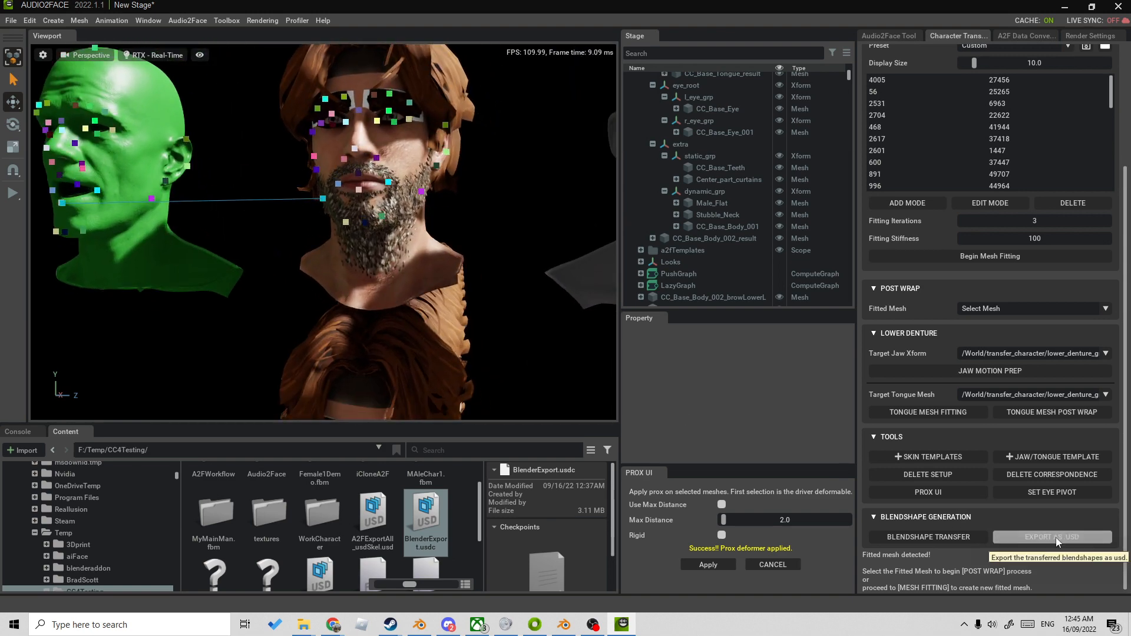
pyautogui.click(1052, 537)
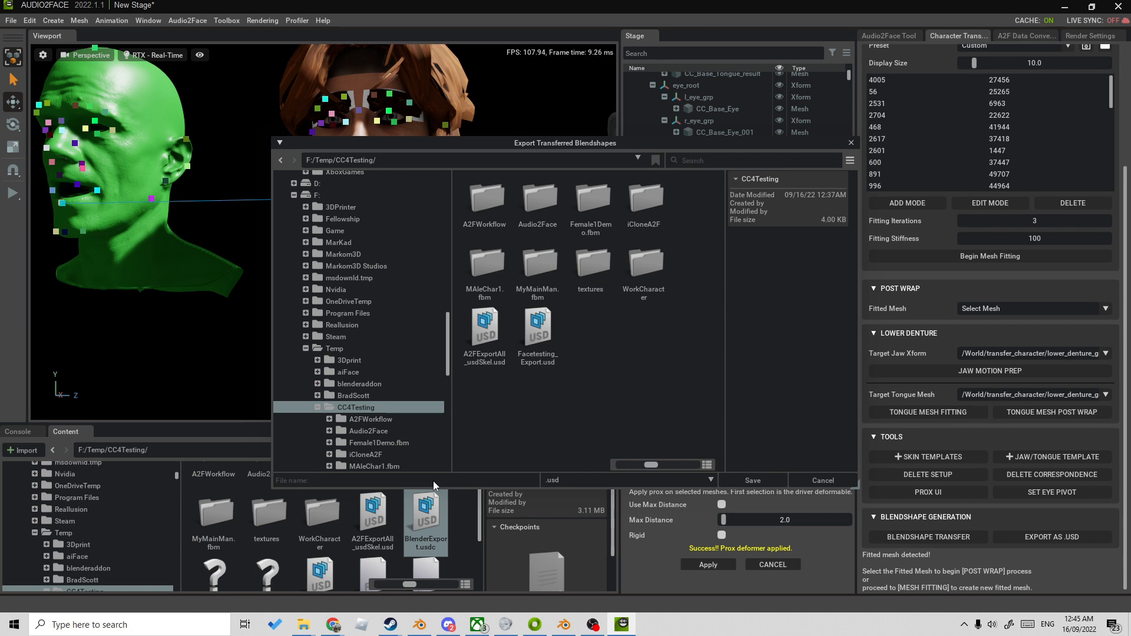
pyautogui.write('A2FNew')
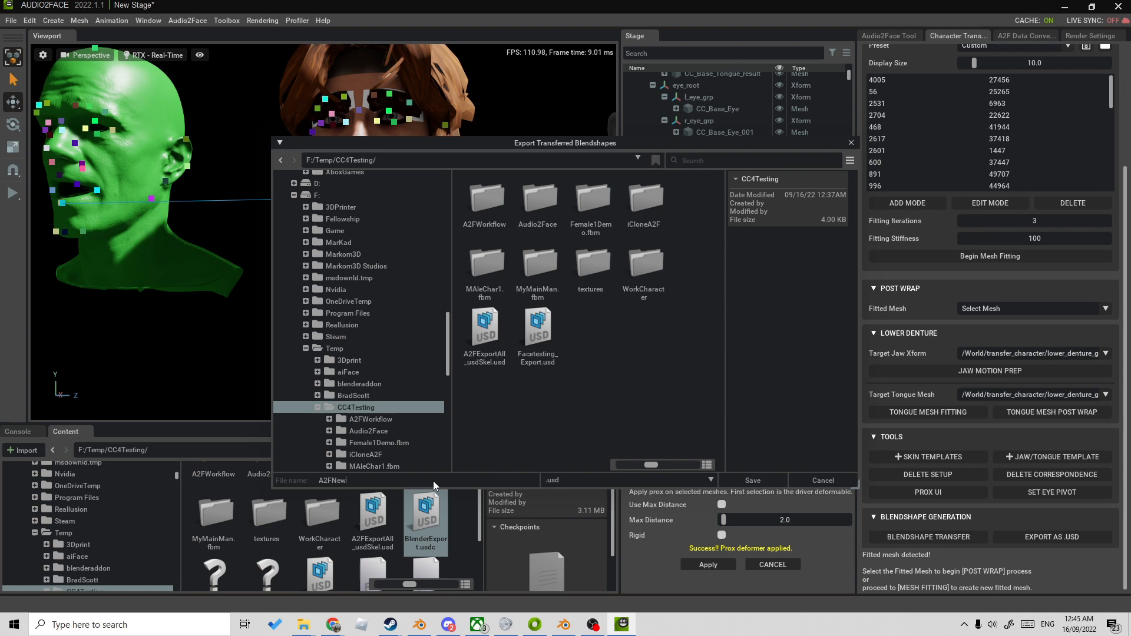
pyautogui.write('Export')
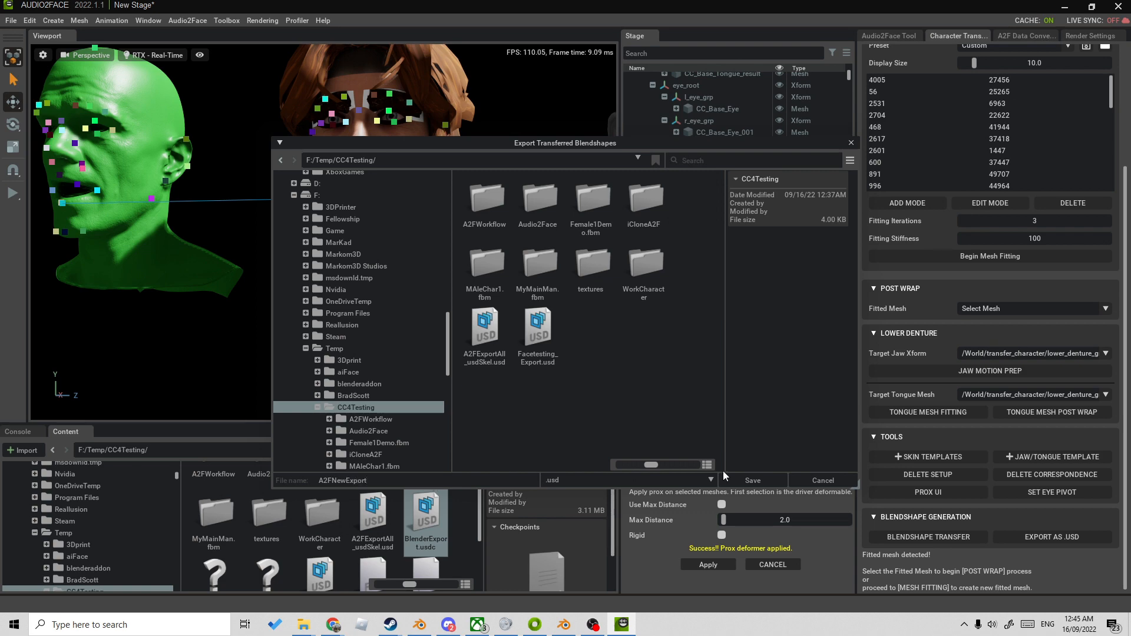
pyautogui.click(753, 480)
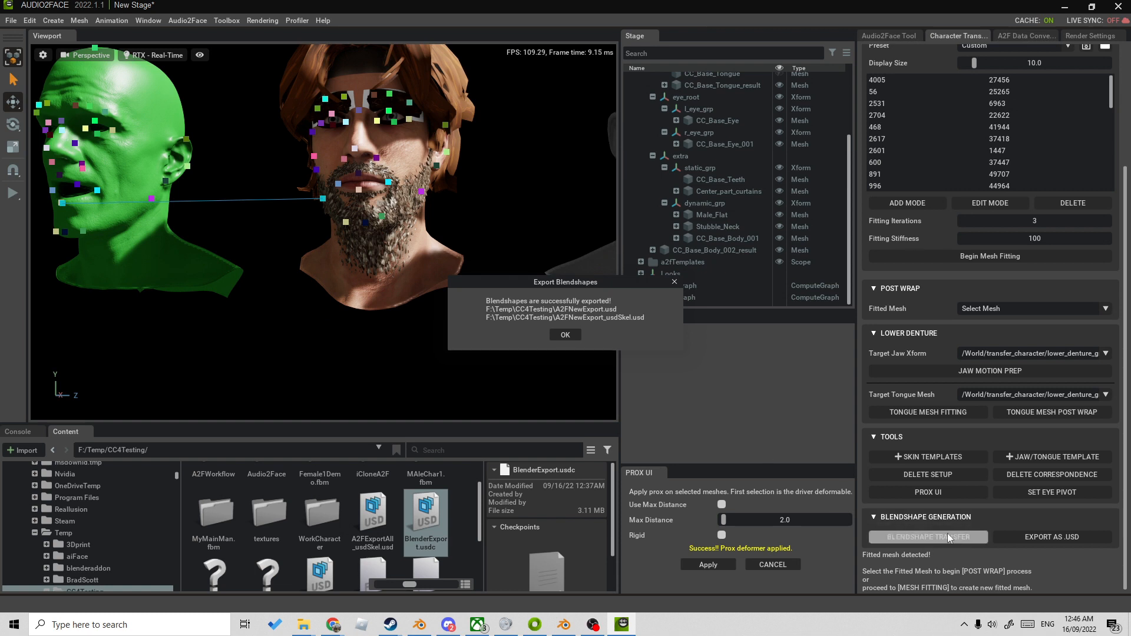
pyautogui.moveTo(942, 544)
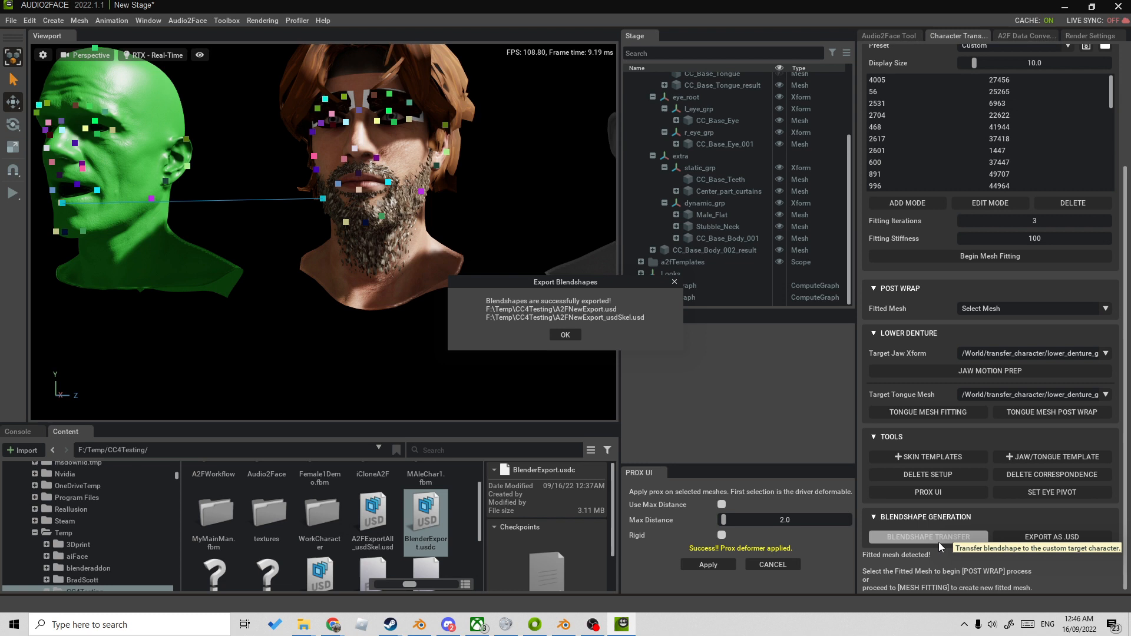
pyautogui.moveTo(1065, 571)
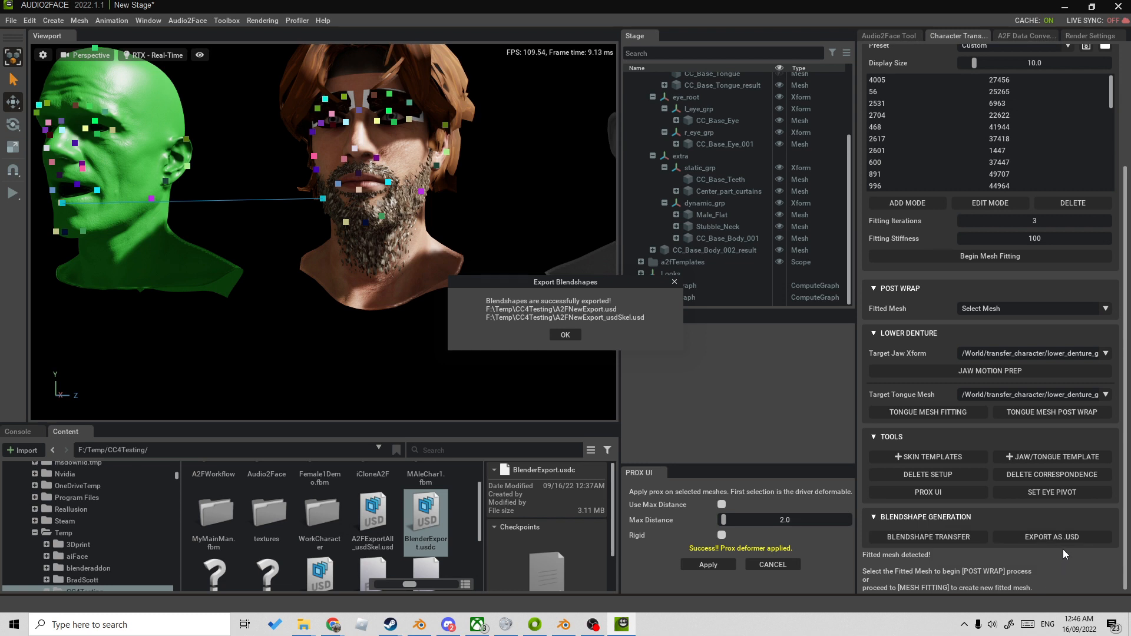
pyautogui.click(565, 335)
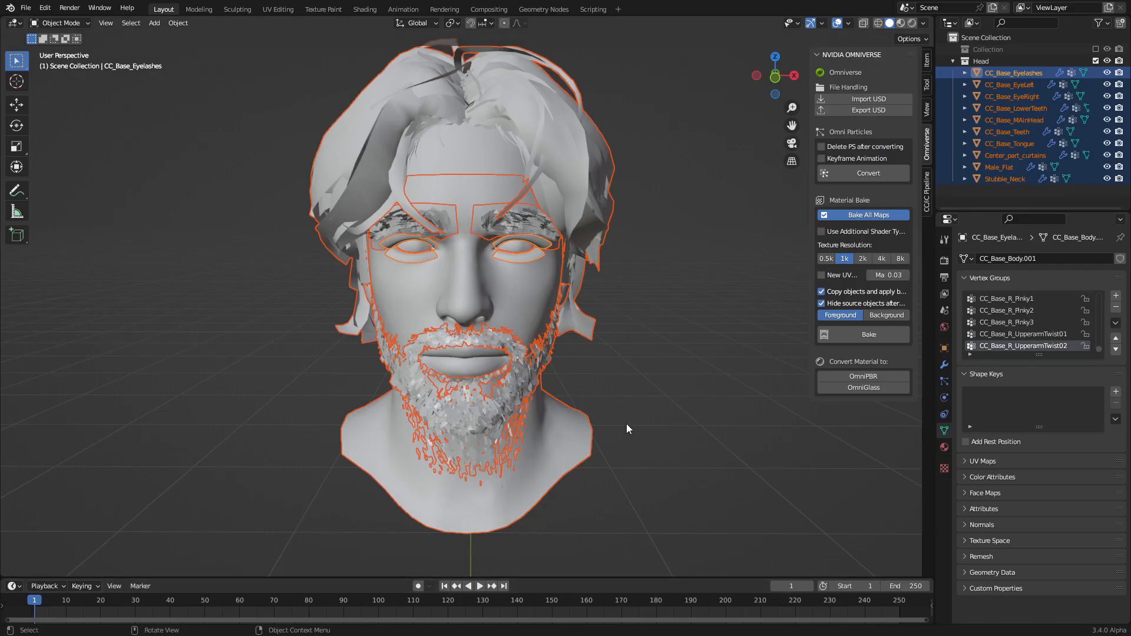
pyautogui.moveTo(834, 327)
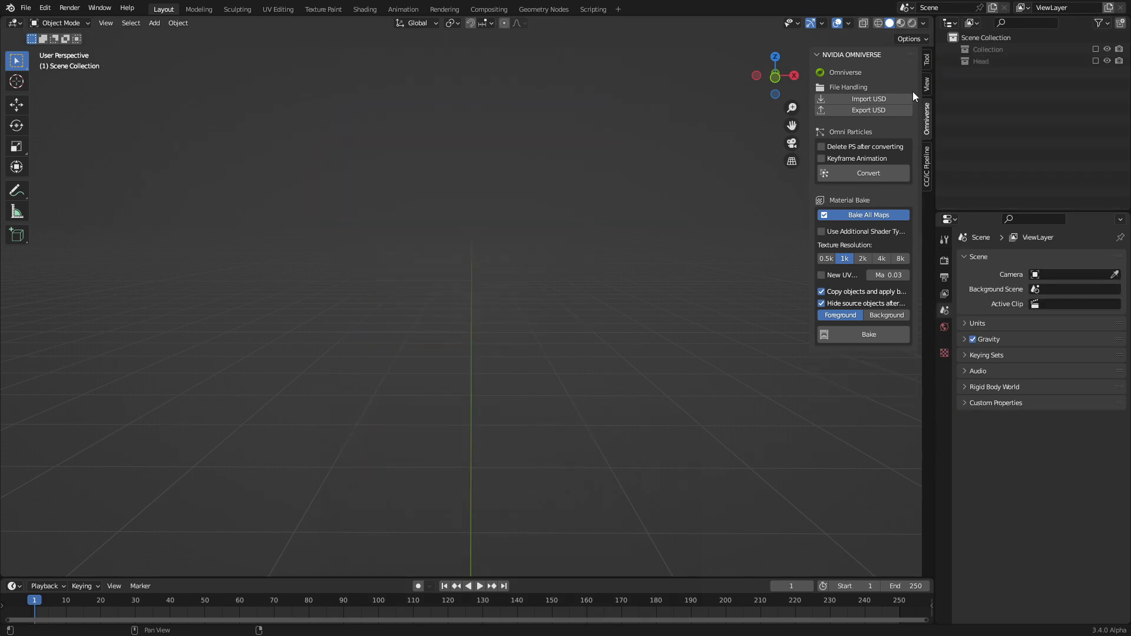
# - Import A2FNewExport_usdSkel.usd through the Omniverse panel and apply the root object's scale
pyautogui.click(869, 98)
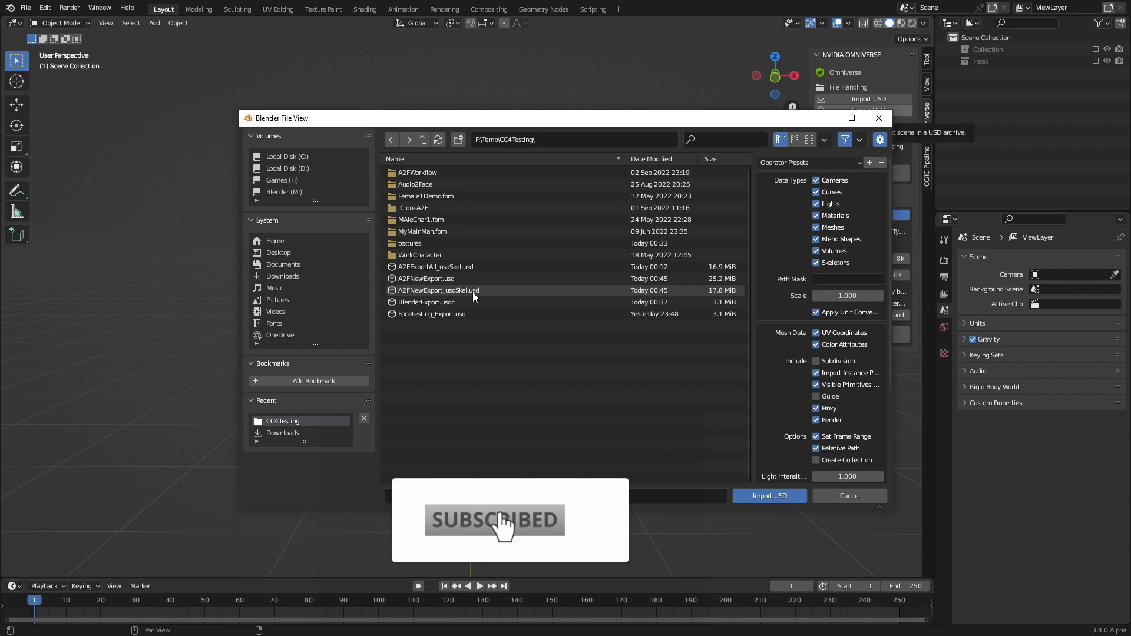
pyautogui.click(438, 290)
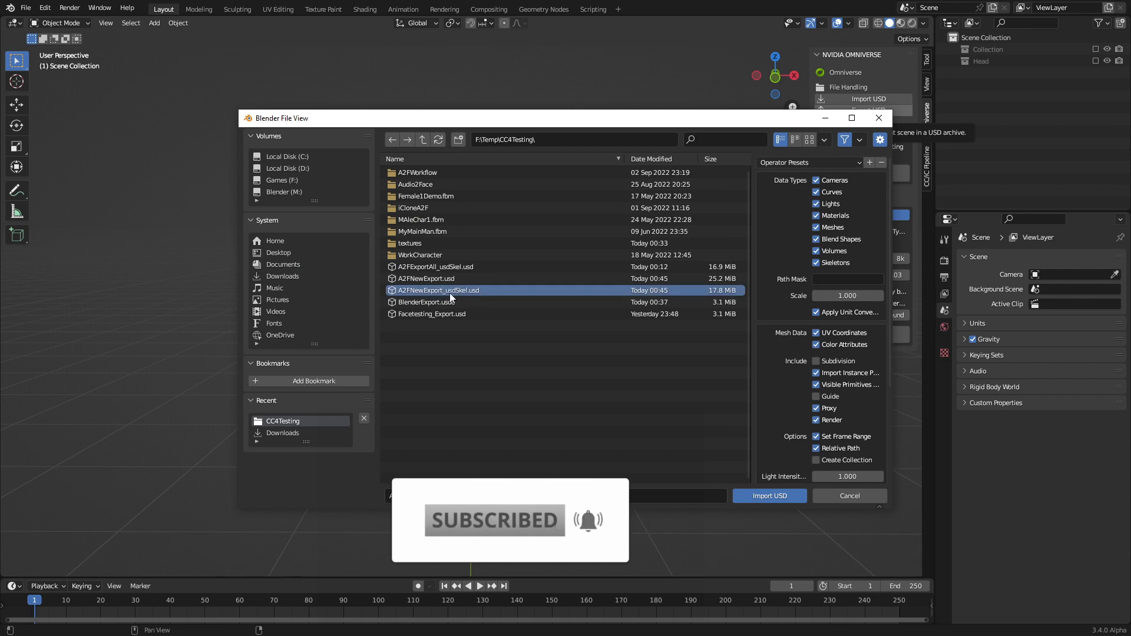
pyautogui.click(769, 496)
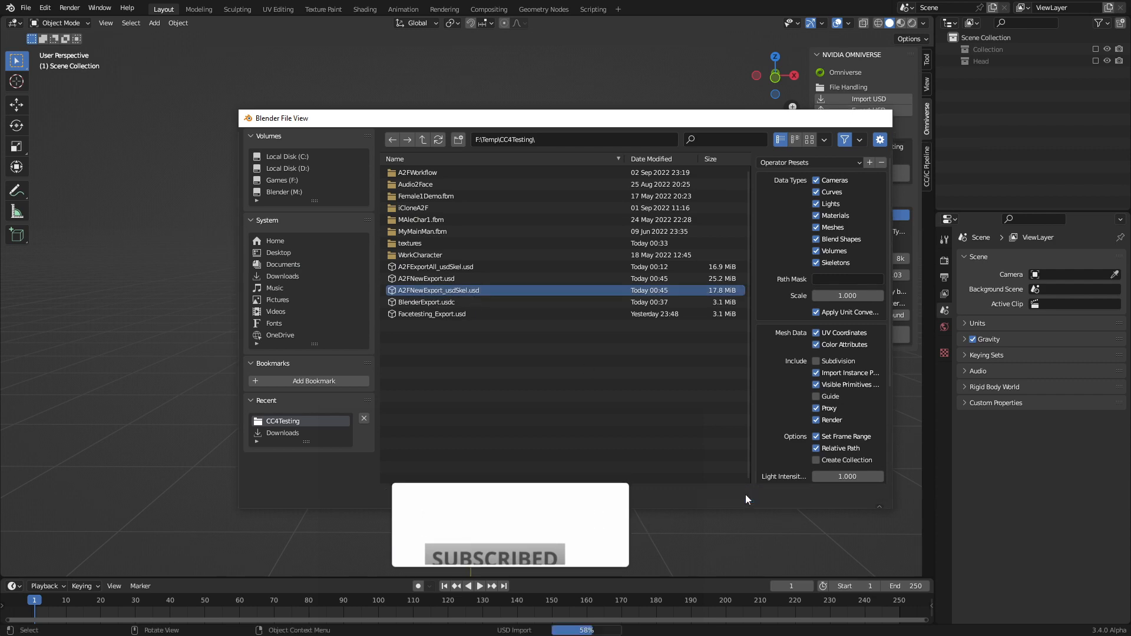
pyautogui.click(437, 291)
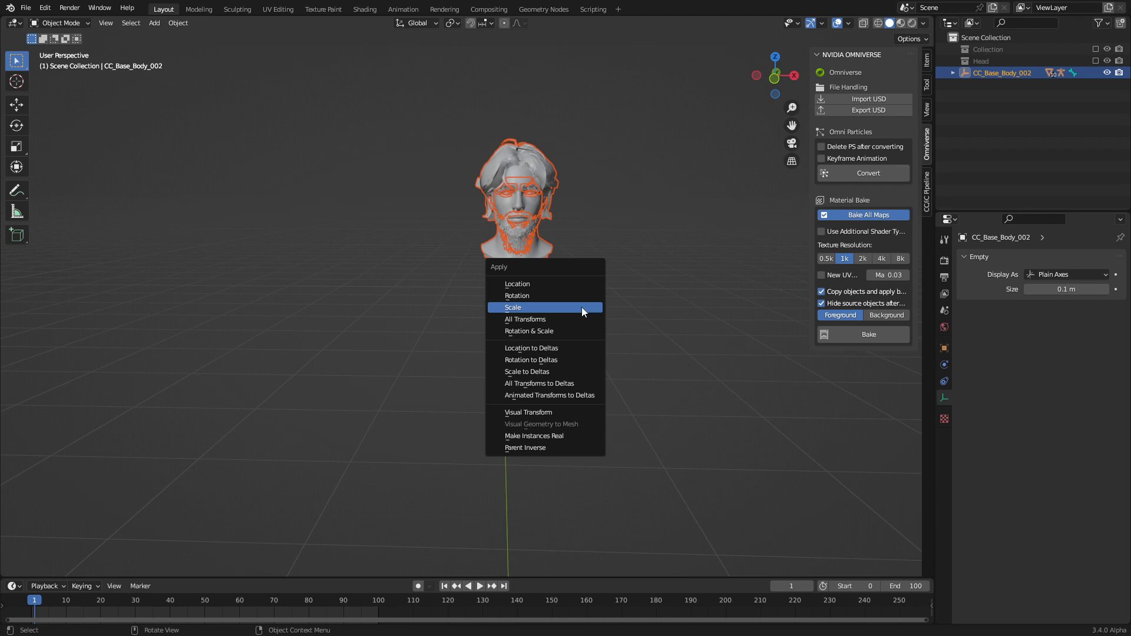
pyautogui.click(513, 307)
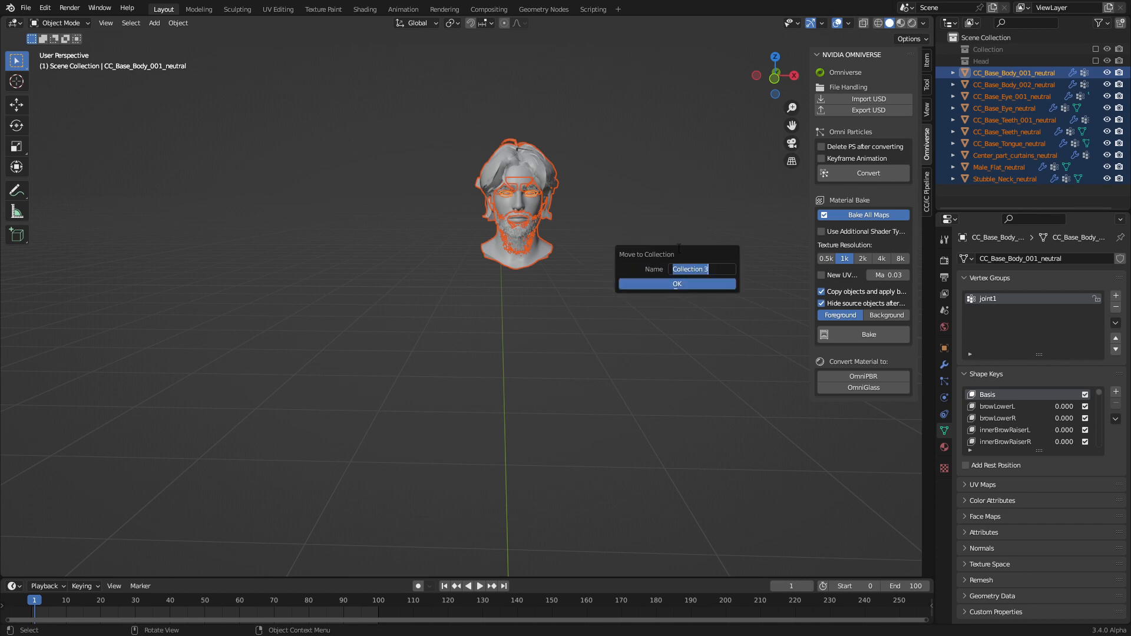
# - Move the selected imported meshes into a new collection named A2FHead
pyautogui.write('A2P')
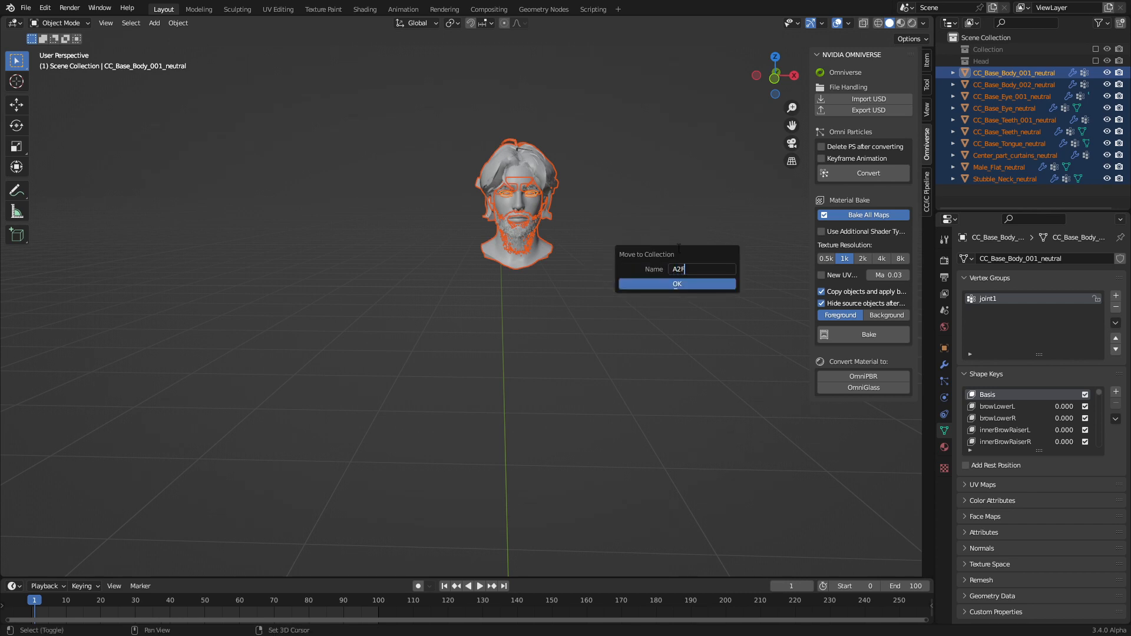
pyautogui.click(677, 284)
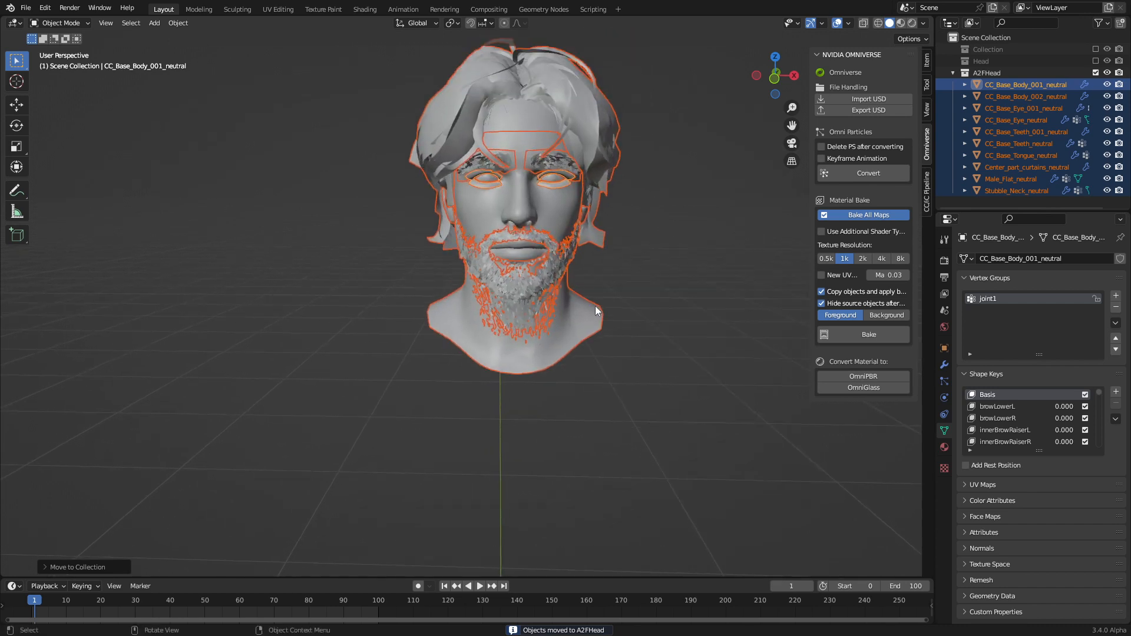
pyautogui.moveTo(734, 350)
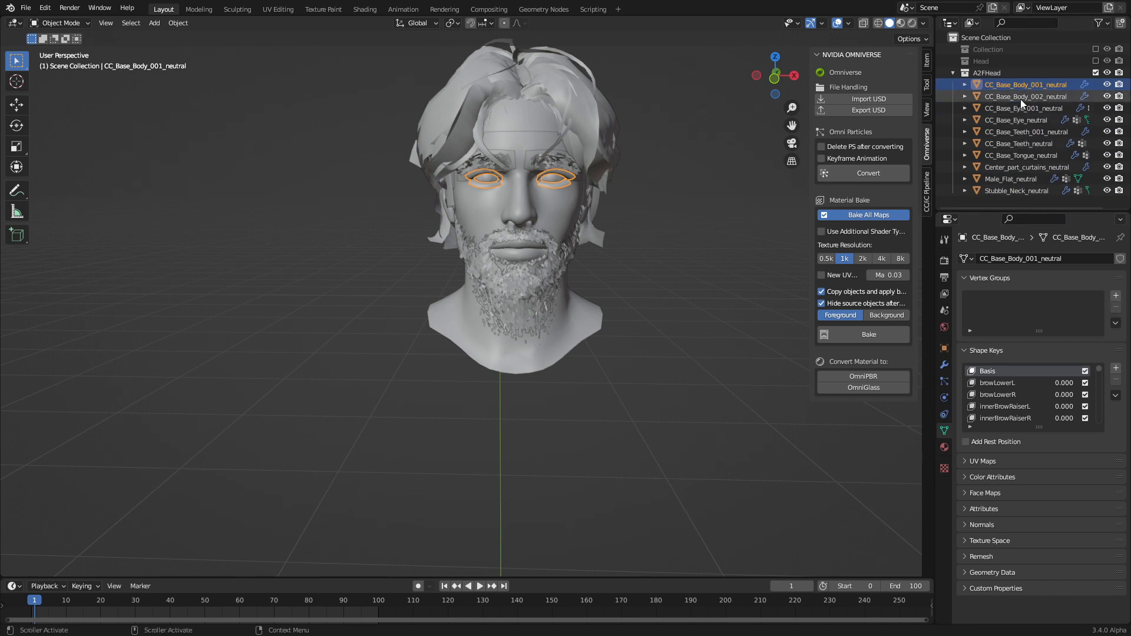
# - Delete the joint1 vertex group and empty Armature modifiers from the eye, body and remaining neutral meshes
pyautogui.click(1023, 108)
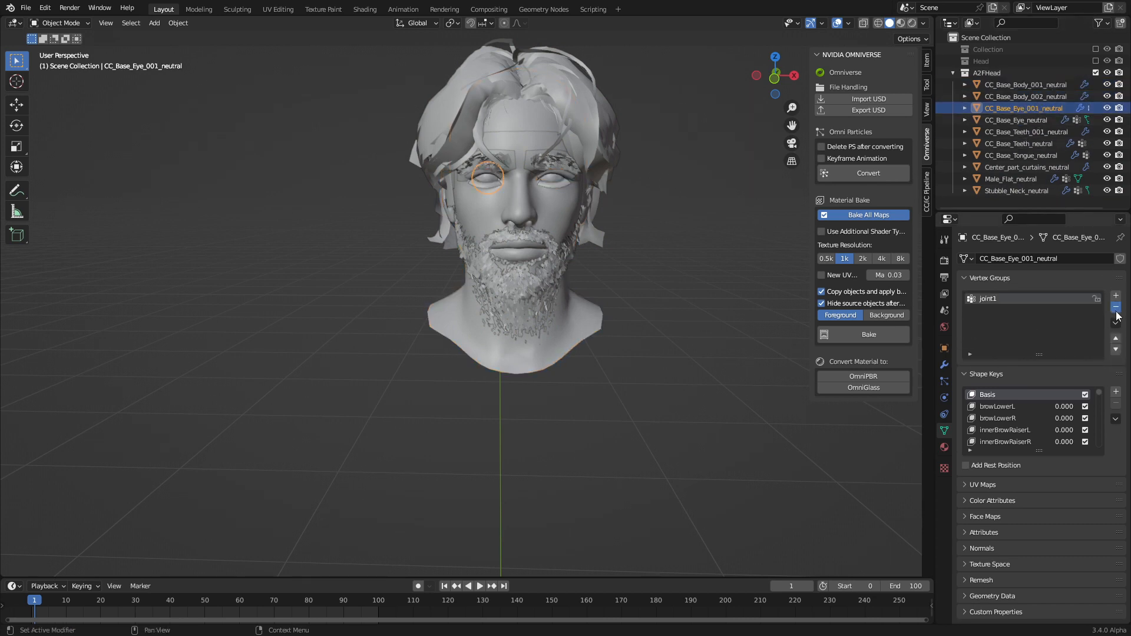
pyautogui.click(1017, 190)
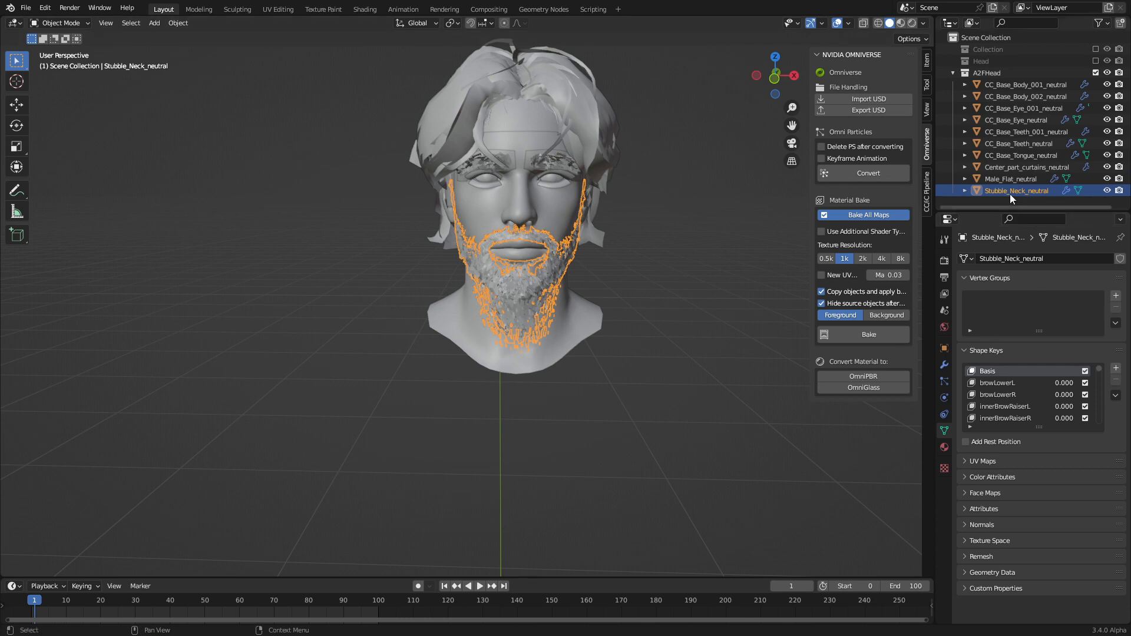
pyautogui.click(1026, 108)
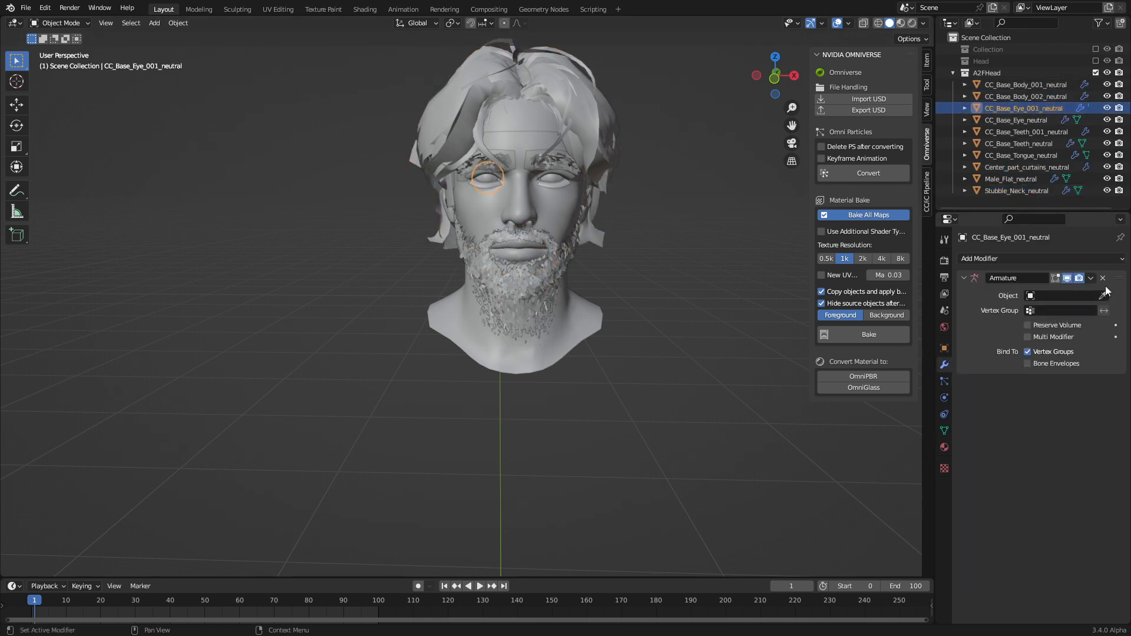
pyautogui.click(1024, 84)
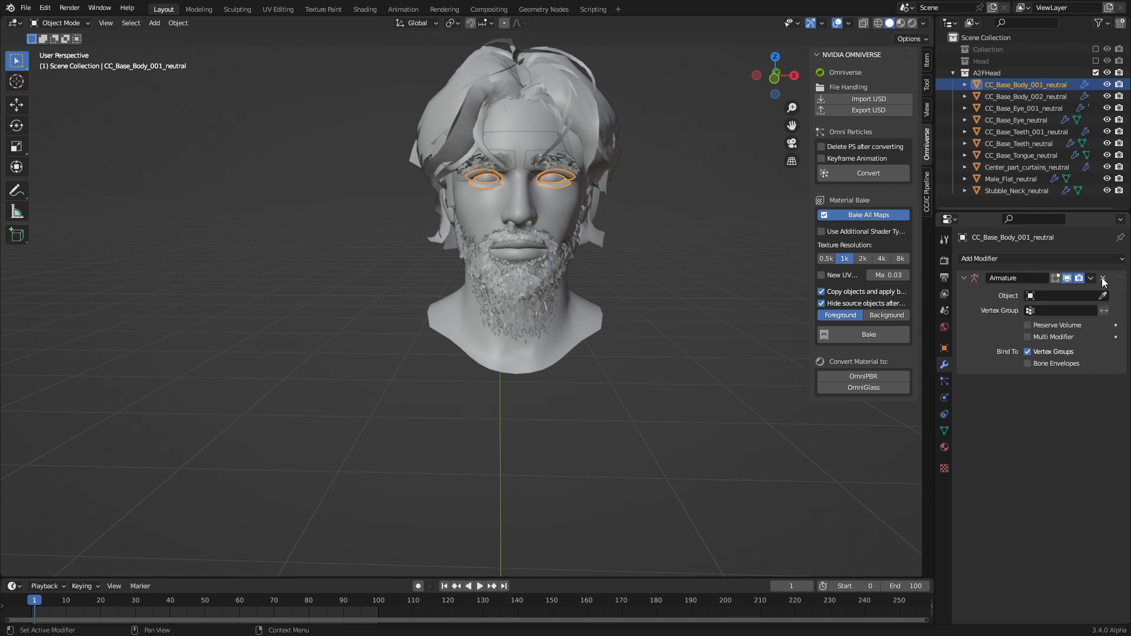
pyautogui.click(1026, 96)
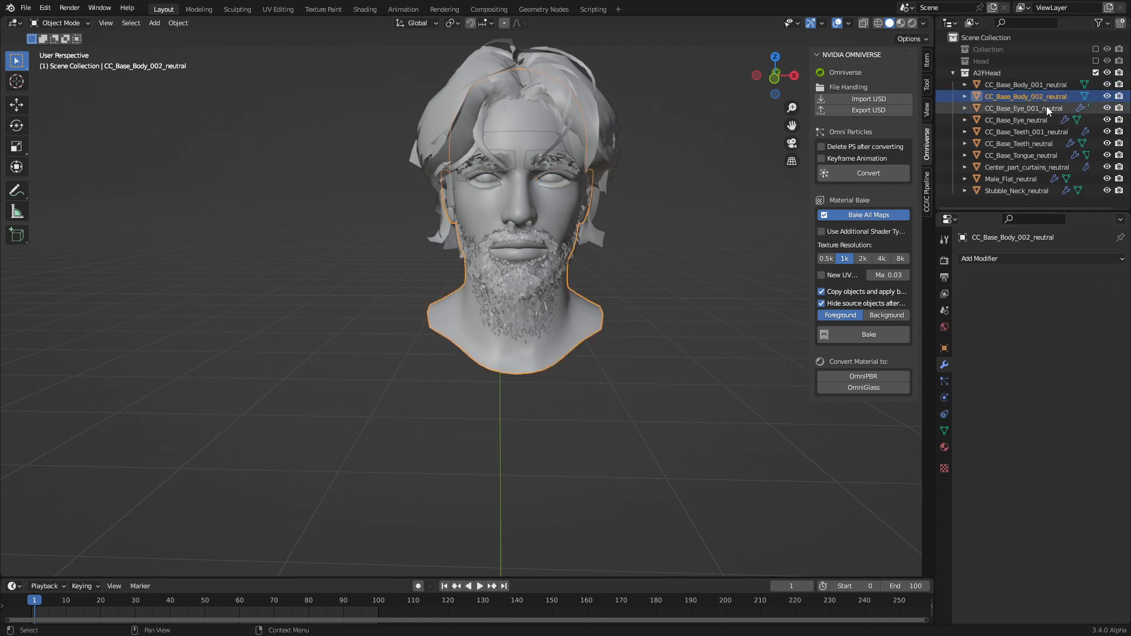
pyautogui.click(1017, 190)
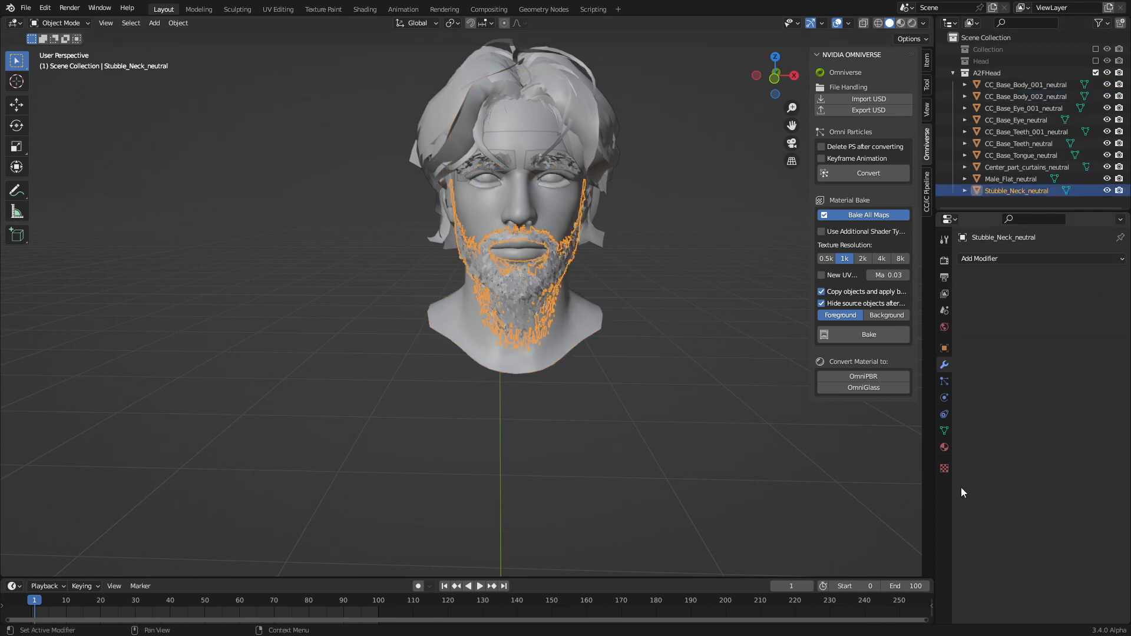
# - Inspect Stubble_Neck_neutral's shape keys, such as jawSlideRight and dimplerL, in Object Data properties
pyautogui.click(944, 431)
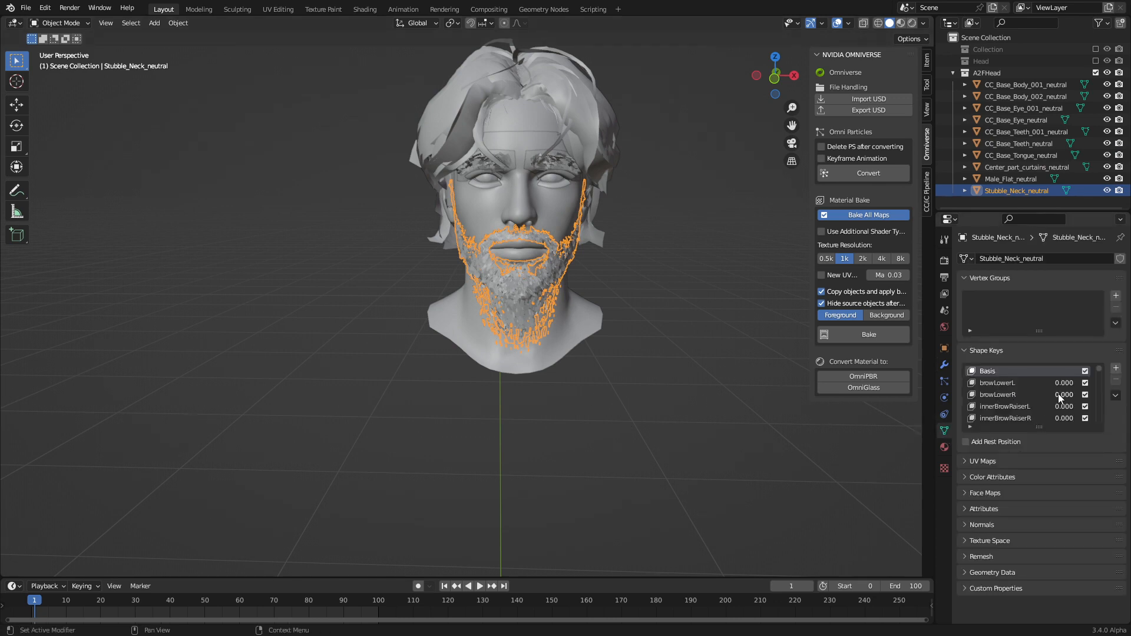
pyautogui.scroll(-3)
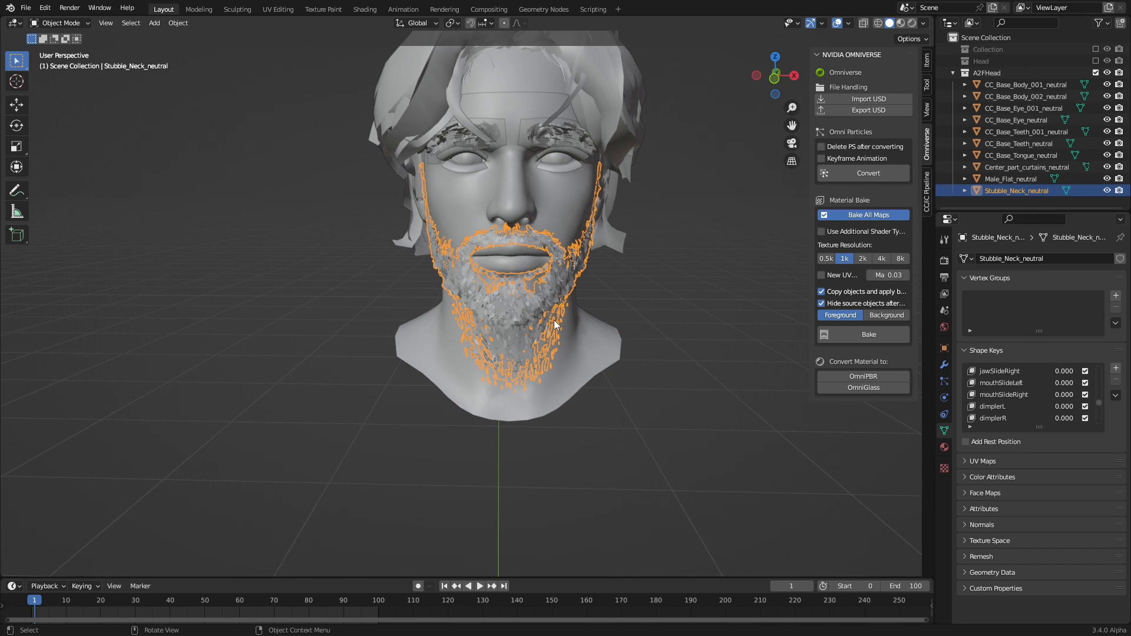
pyautogui.moveTo(680, 310)
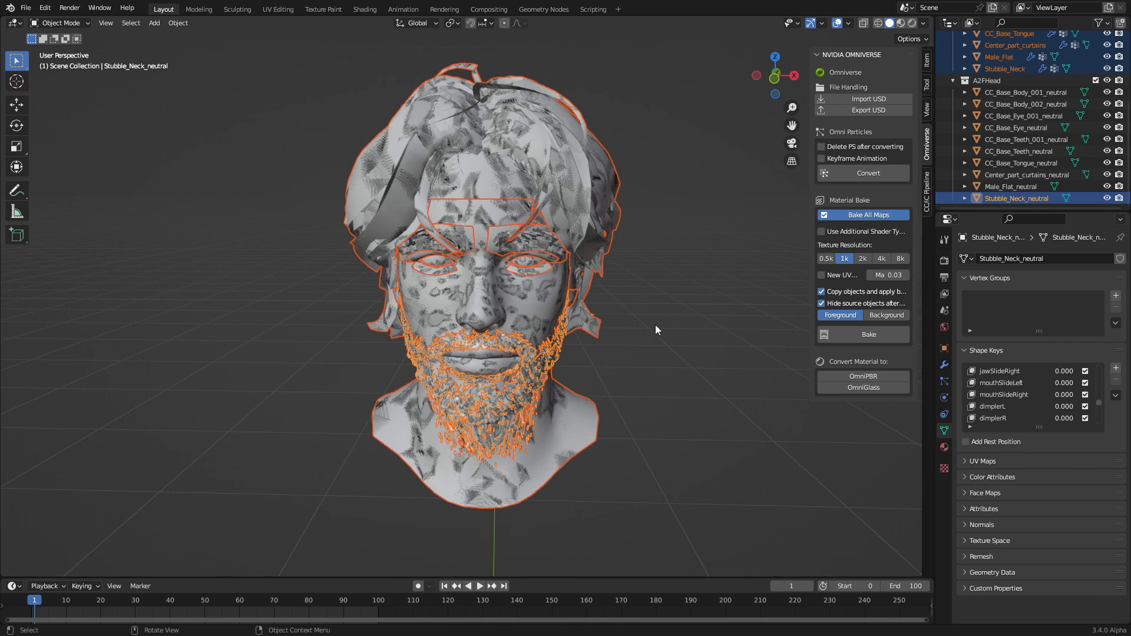
# - Select the original Stubble_Neck as source and Stubble_Neck_neutral as the transfer target
pyautogui.click(1006, 68)
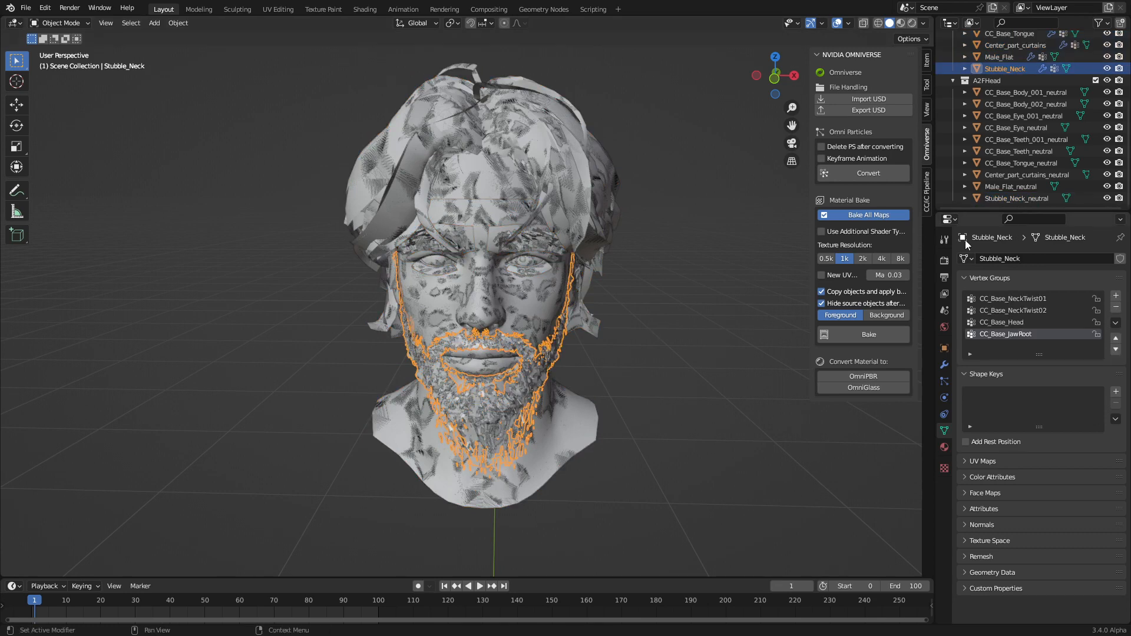
pyautogui.click(1007, 68)
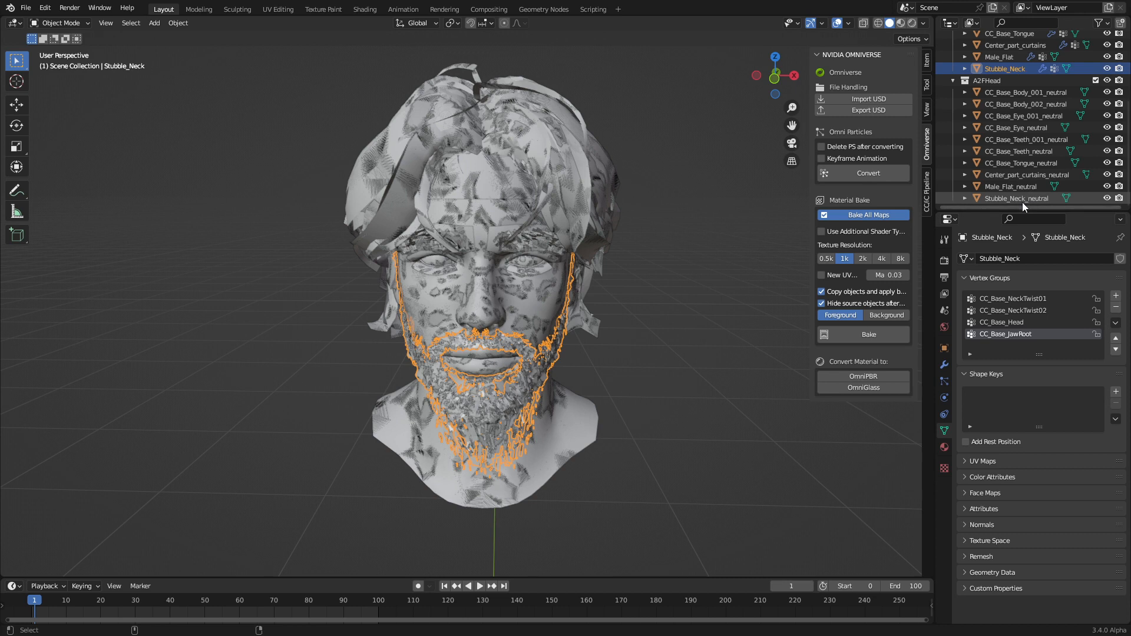
pyautogui.click(1017, 198)
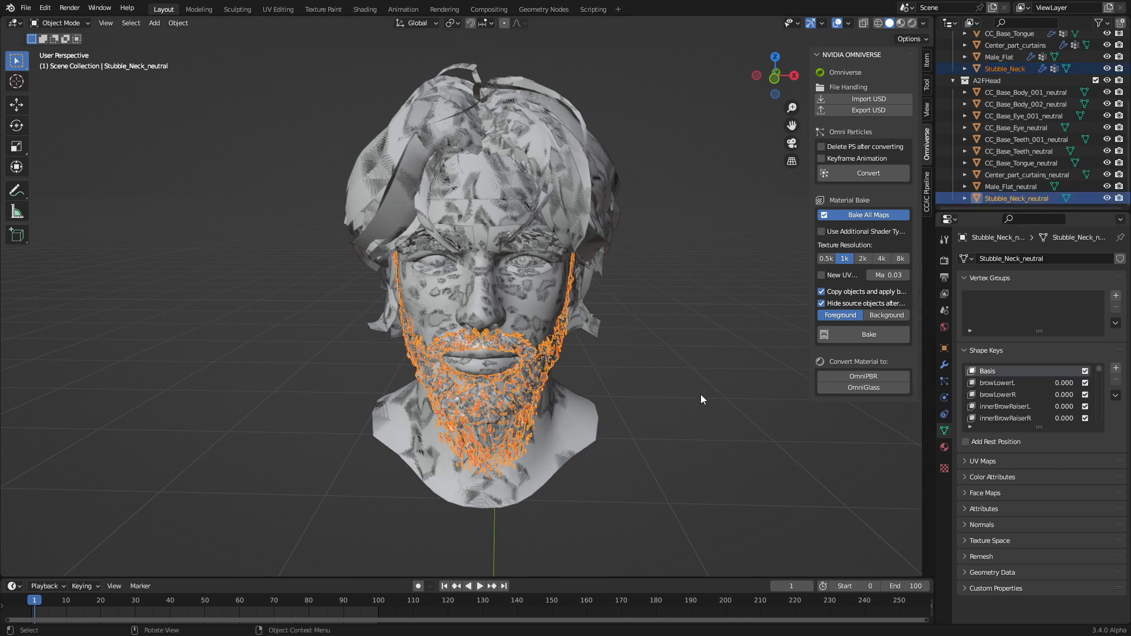
pyautogui.click(61, 23)
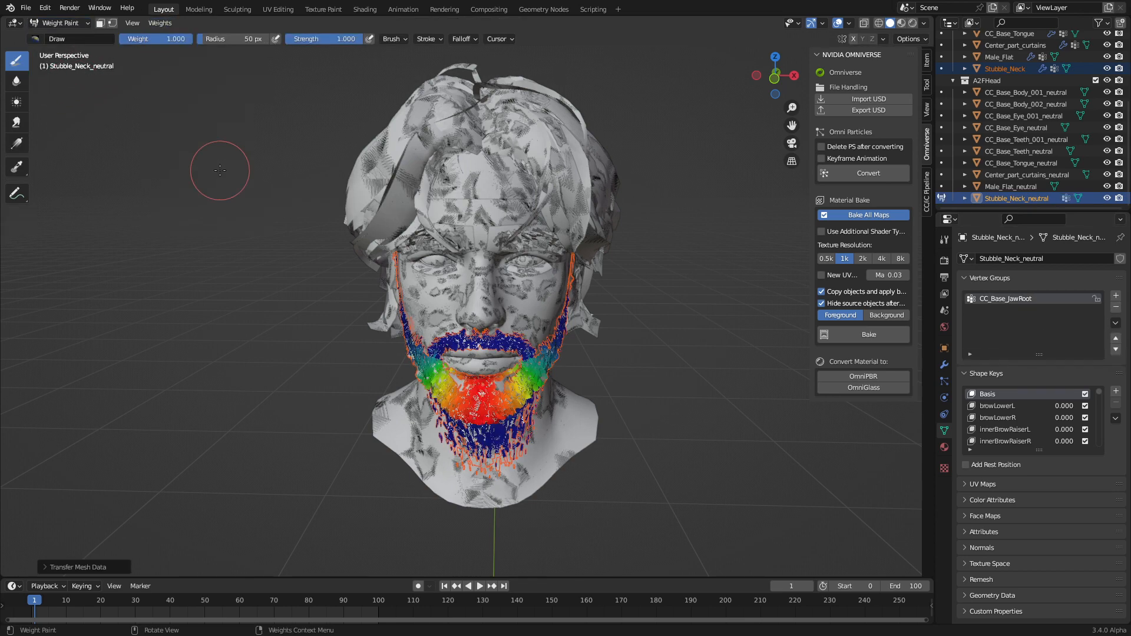
# - Transfer vertex groups with Nearest Face Interpolated matching by name, then return to Object Mode
pyautogui.click(45, 567)
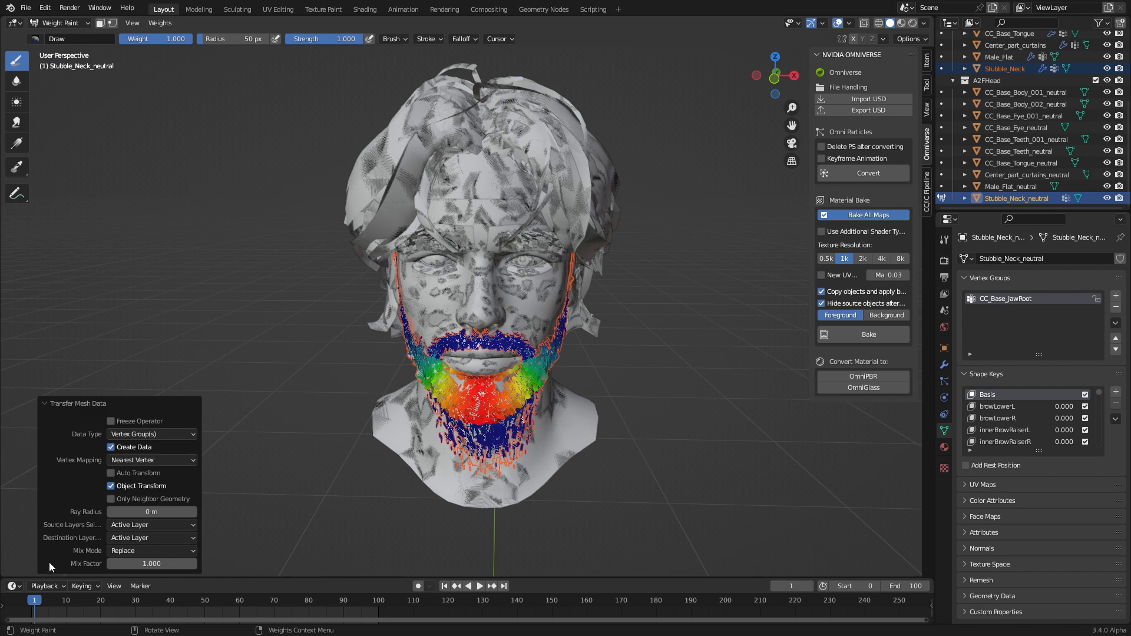
pyautogui.moveTo(146, 461)
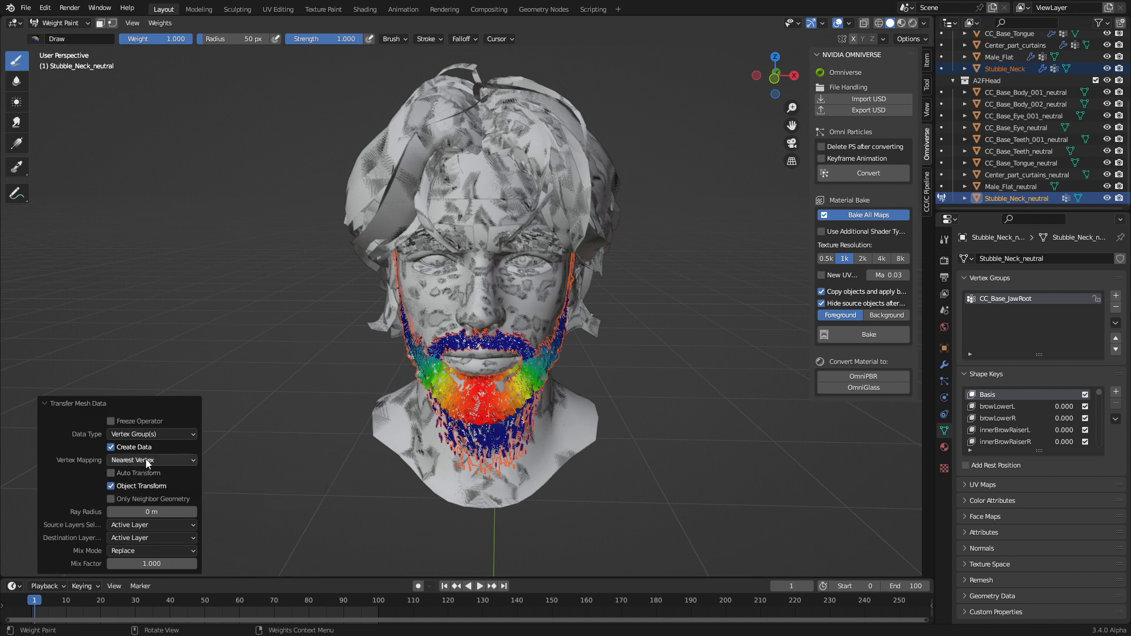
pyautogui.click(151, 460)
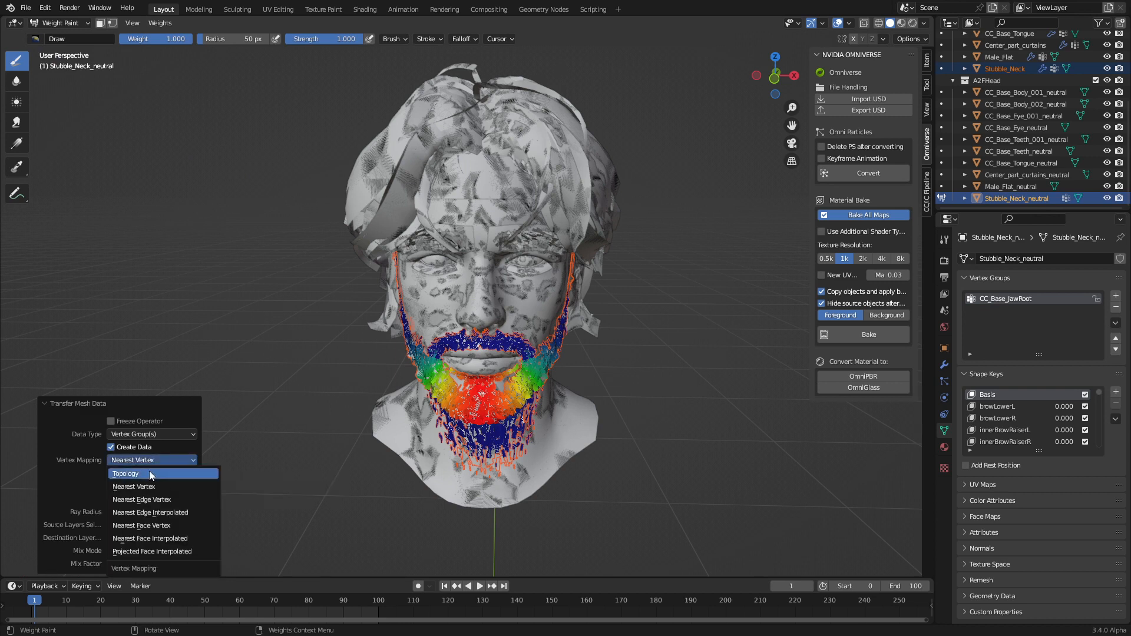
pyautogui.click(149, 539)
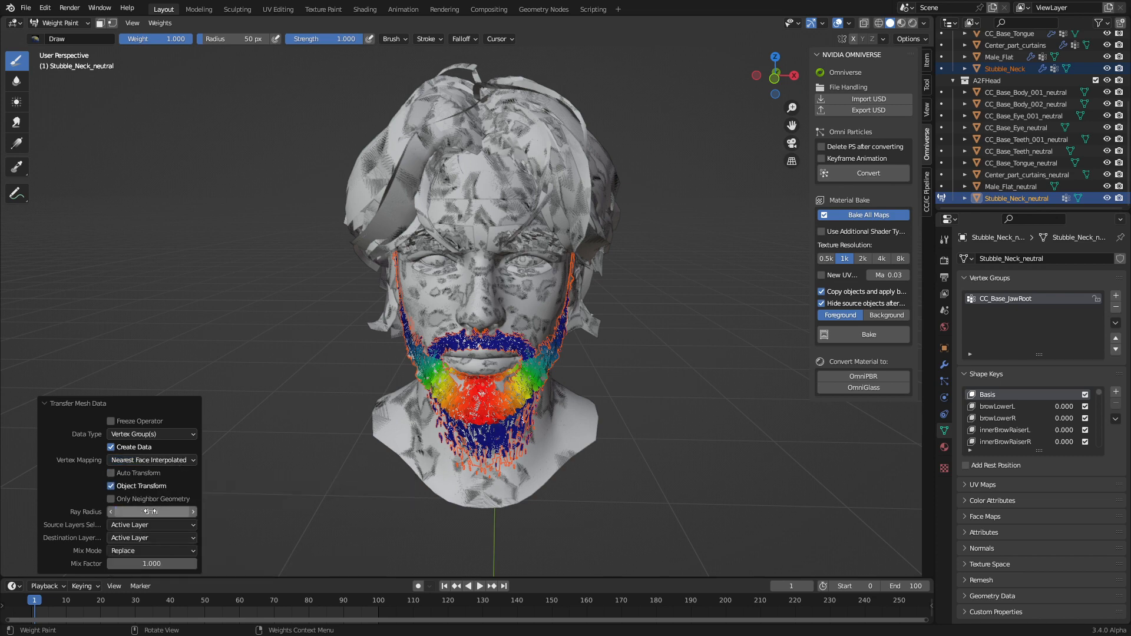
pyautogui.click(151, 525)
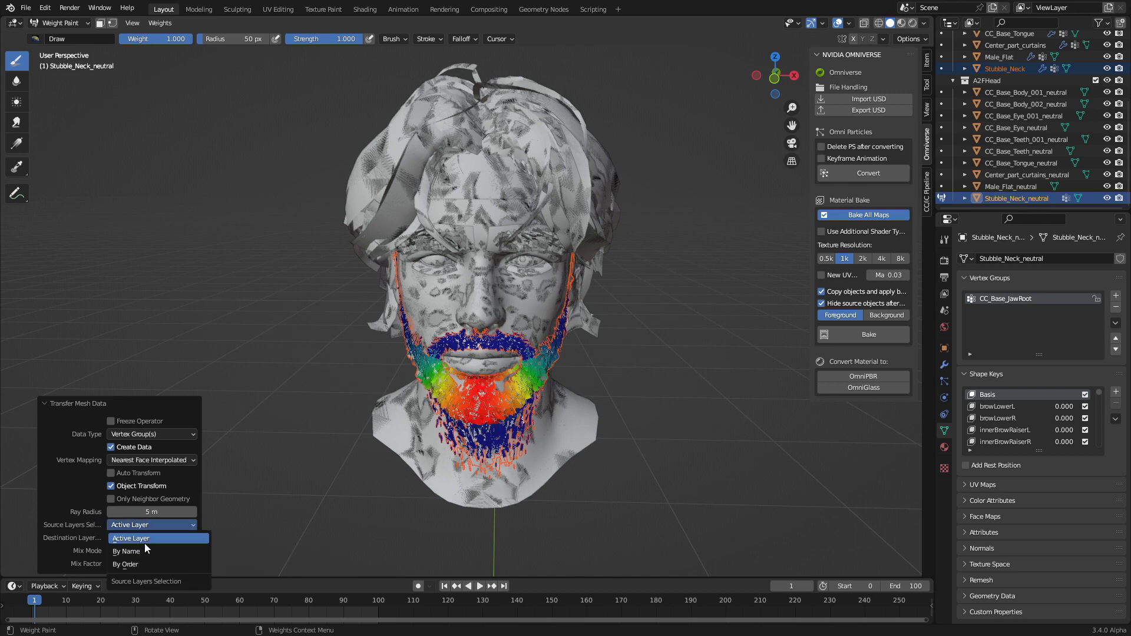
pyautogui.click(126, 552)
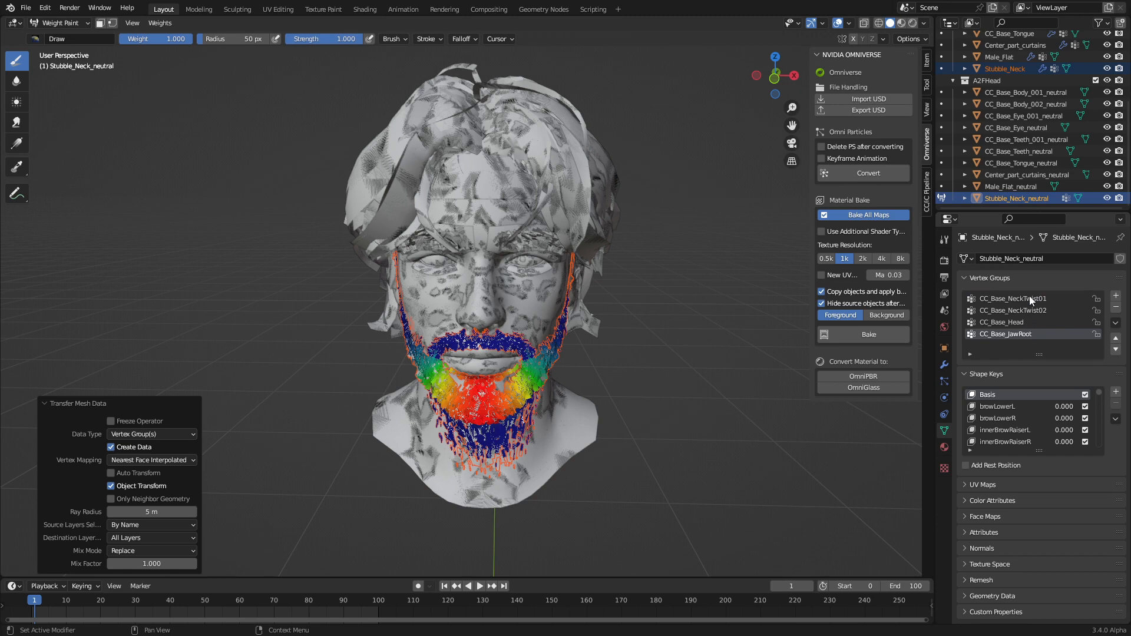
pyautogui.moveTo(1026, 318)
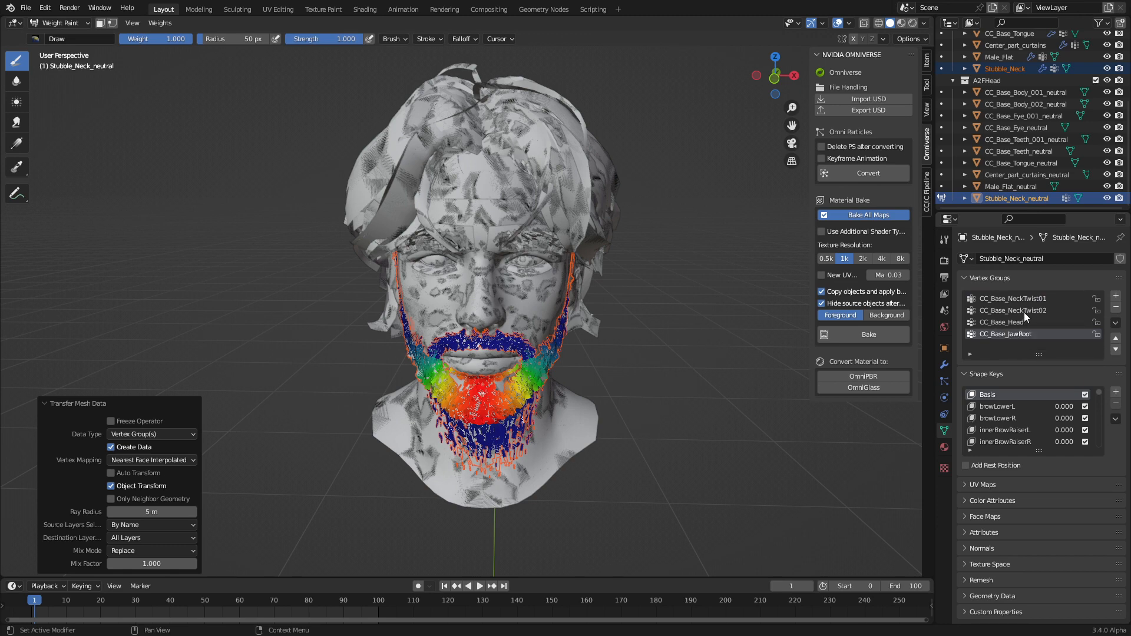
pyautogui.click(59, 23)
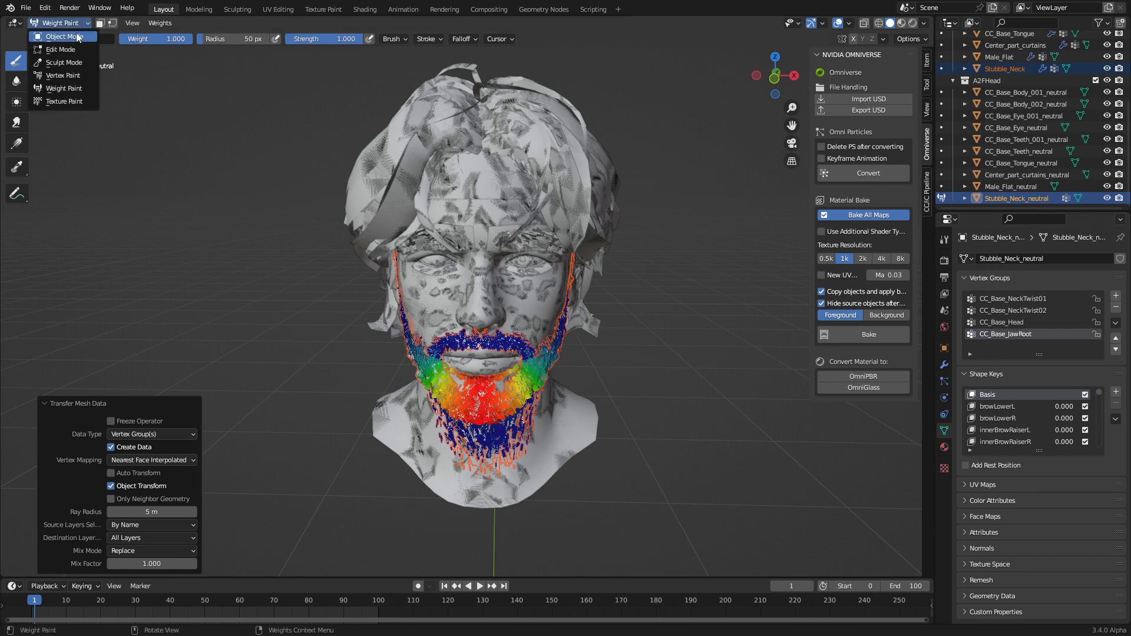
pyautogui.click(60, 36)
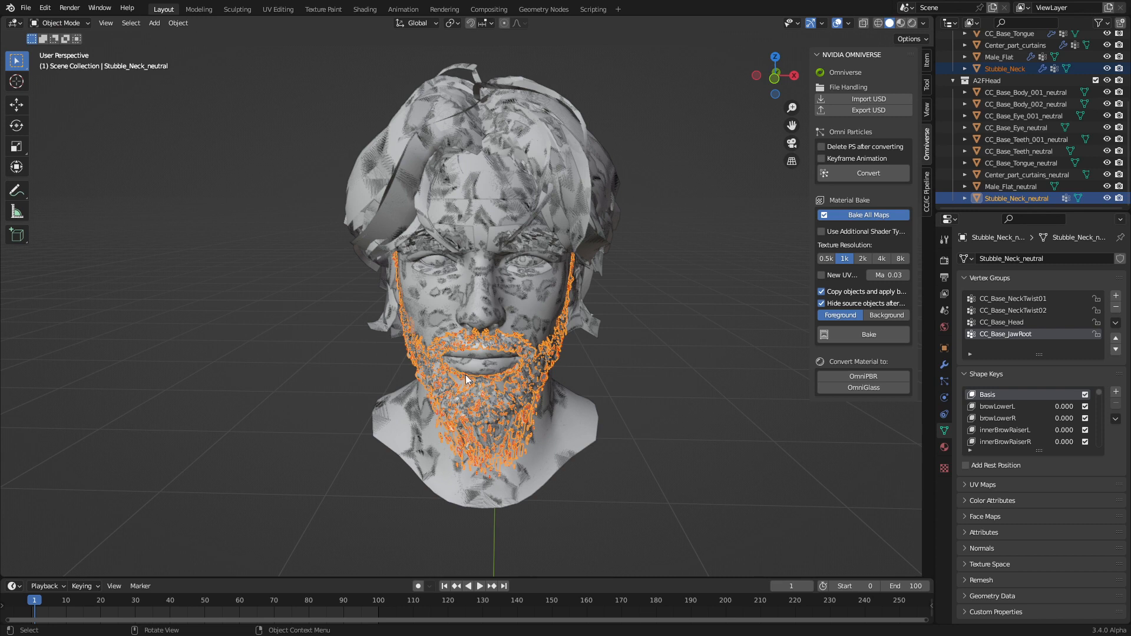
pyautogui.moveTo(531, 351)
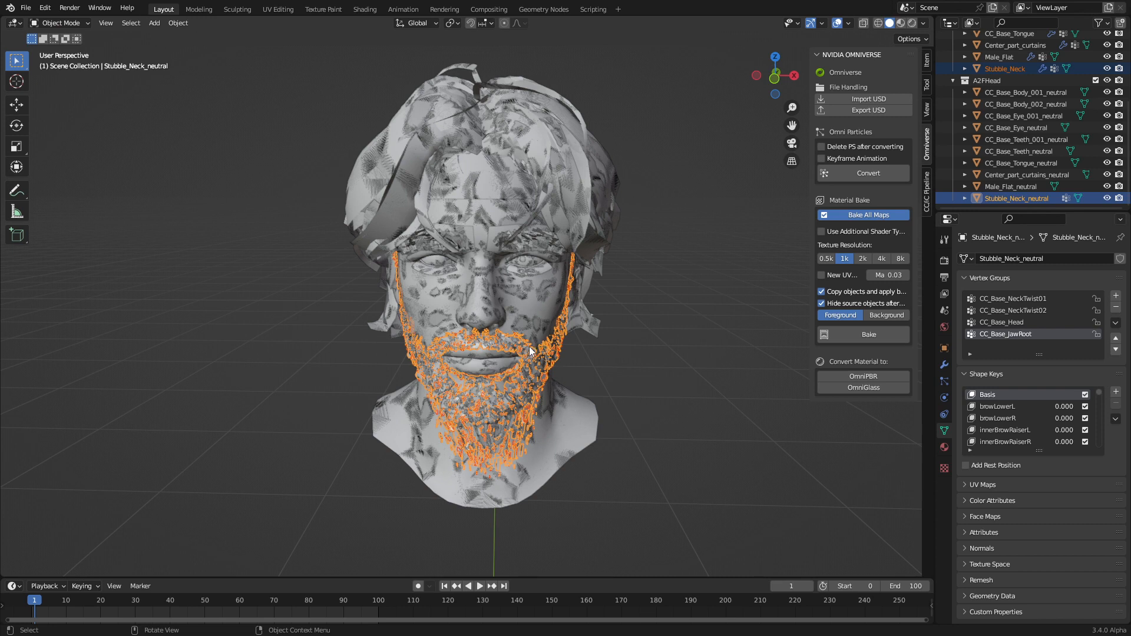
pyautogui.moveTo(702, 407)
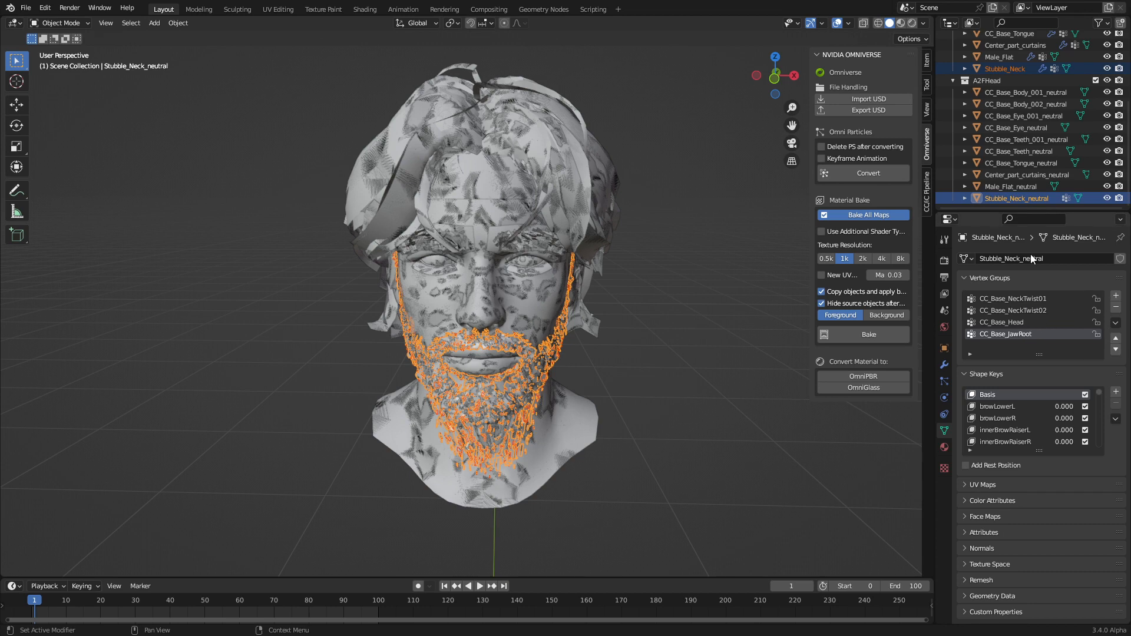
# - Transfer the CC_Base_Head vertex weights onto Male_Flat_neutral in Weight Paint mode
pyautogui.click(1010, 186)
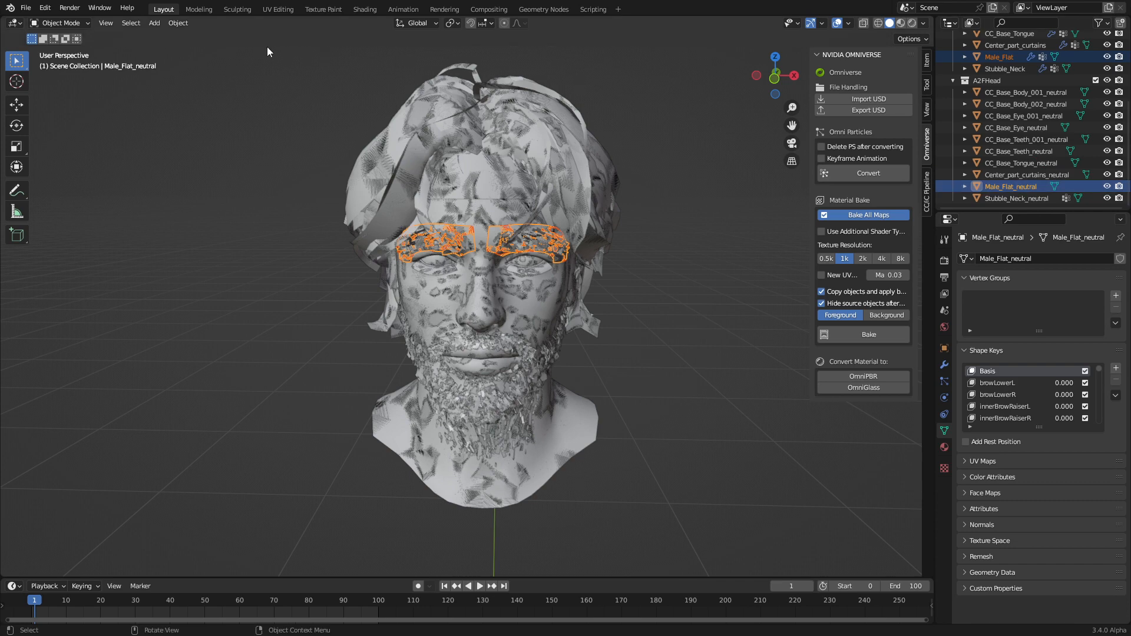
pyautogui.click(62, 23)
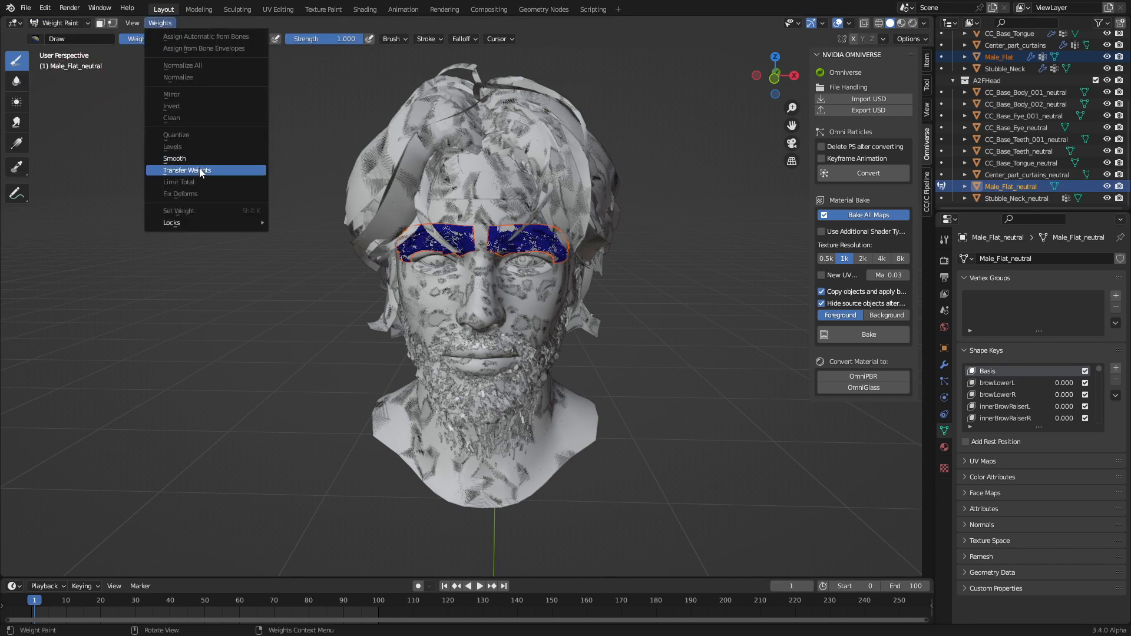
pyautogui.click(186, 170)
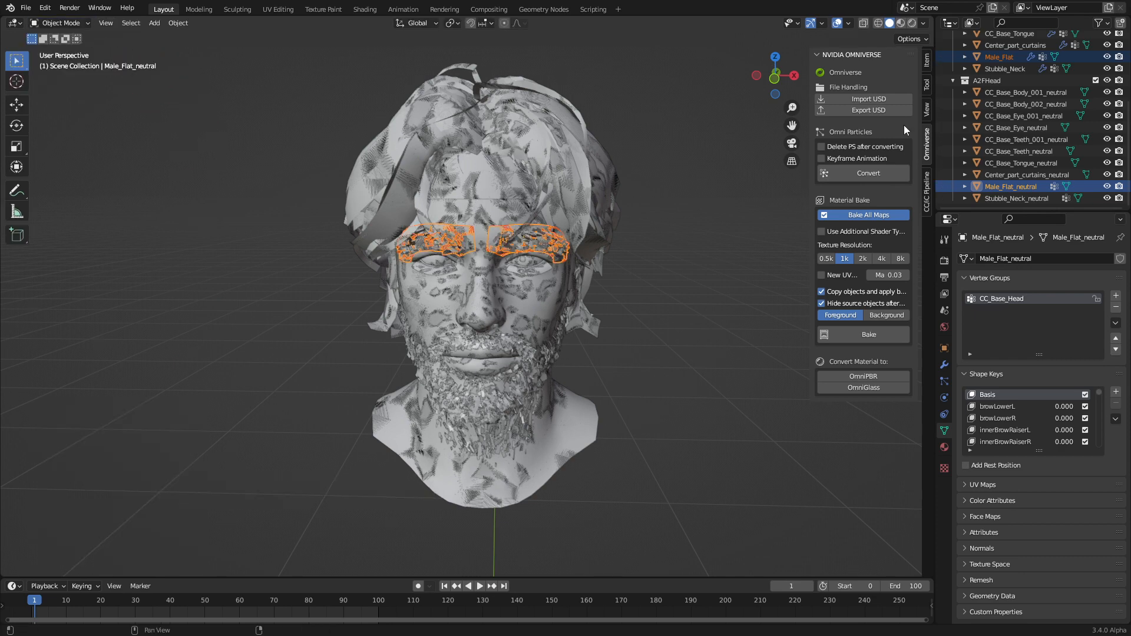
pyautogui.click(1016, 69)
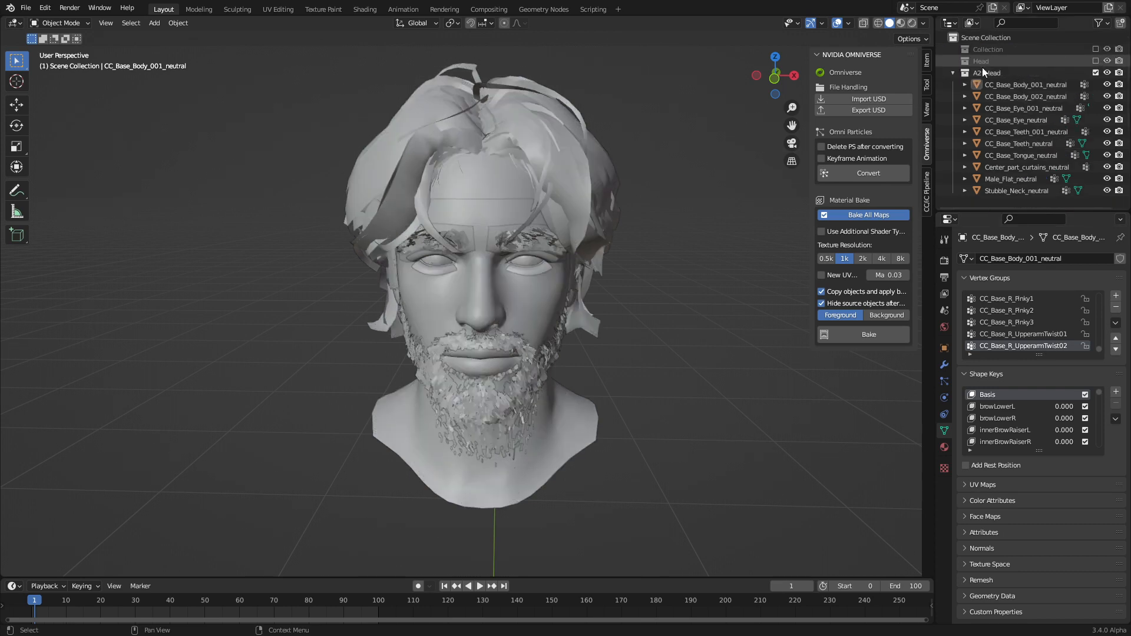
# - Add a MAleChar1 Armature modifier and copy it to all A2FHead meshes via Ctrl+L
pyautogui.click(1025, 84)
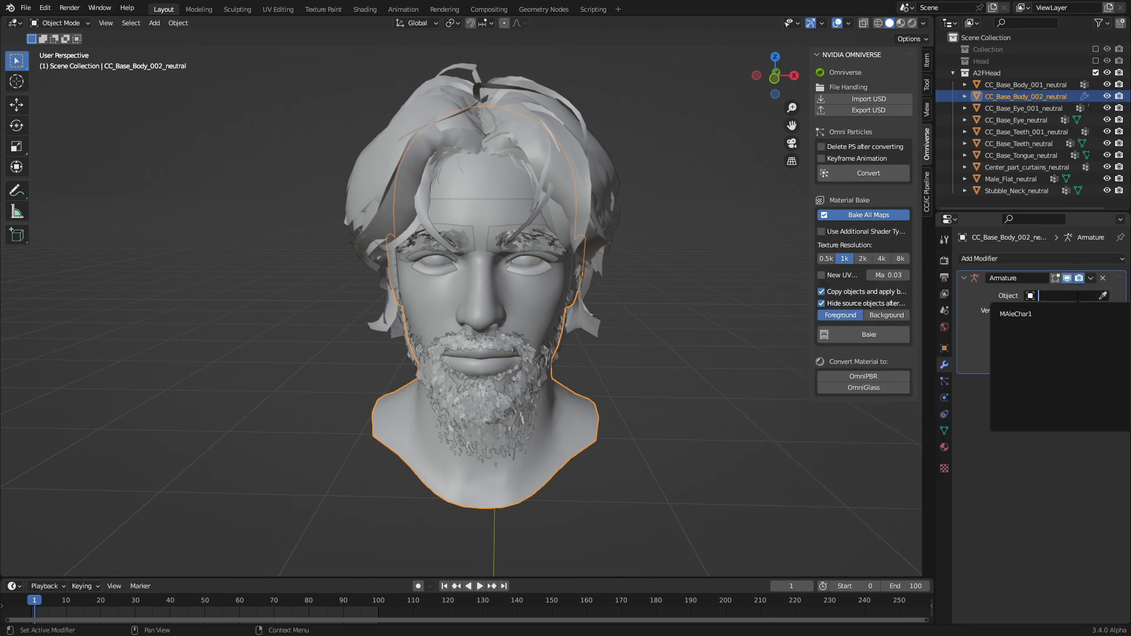
pyautogui.click(1016, 314)
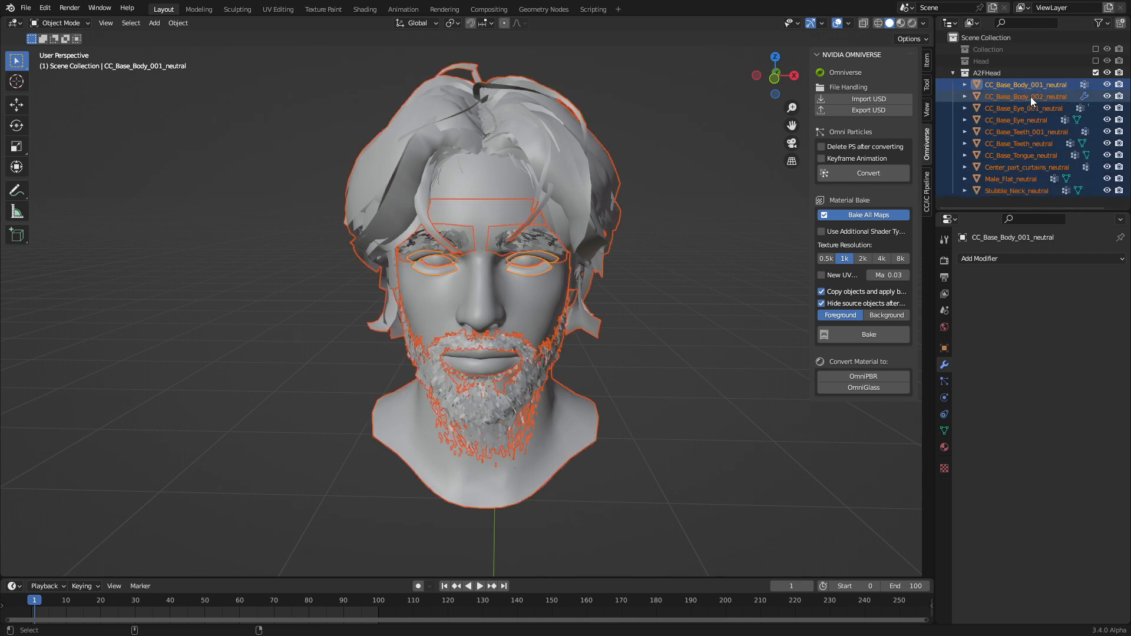
pyautogui.click(1025, 96)
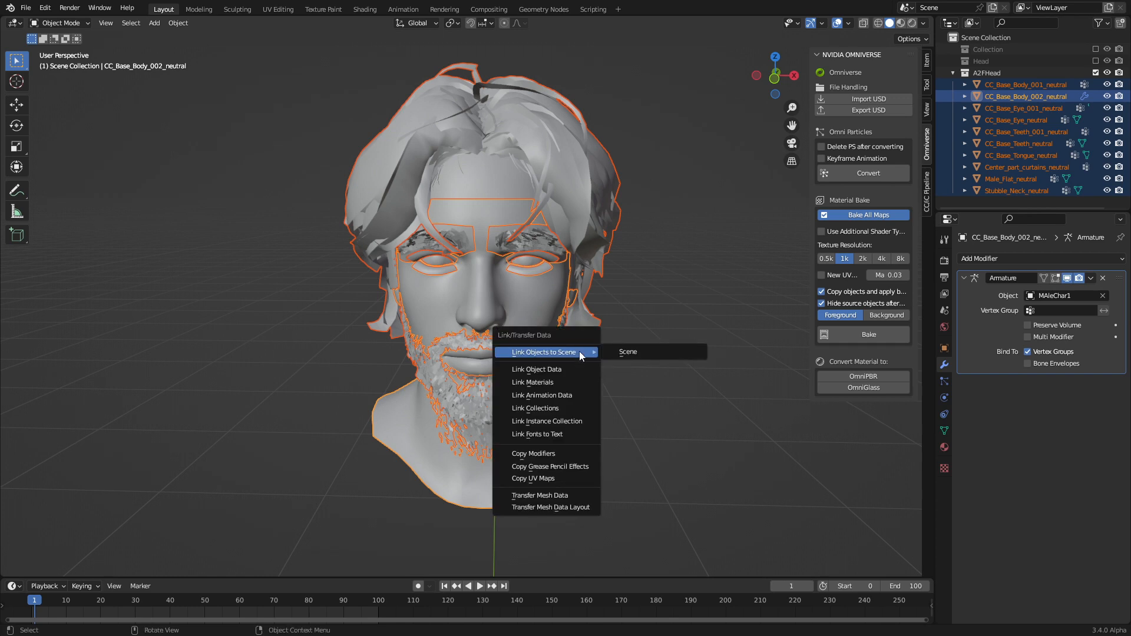
pyautogui.moveTo(540, 453)
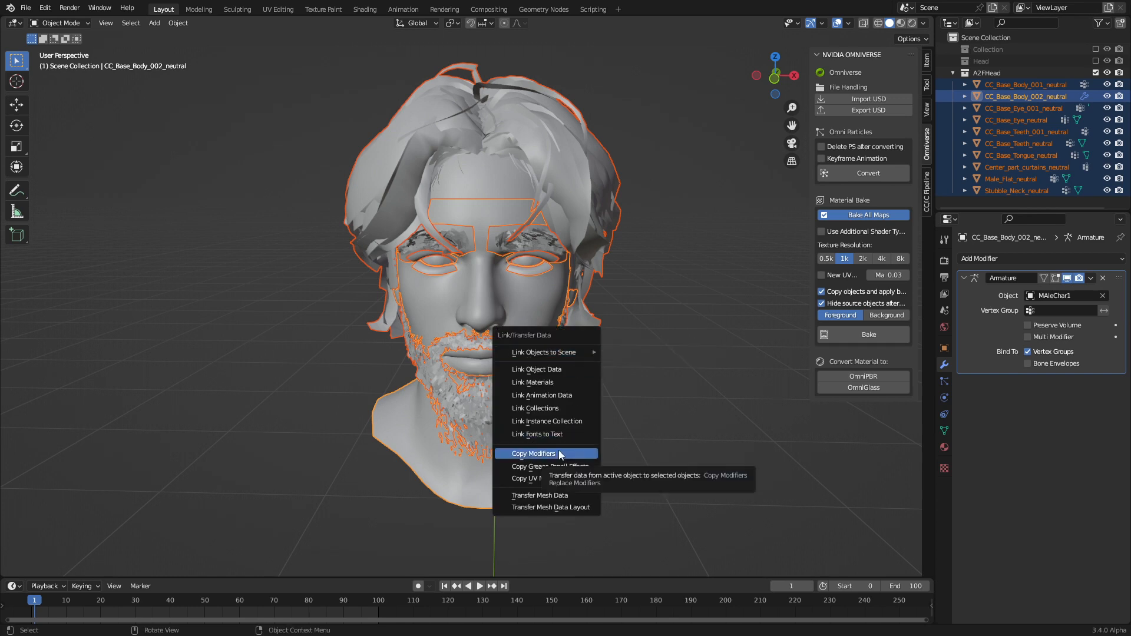
pyautogui.click(534, 453)
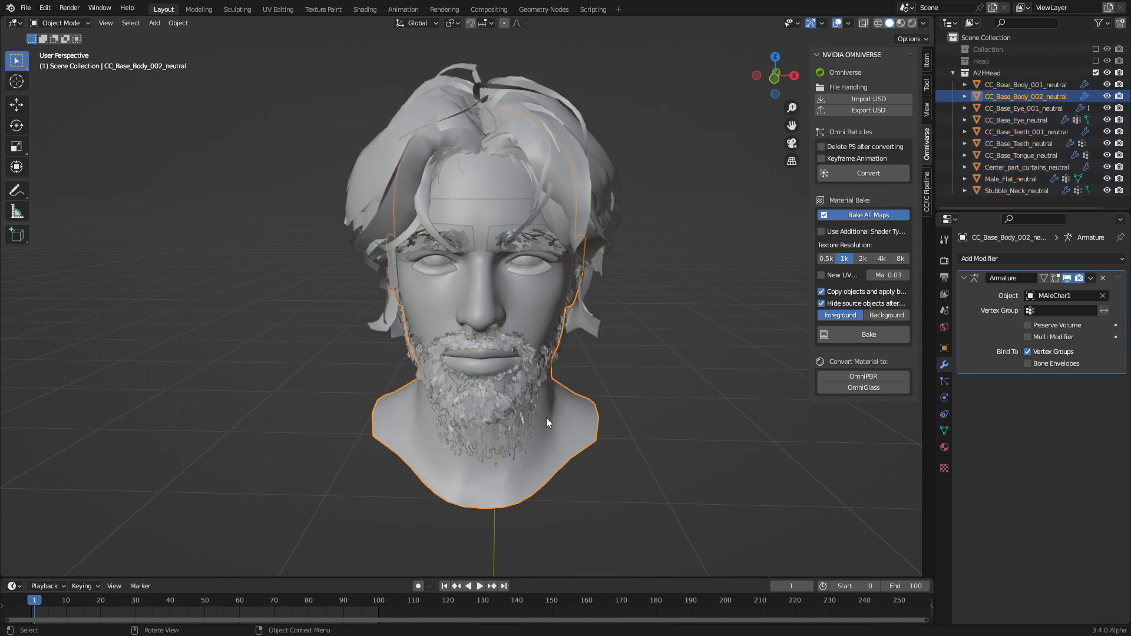
pyautogui.click(1017, 191)
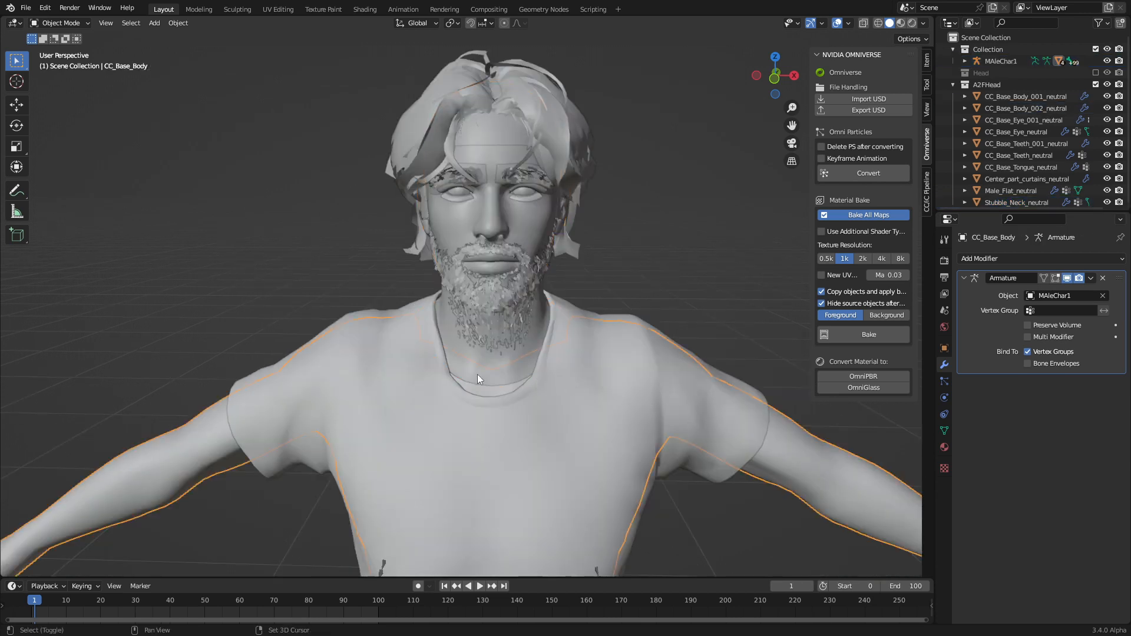
# - Select the MAleChar1 armature, test its jaw bone in Pose Mode, and return to Object Mode
pyautogui.click(1026, 108)
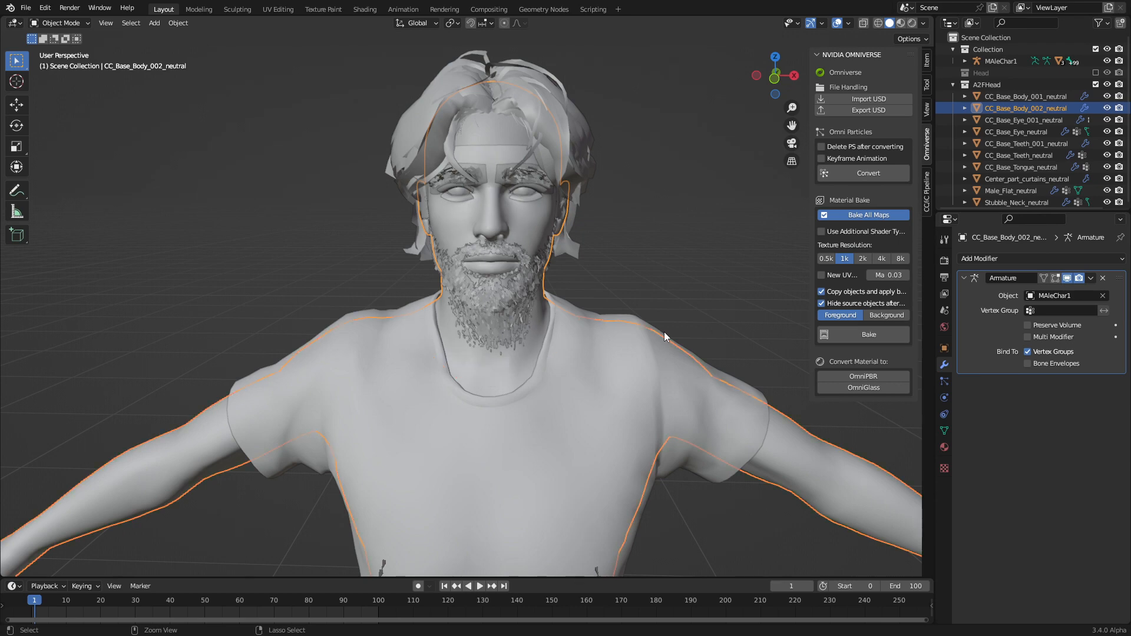
pyautogui.click(60, 22)
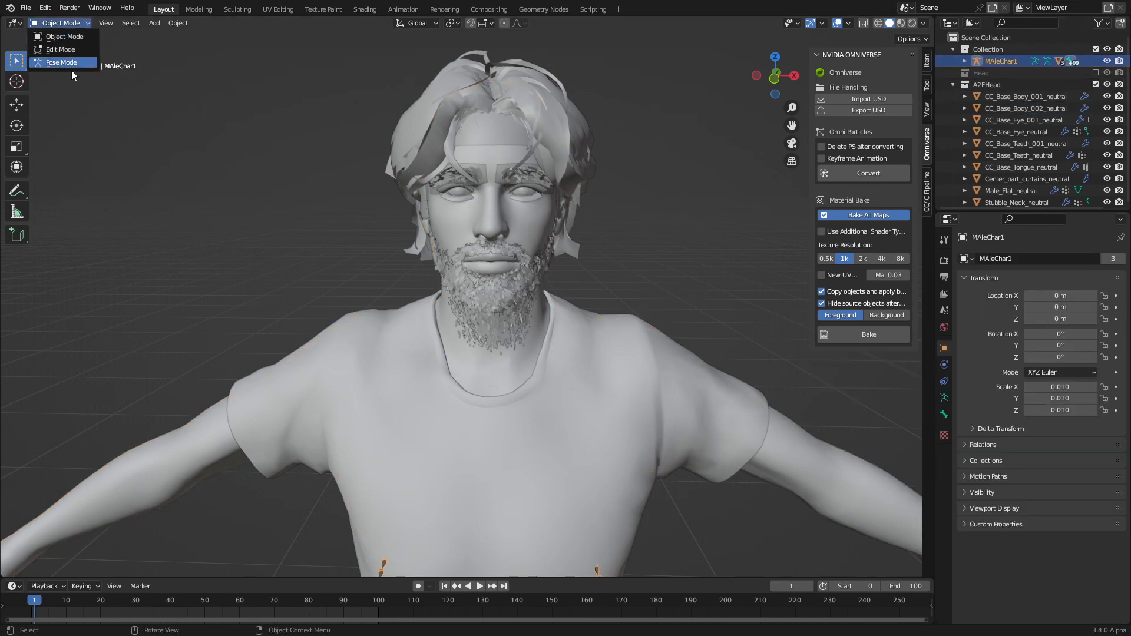
pyautogui.click(61, 62)
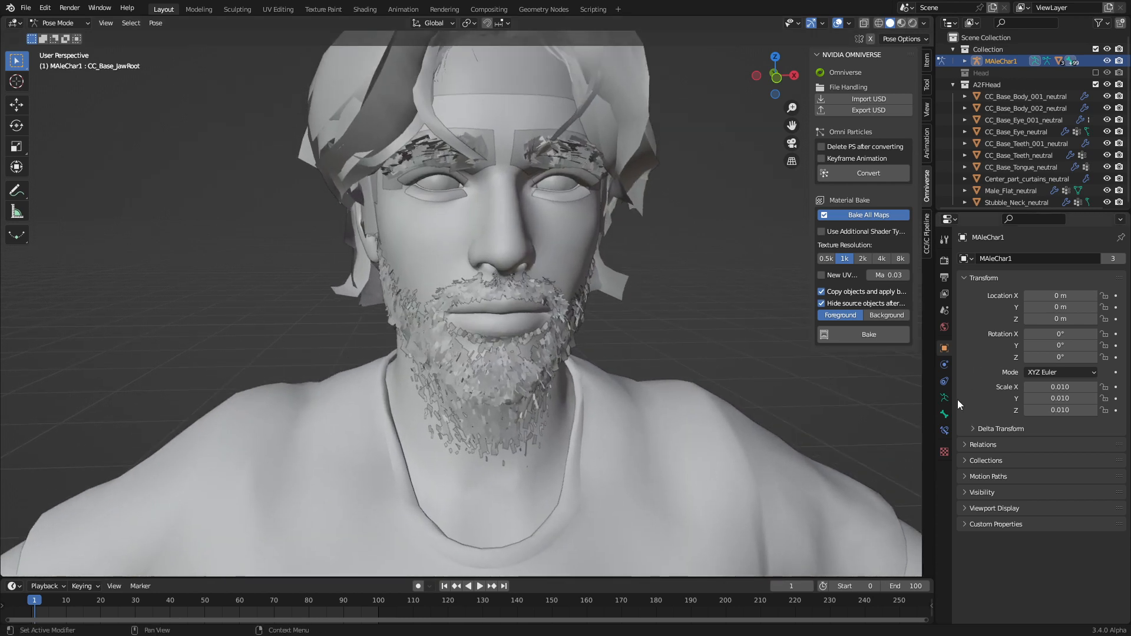
pyautogui.click(61, 23)
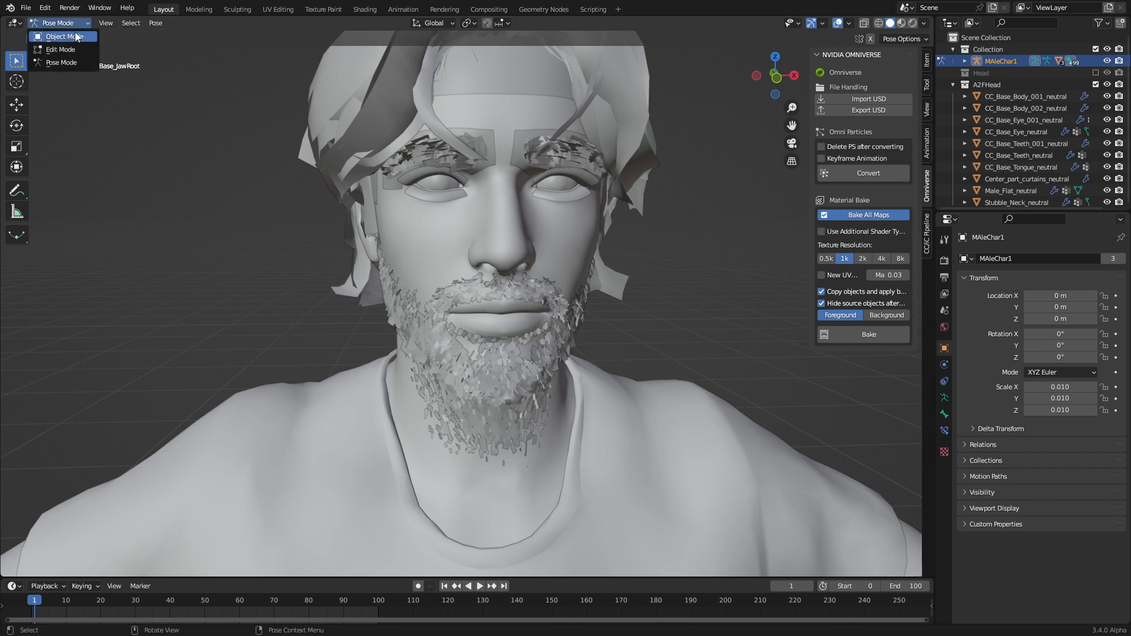
pyautogui.click(60, 36)
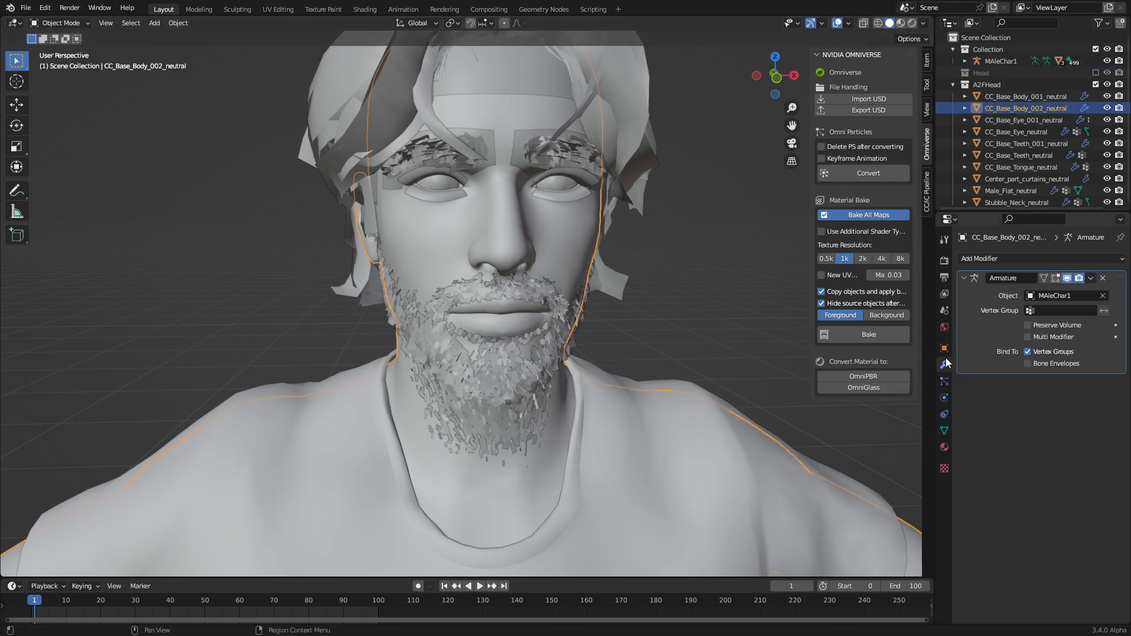
# - Join hair, eyebrow and beard into CC_Base_Body_001_neutral and set mouthSlideRight to 1.000
pyautogui.click(944, 431)
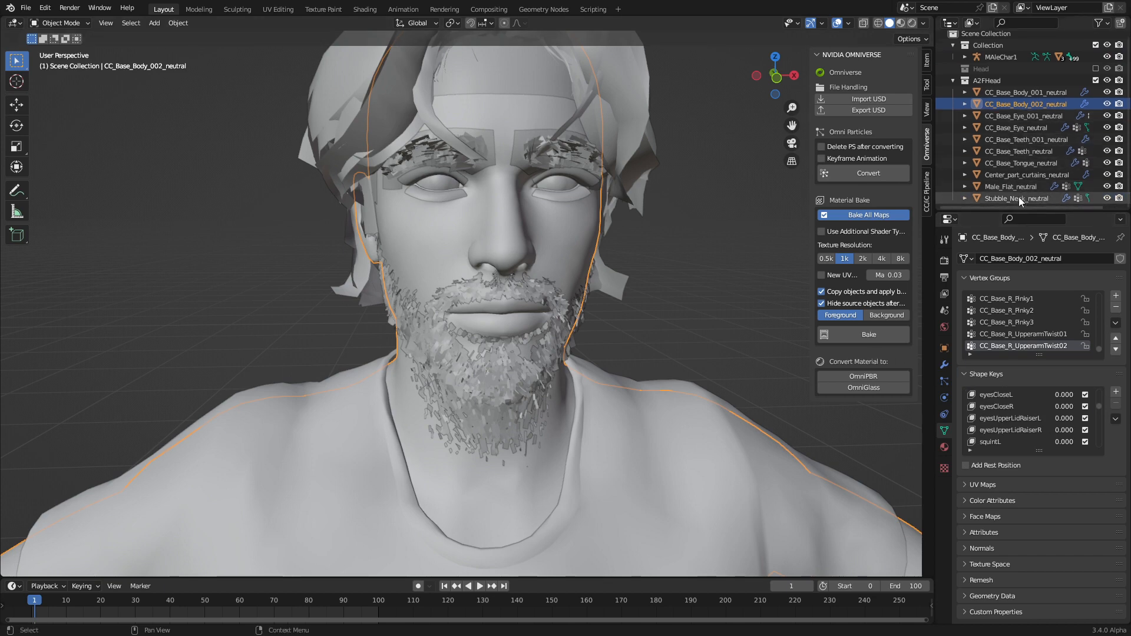
pyautogui.click(1027, 175)
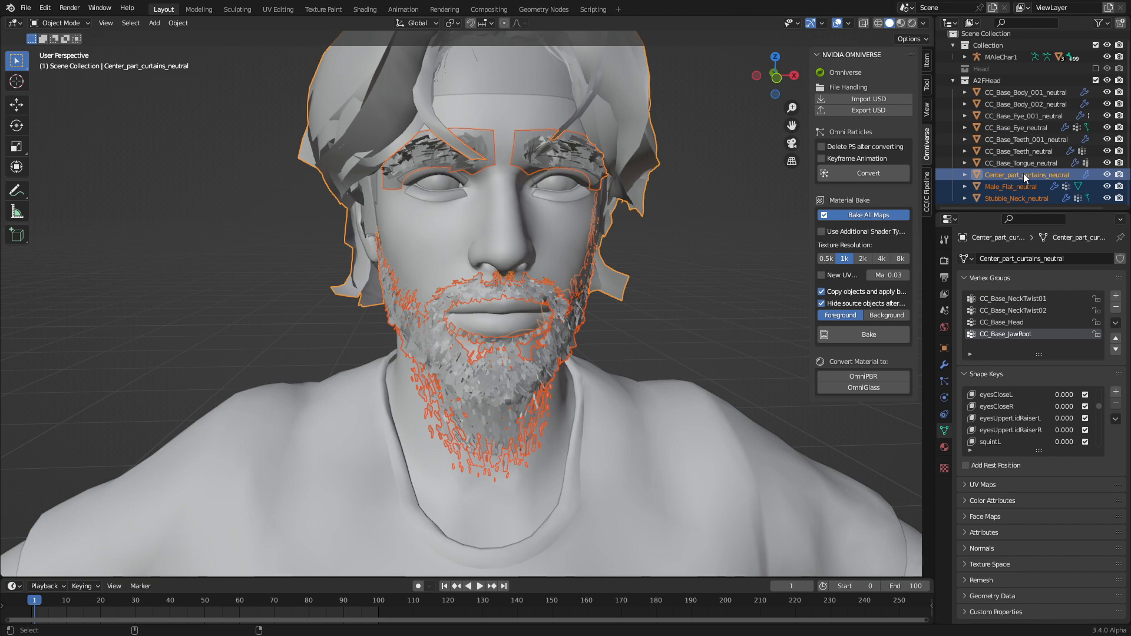
pyautogui.click(1021, 163)
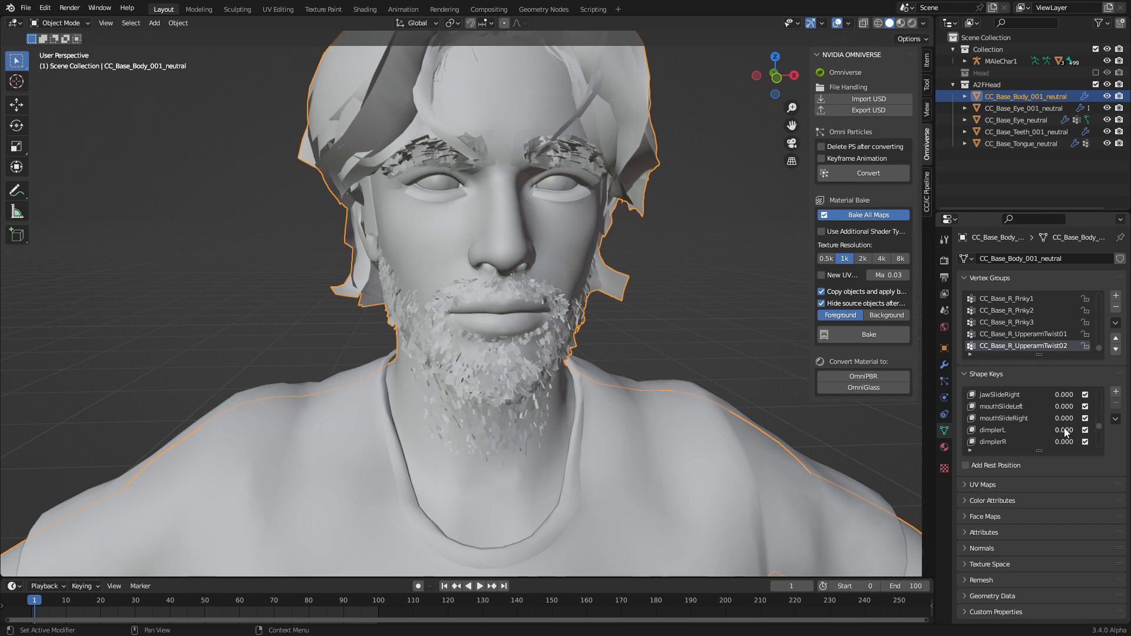
pyautogui.moveTo(1061, 418); pyautogui.dragTo(1096, 418)
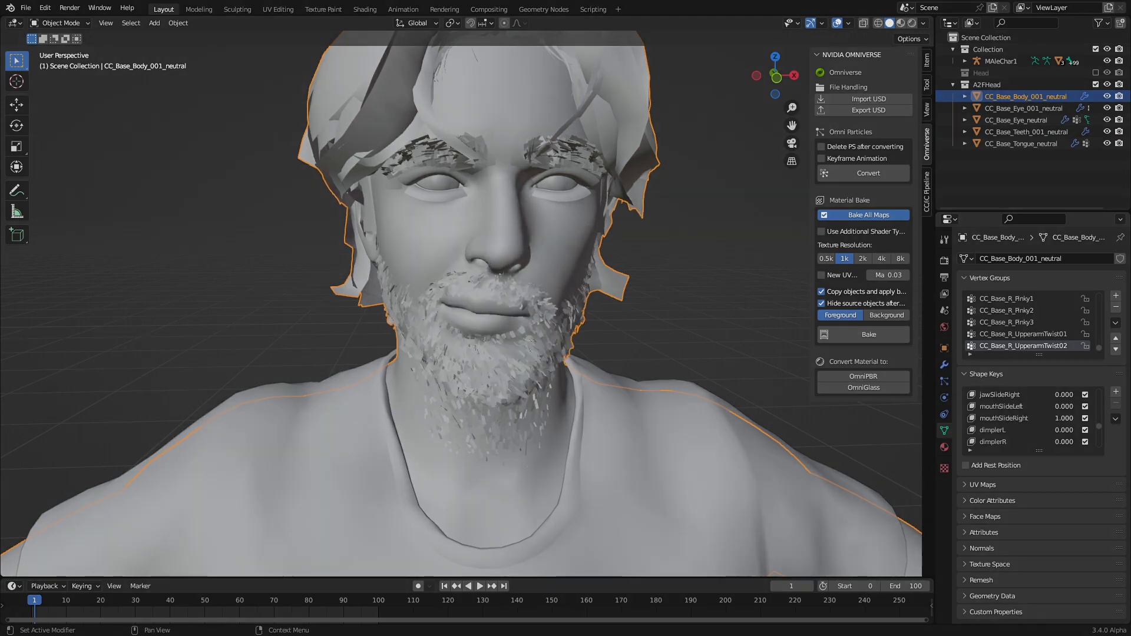